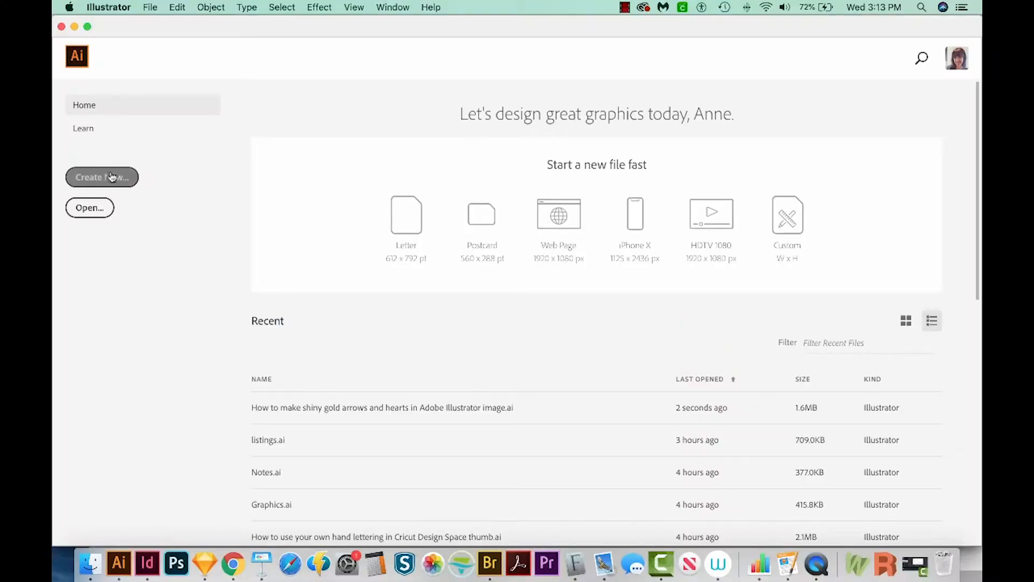
Step: Create a new blank Print document using the Letter preset (612 x 792 pt)
left_click(101, 176)
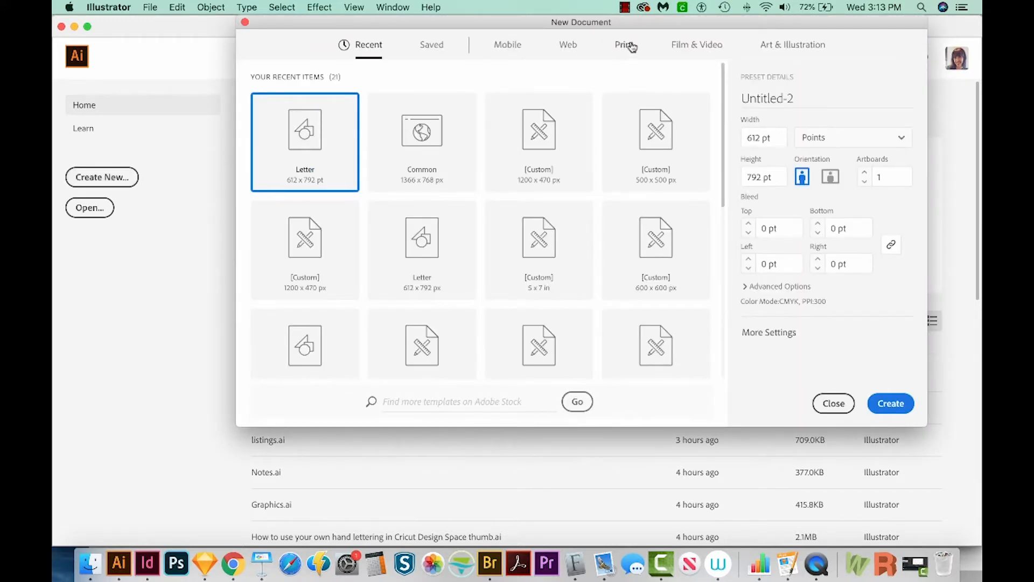
left_click(624, 45)
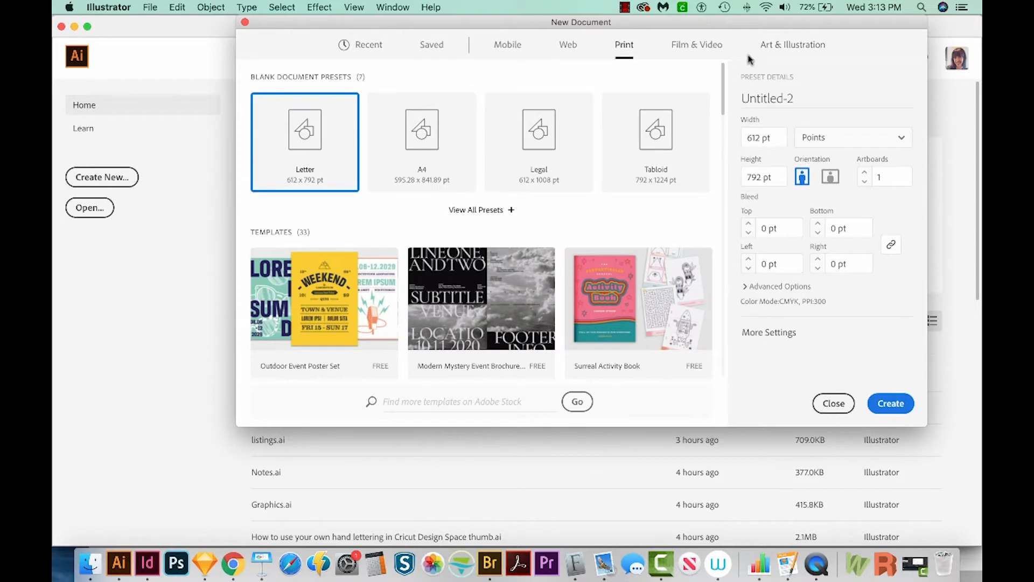
mouse_move(868, 328)
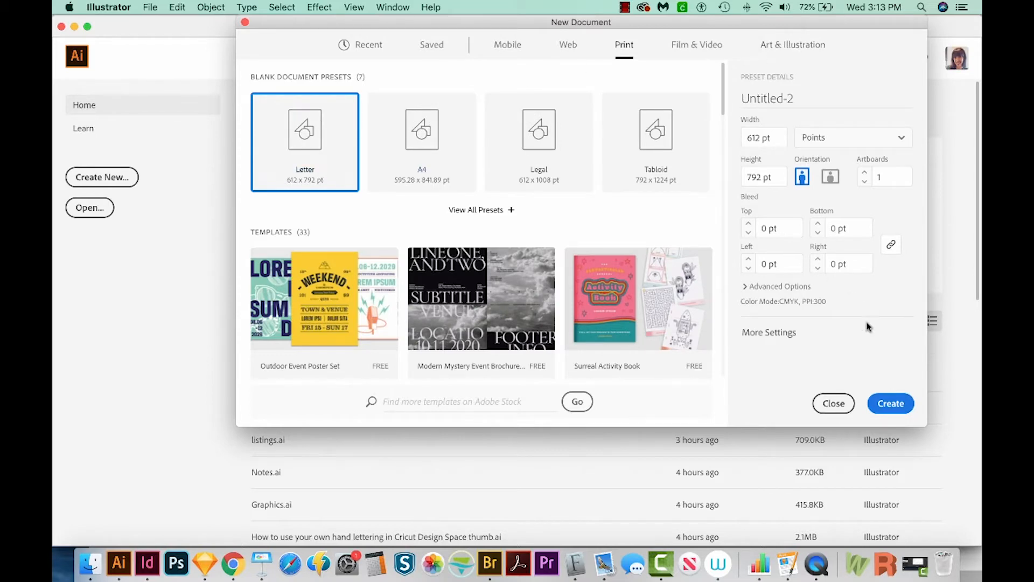
left_click(890, 403)
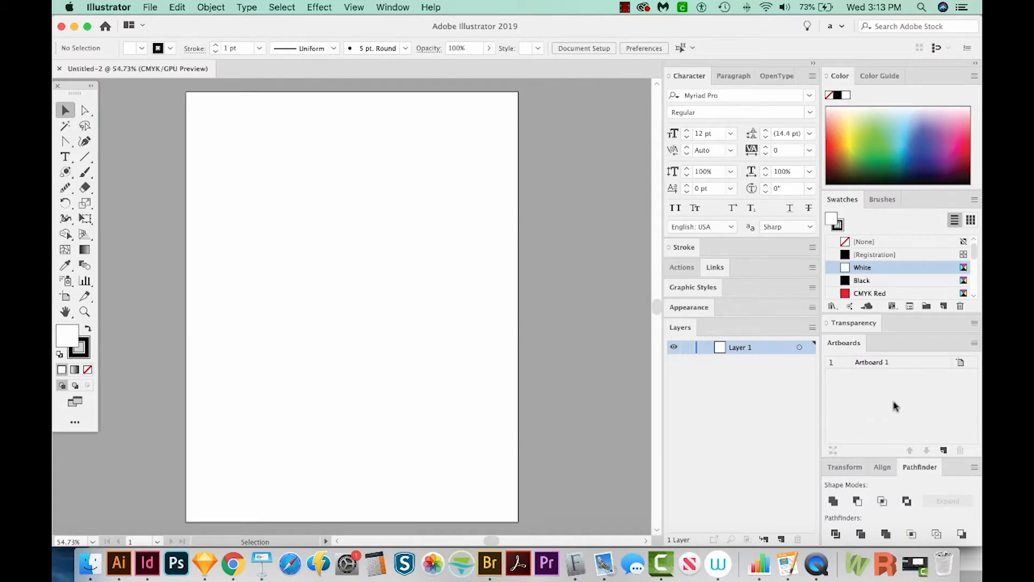
mouse_move(230, 565)
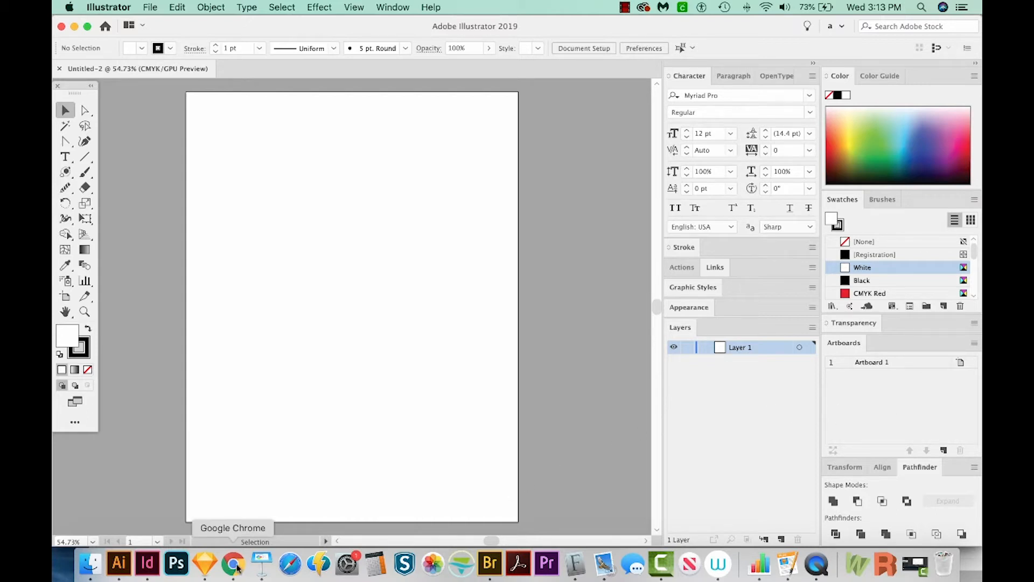
Step: Switch to the browser and search Vecteezy for 'galaxy' vector art
left_click(232, 565)
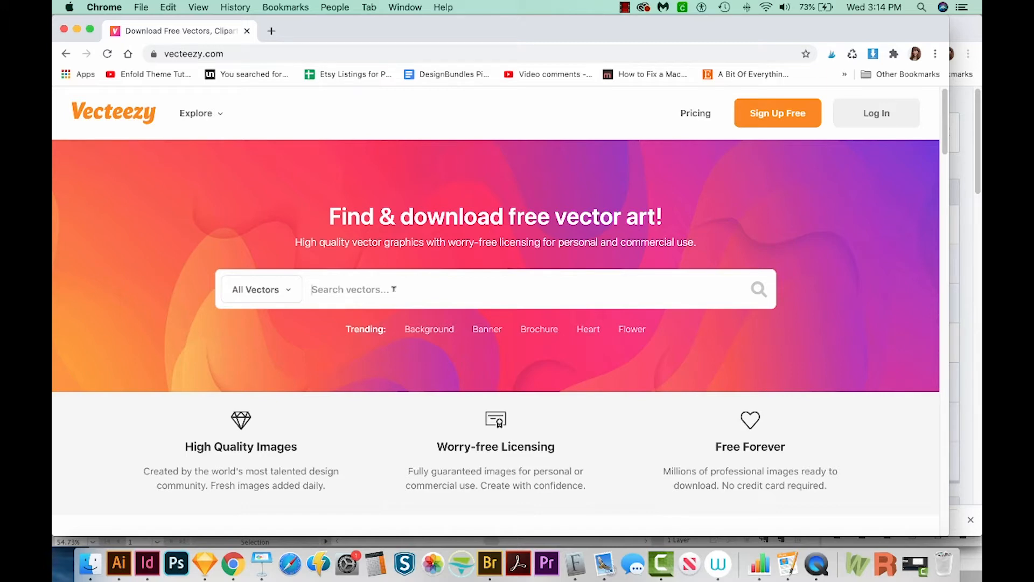
type("gl")
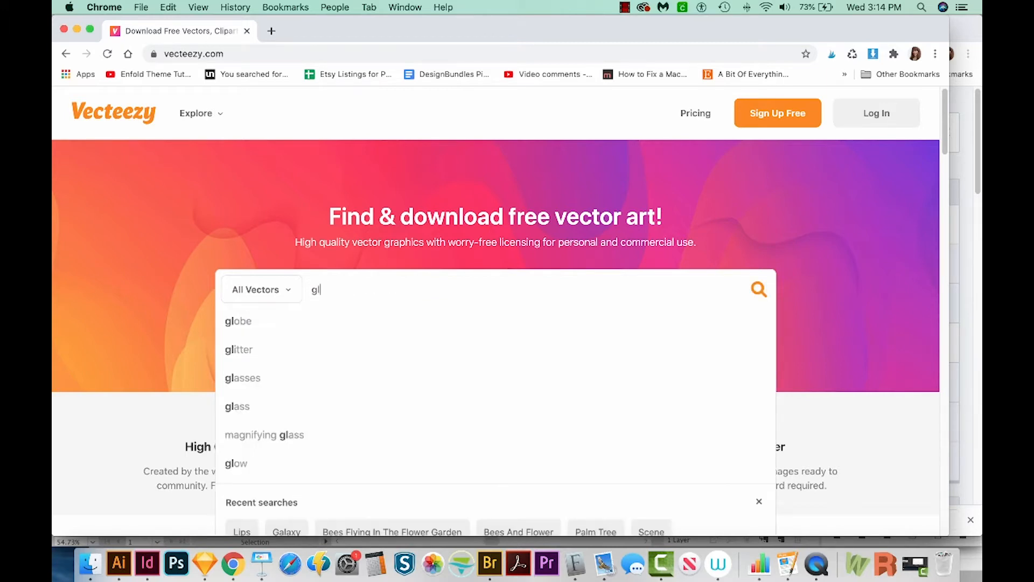
type("alaxy")
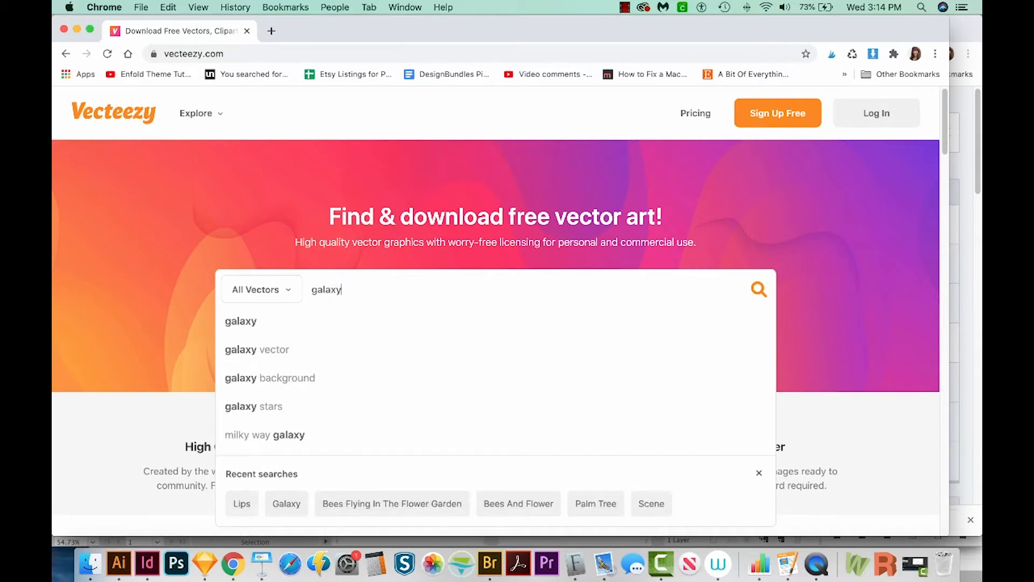
left_click(758, 288)
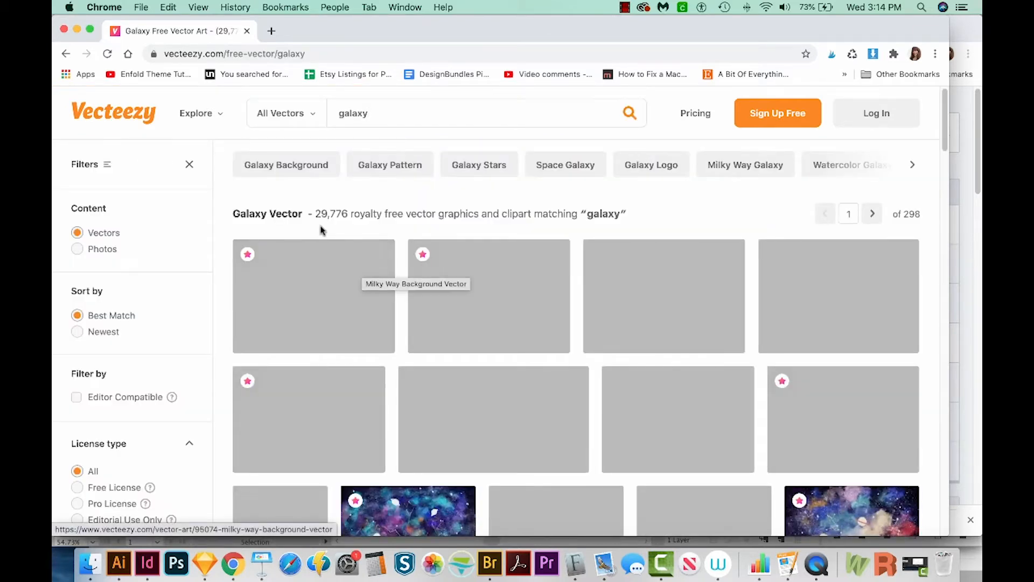
mouse_move(717, 224)
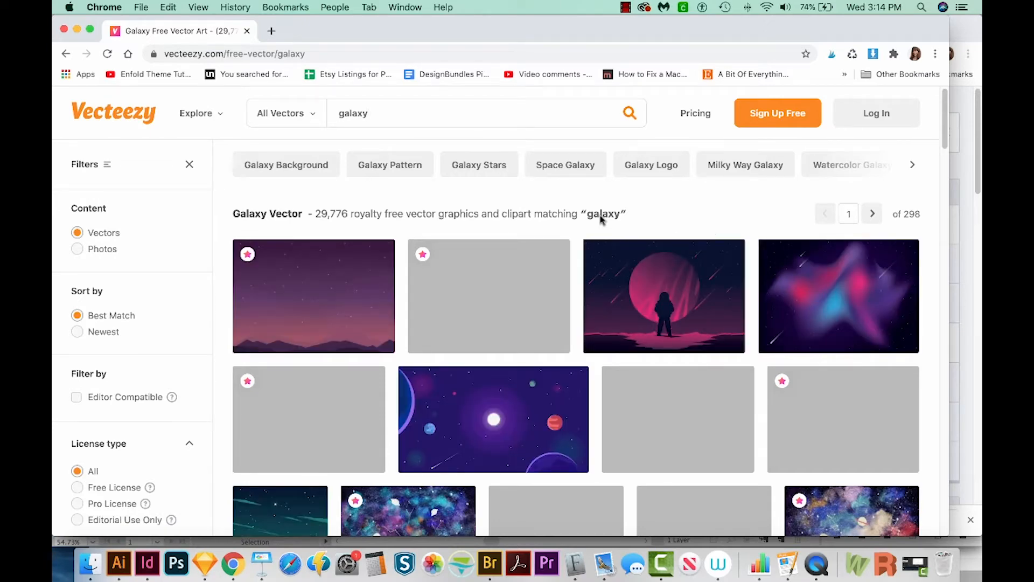
mouse_move(489, 296)
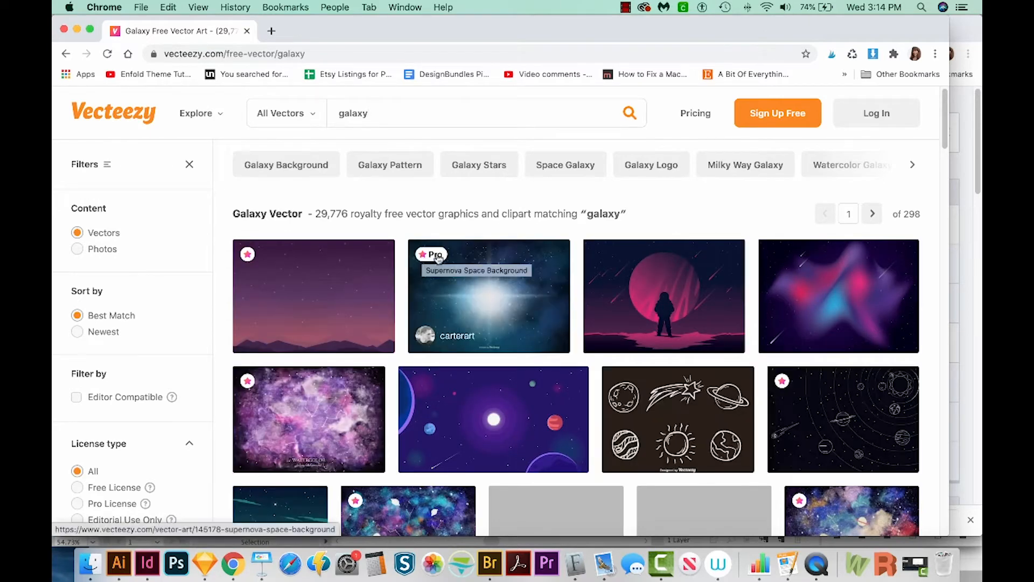
mouse_move(713, 224)
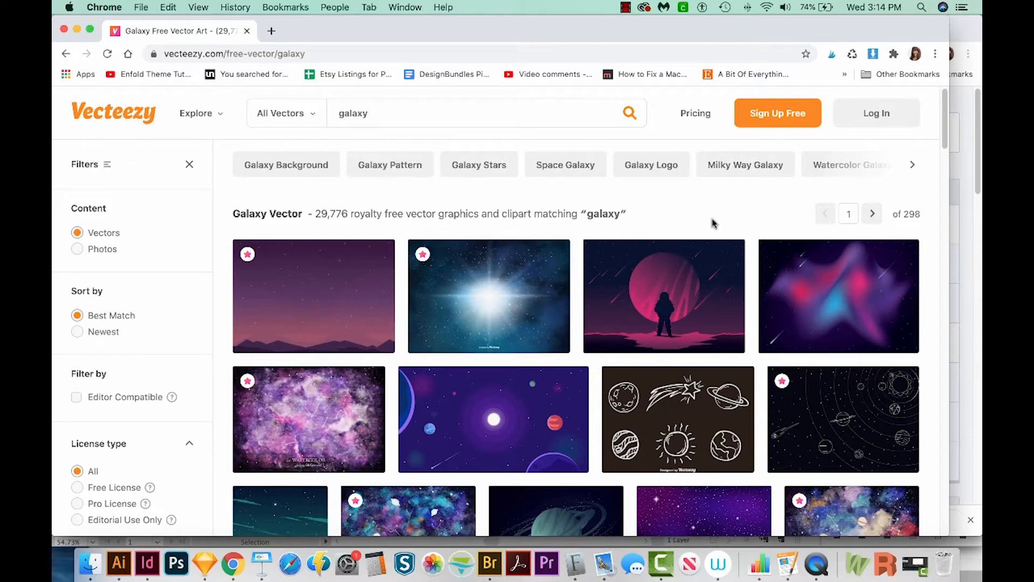
Step: Scroll down through the galaxy artwork result thumbnails
scroll("down", 3)
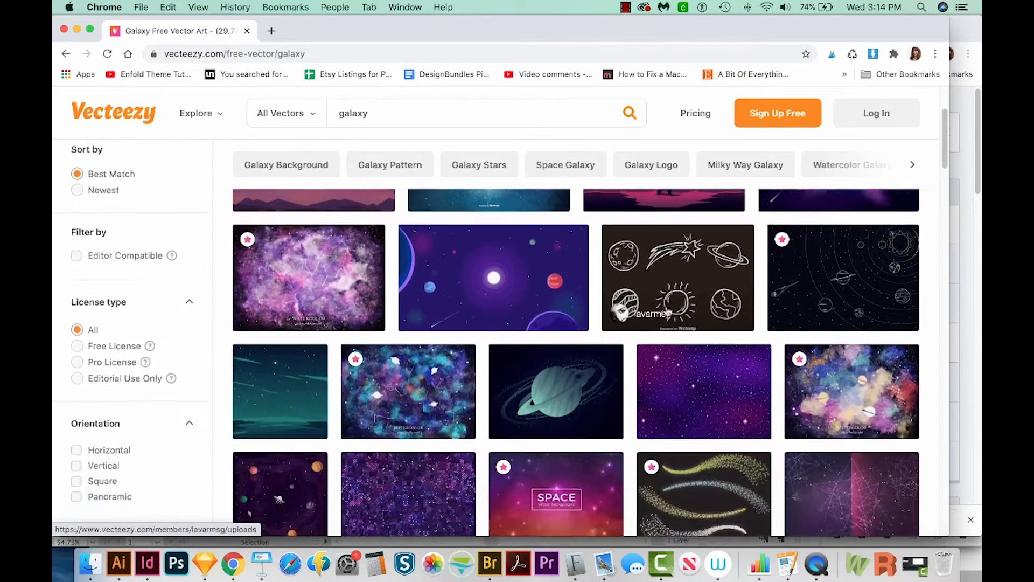
scroll("down", 3)
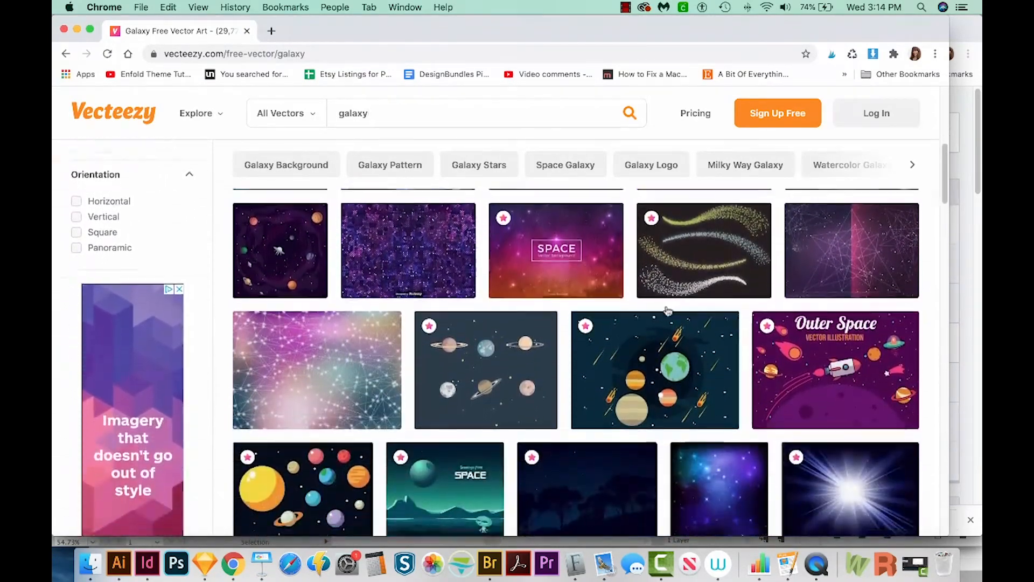
scroll("down", 3)
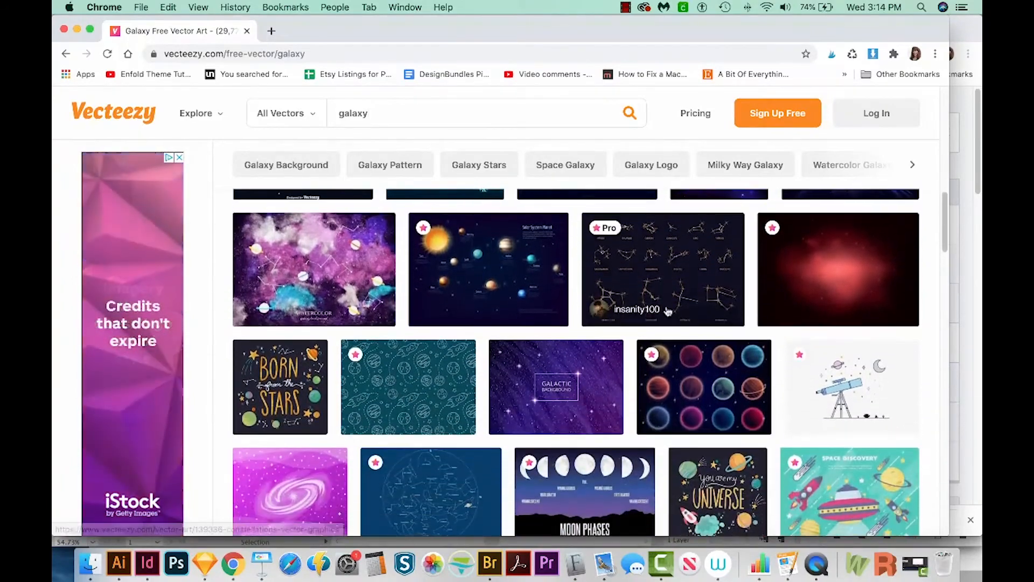
scroll("down", 3)
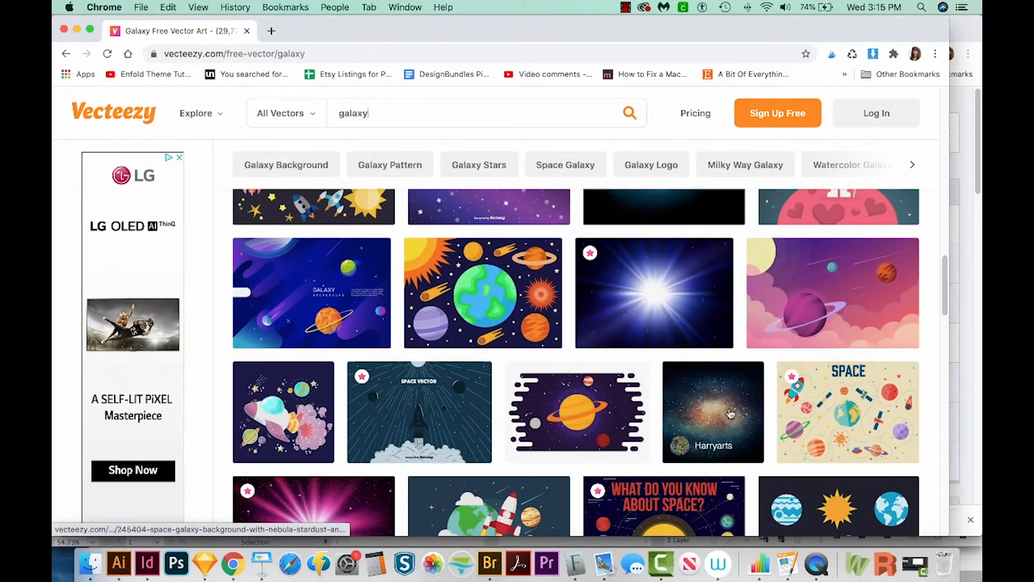
Step: Download the space galaxy nebula background under the Free License
left_click(726, 414)
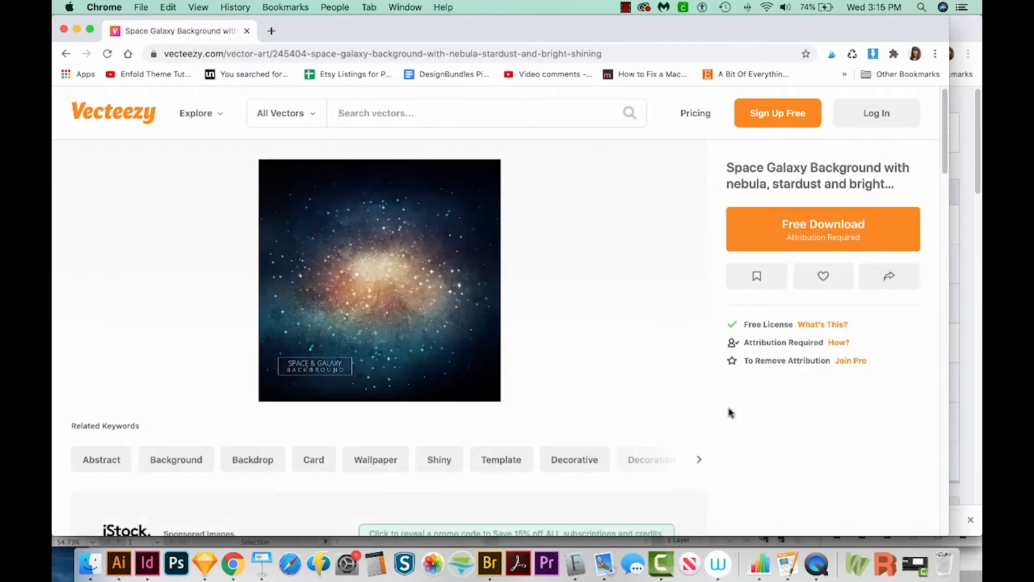
mouse_move(392, 270)
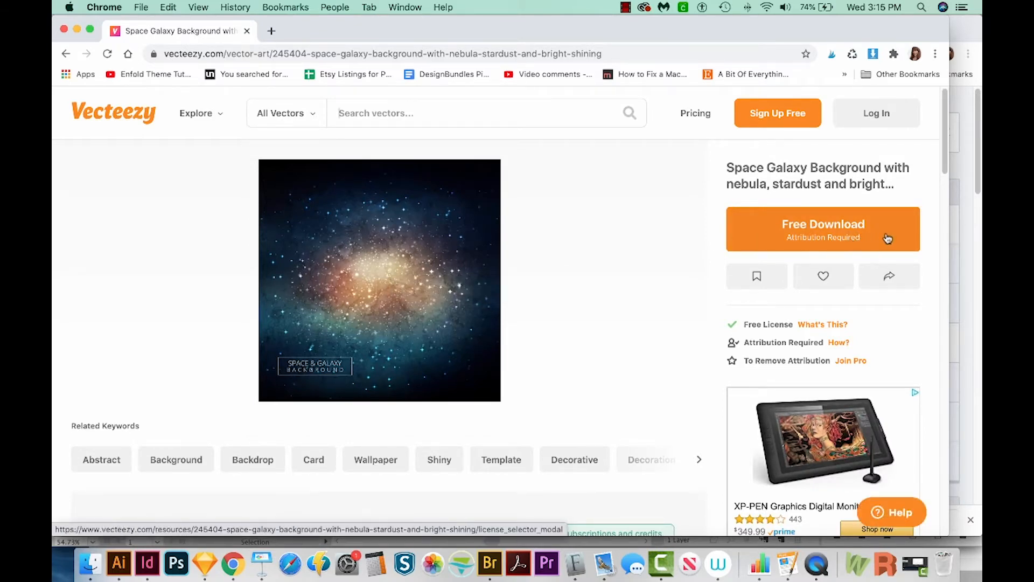
left_click(822, 228)
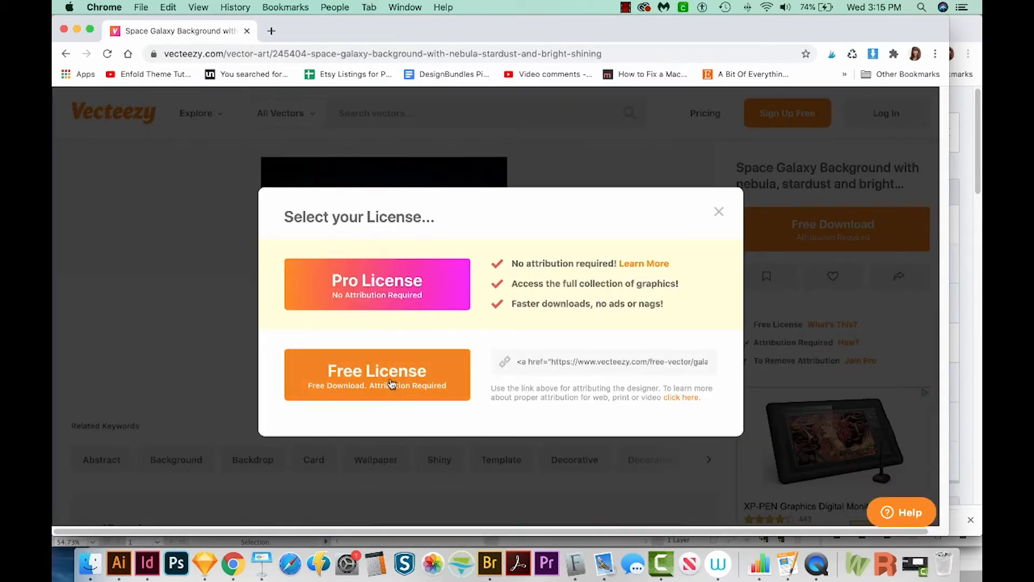
left_click(377, 375)
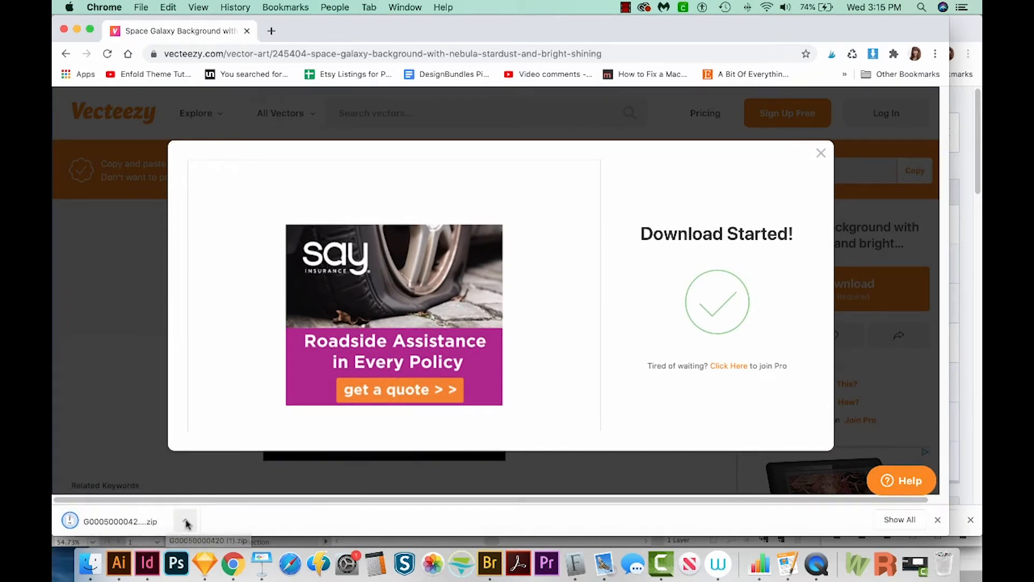
Step: Reveal the downloaded galaxy zip in the Finder Downloads folder
left_click(185, 521)
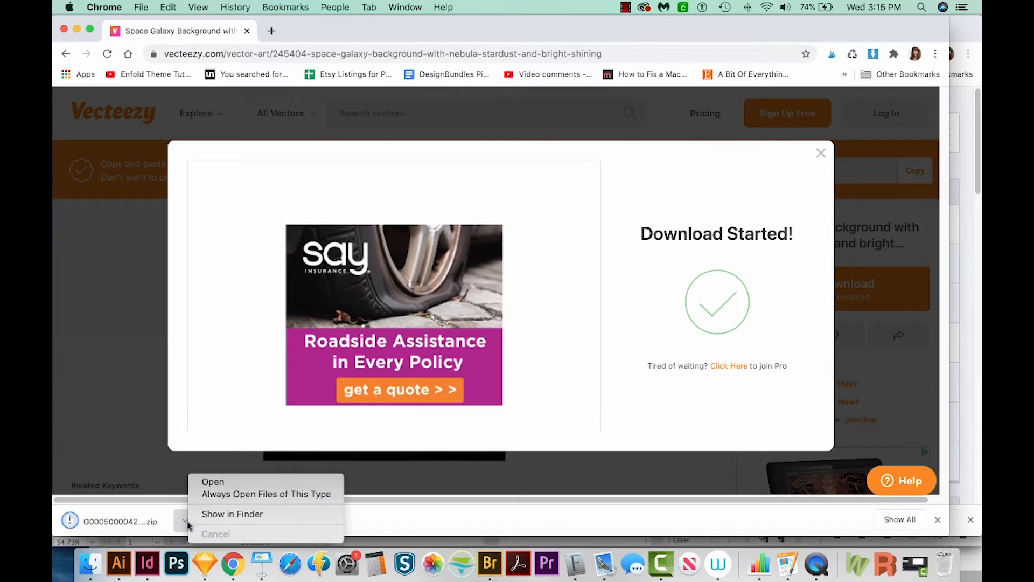
left_click(231, 514)
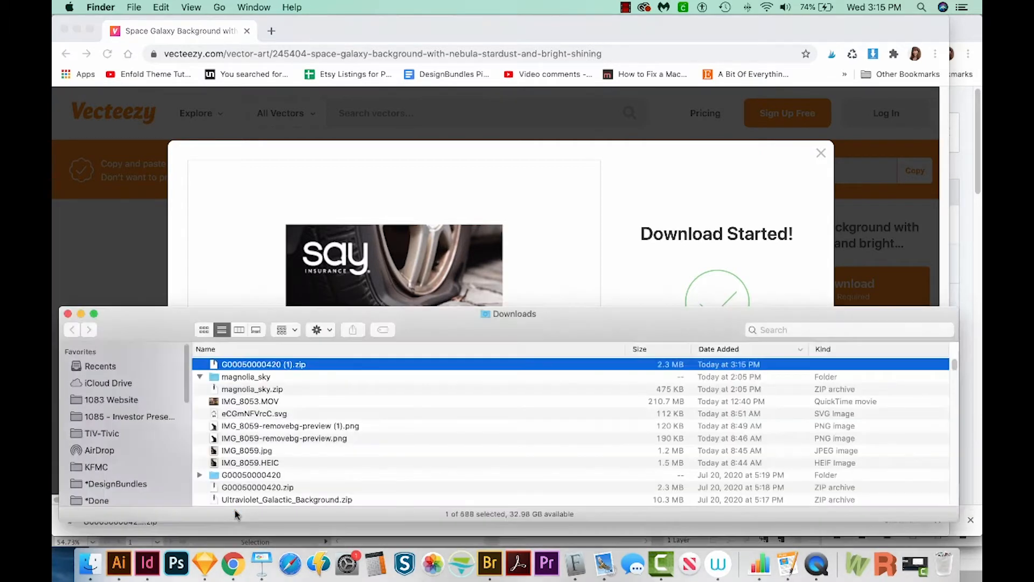
Step: Unzip the galaxy archive and drop its EPS file onto Illustrator to open it
left_click(199, 377)
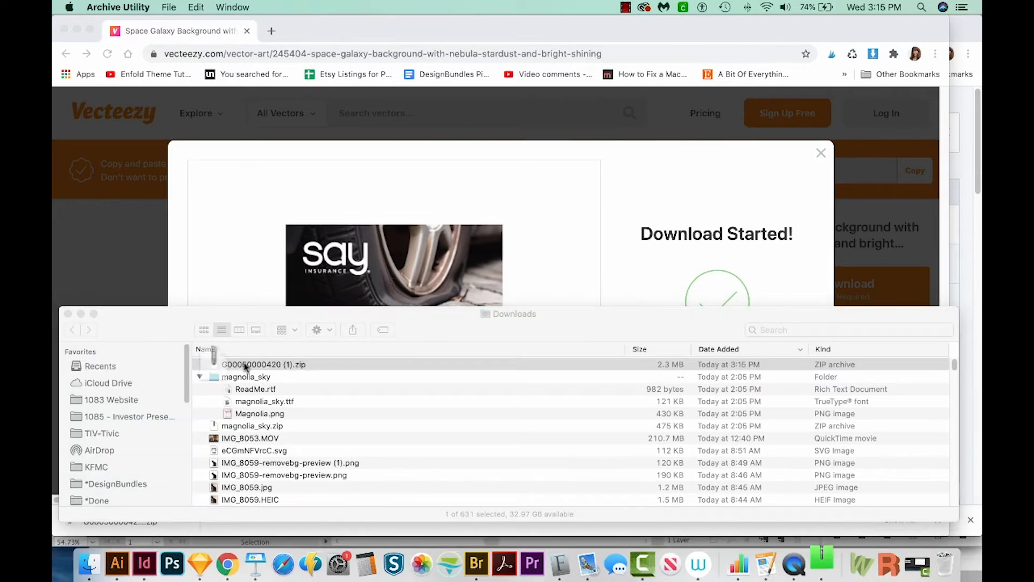
left_click(256, 364)
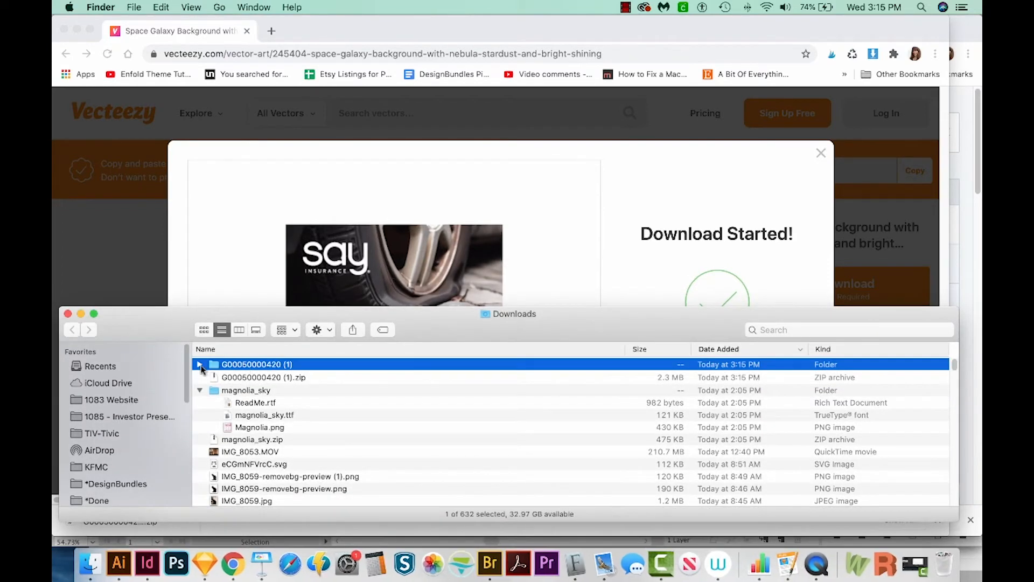
left_click(200, 364)
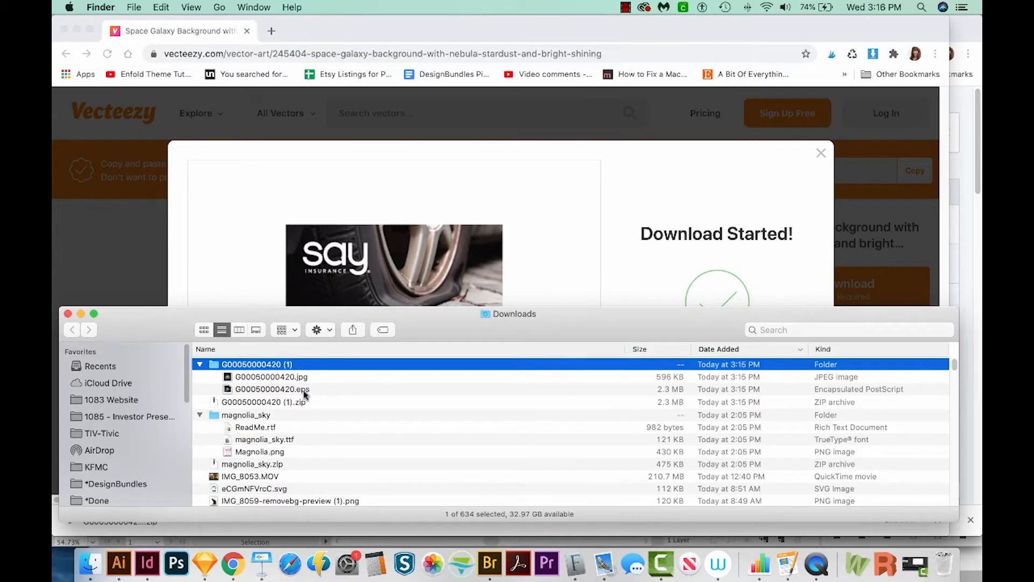
left_click(271, 389)
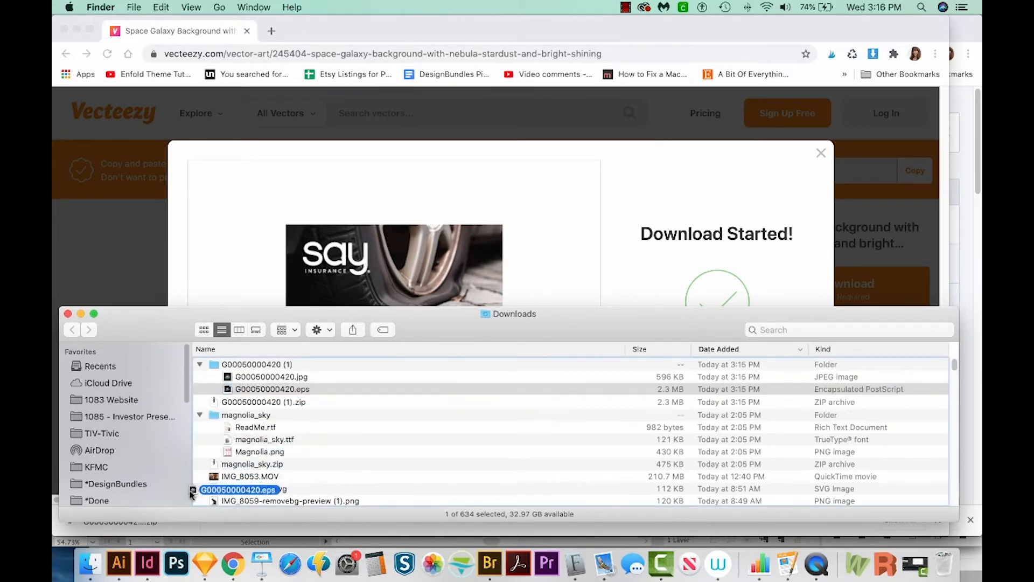
left_click(121, 577)
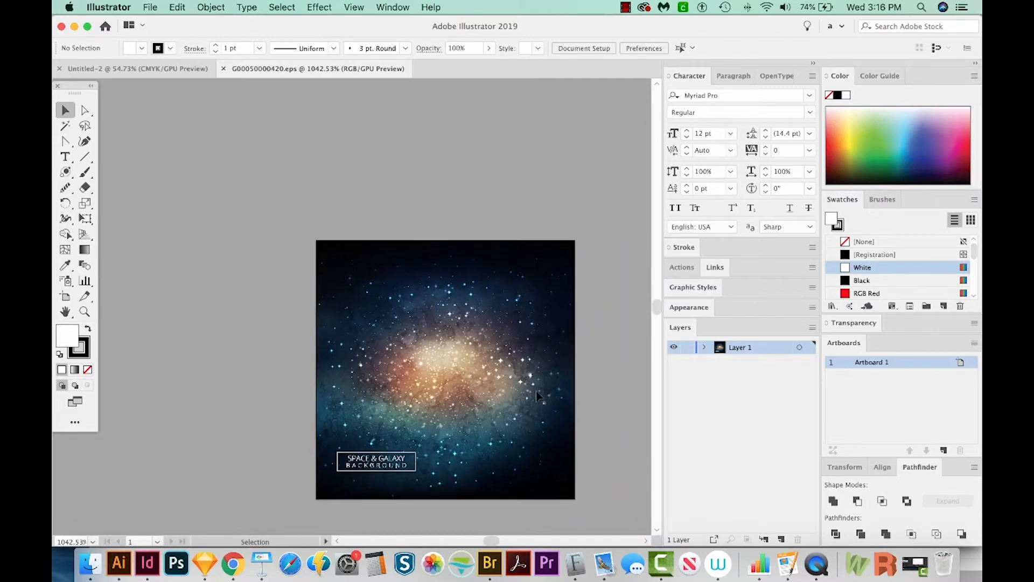
mouse_move(529, 392)
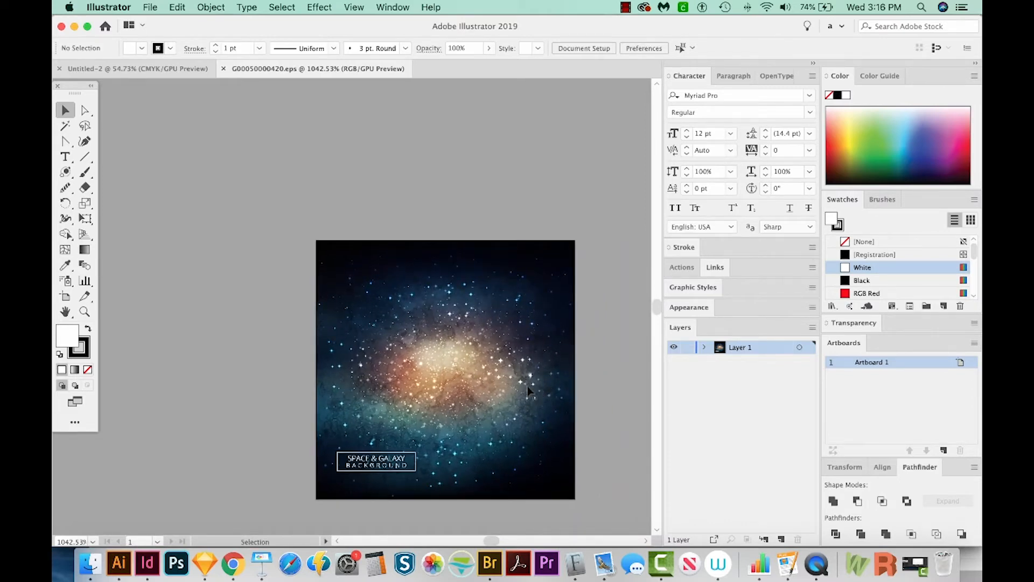
mouse_move(98, 112)
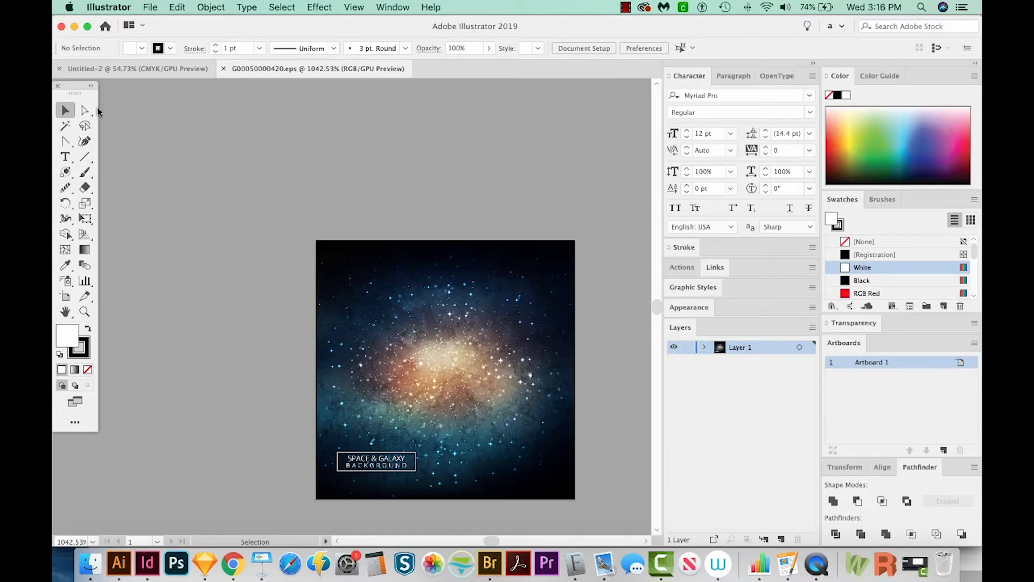
mouse_move(123, 68)
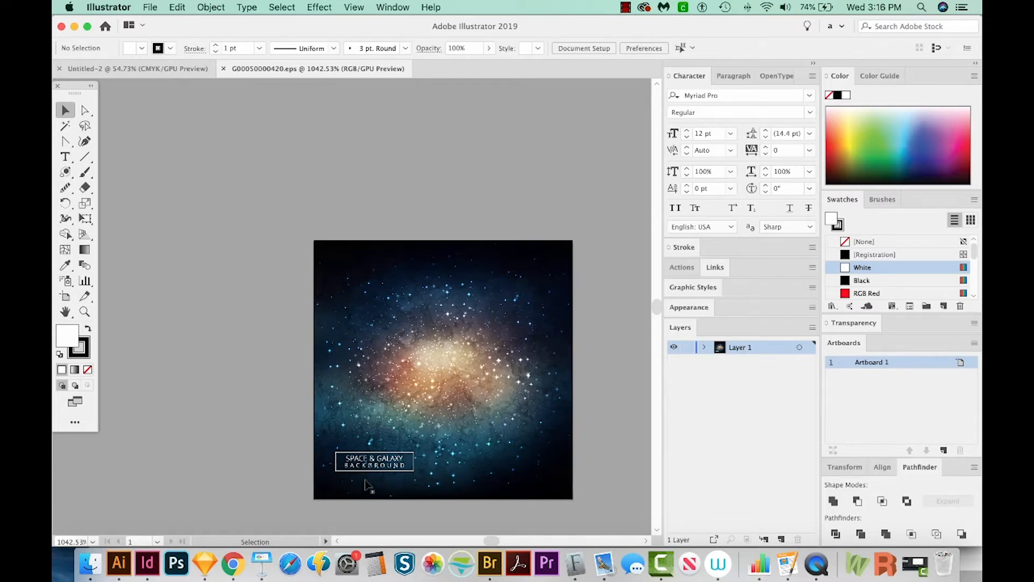
Step: Select the frame around the 'Space & Galaxy Background' title with the Group Selection Tool
left_click(84, 312)
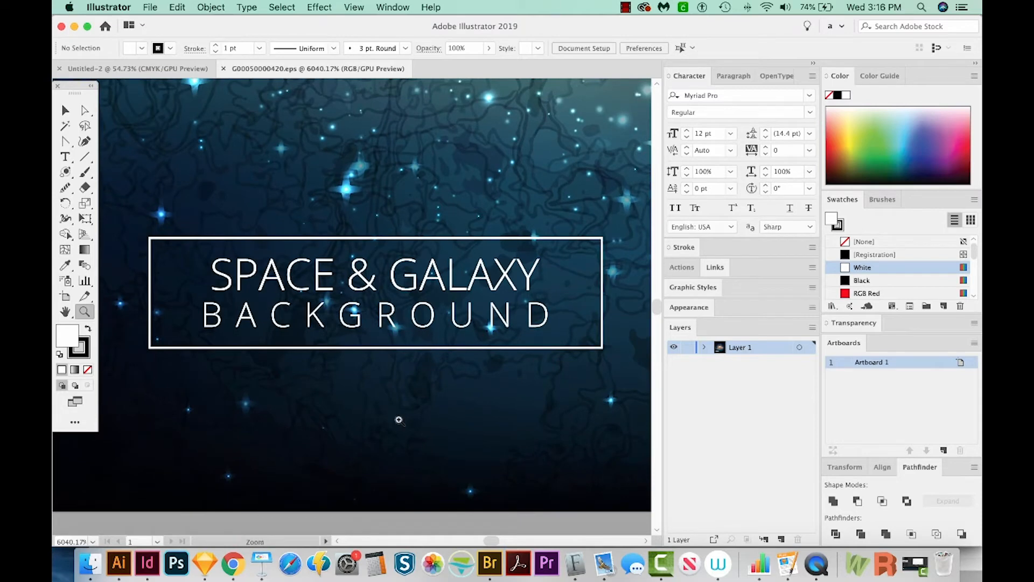
left_click(85, 110)
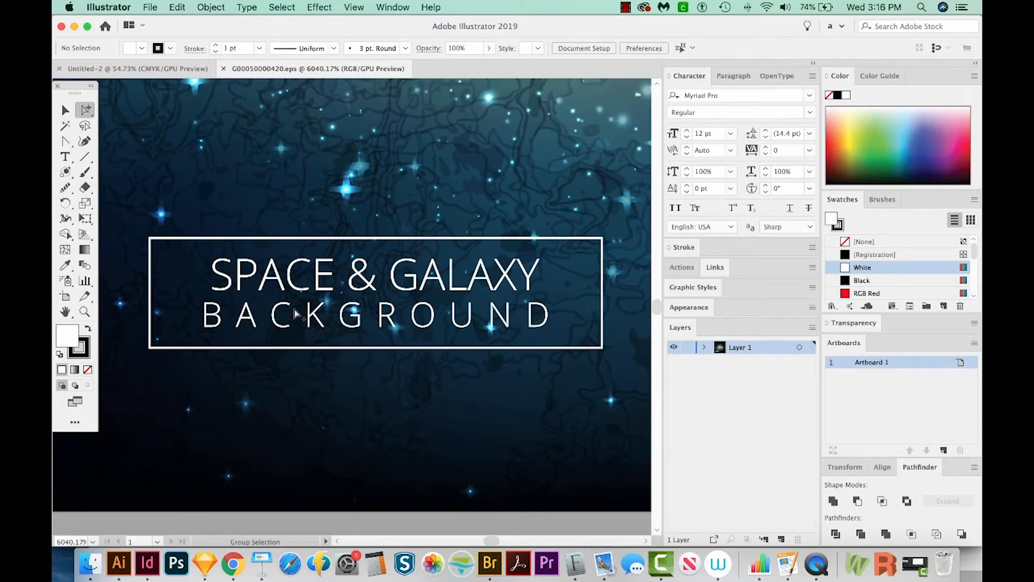
mouse_move(85, 109)
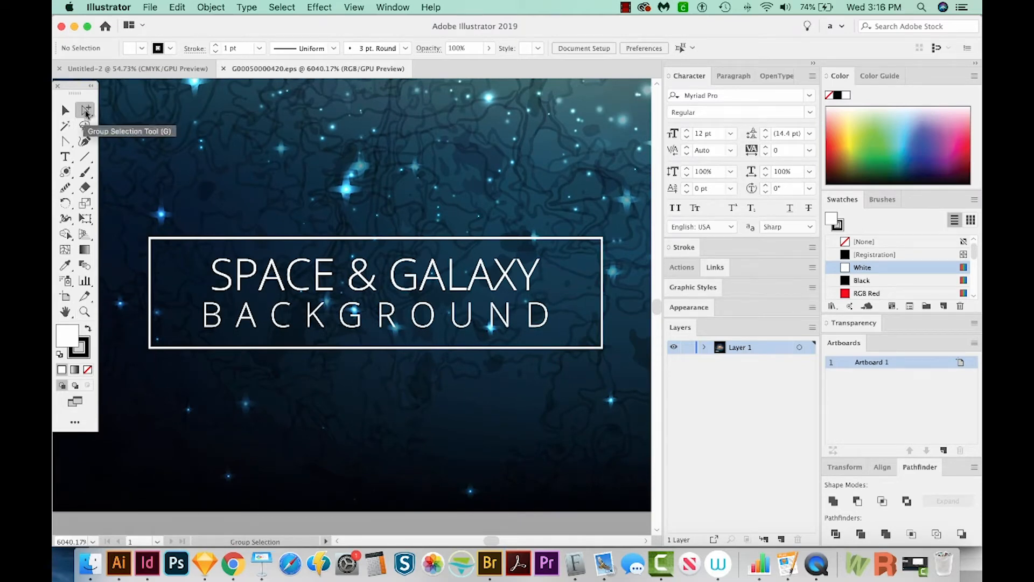
left_click(85, 110)
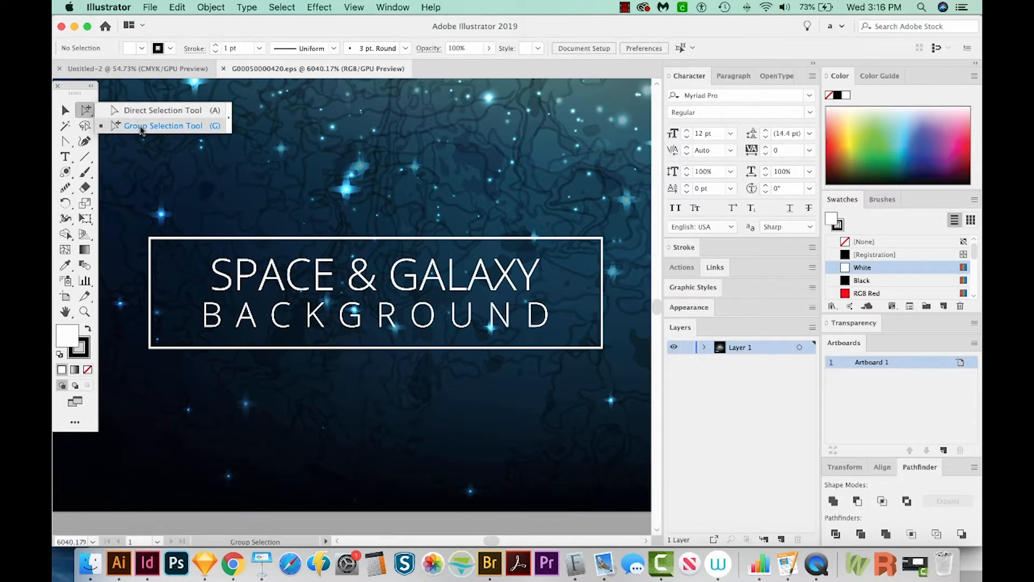
mouse_move(163, 127)
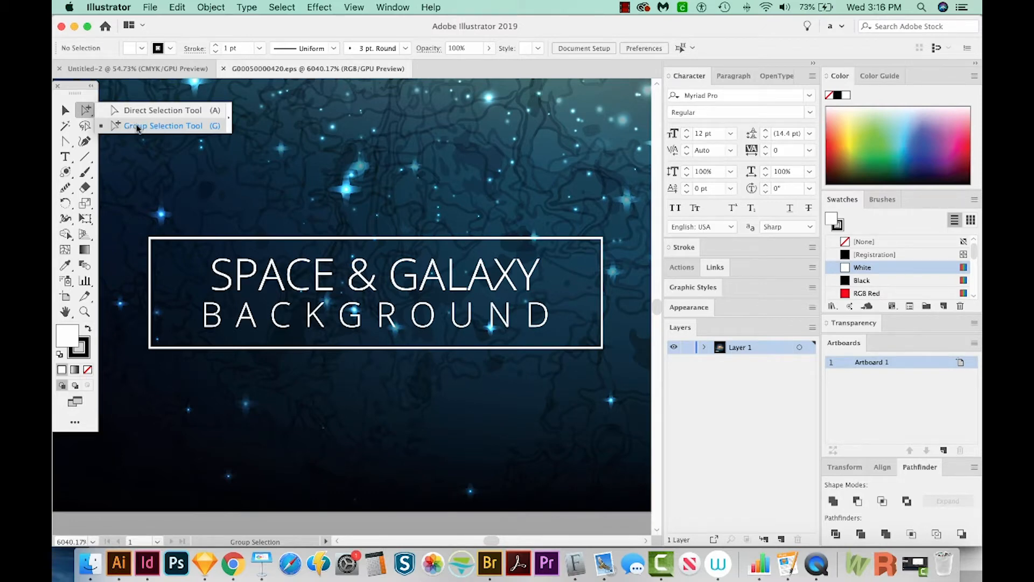
left_click(157, 125)
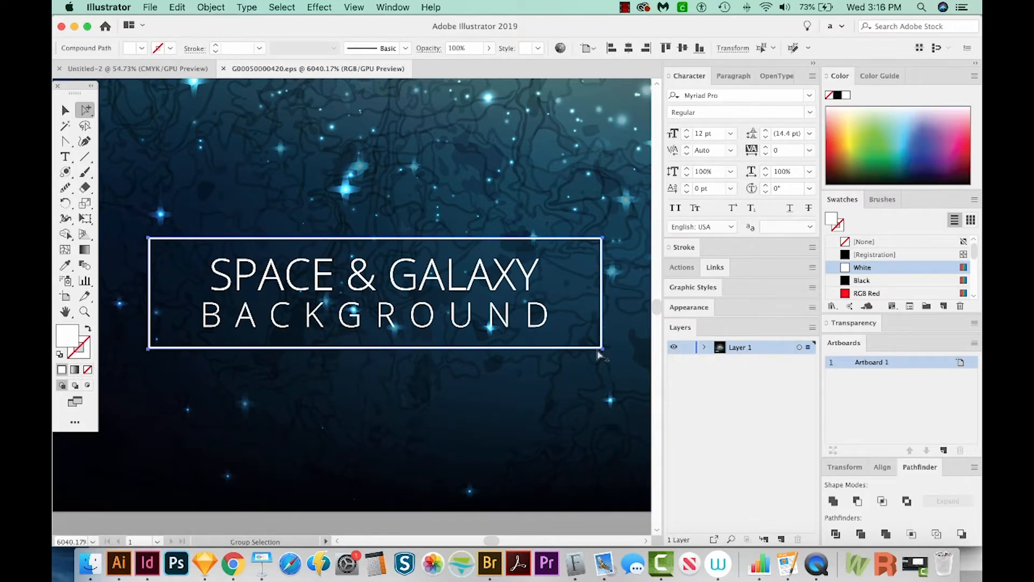
mouse_move(607, 356)
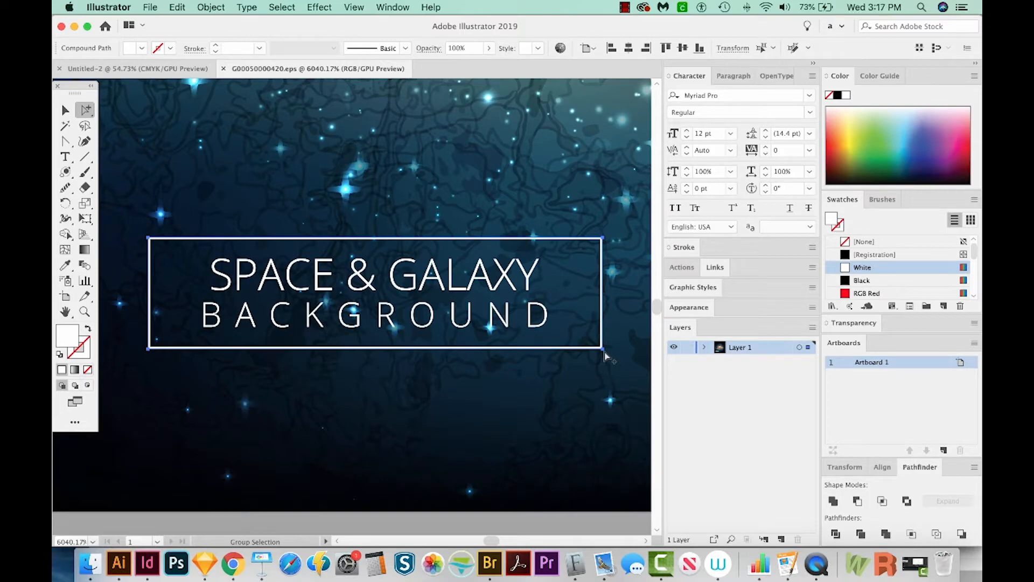
mouse_move(133, 315)
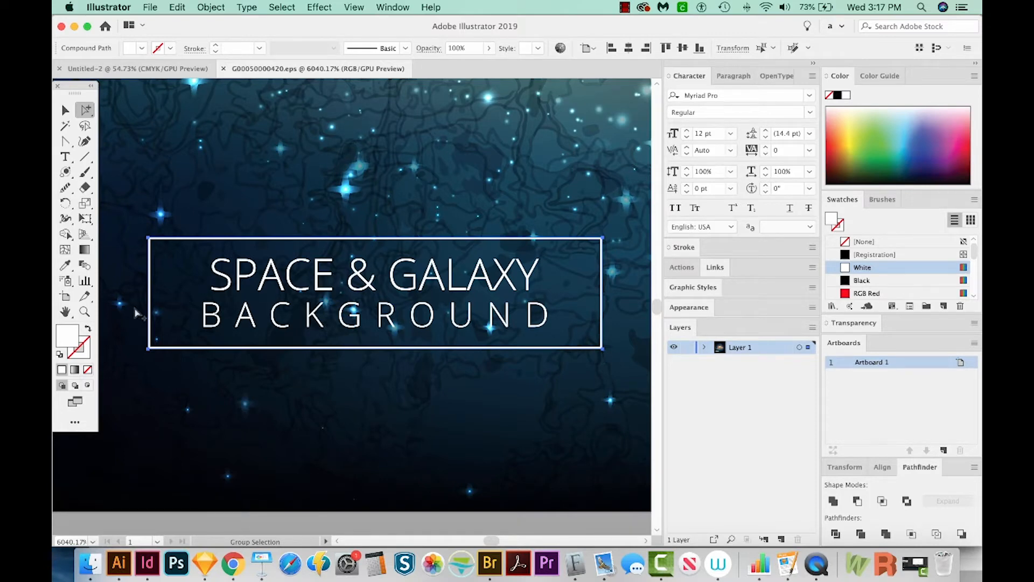
left_click(282, 6)
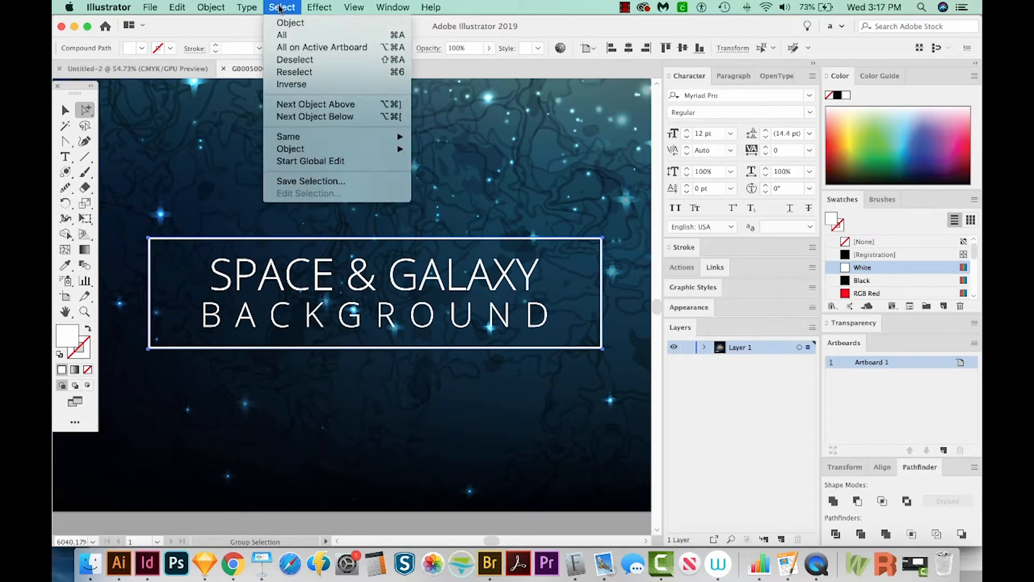
mouse_move(289, 137)
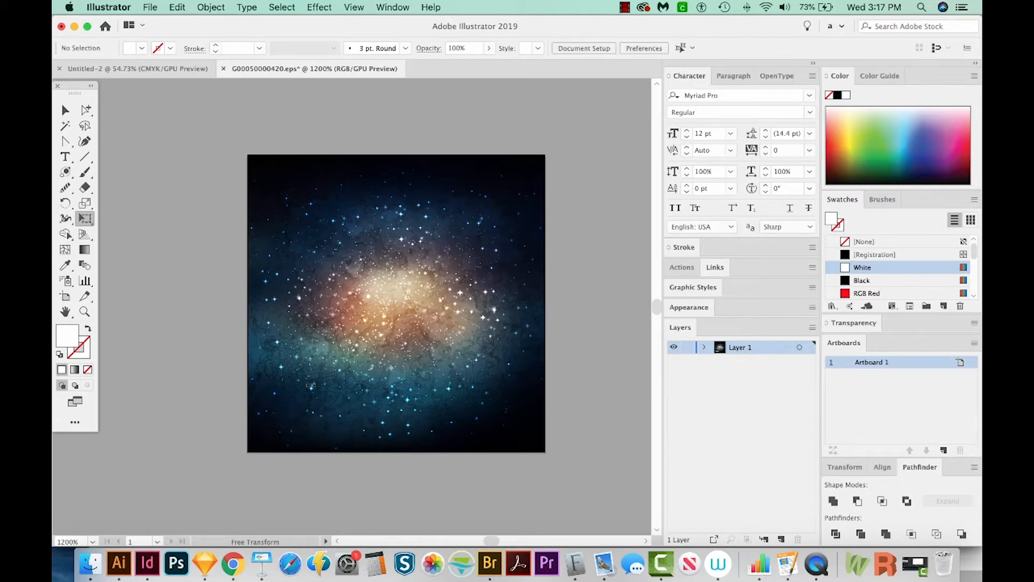
Step: Zoom in and select all of the galaxy background artwork as a group
left_click(416, 346)
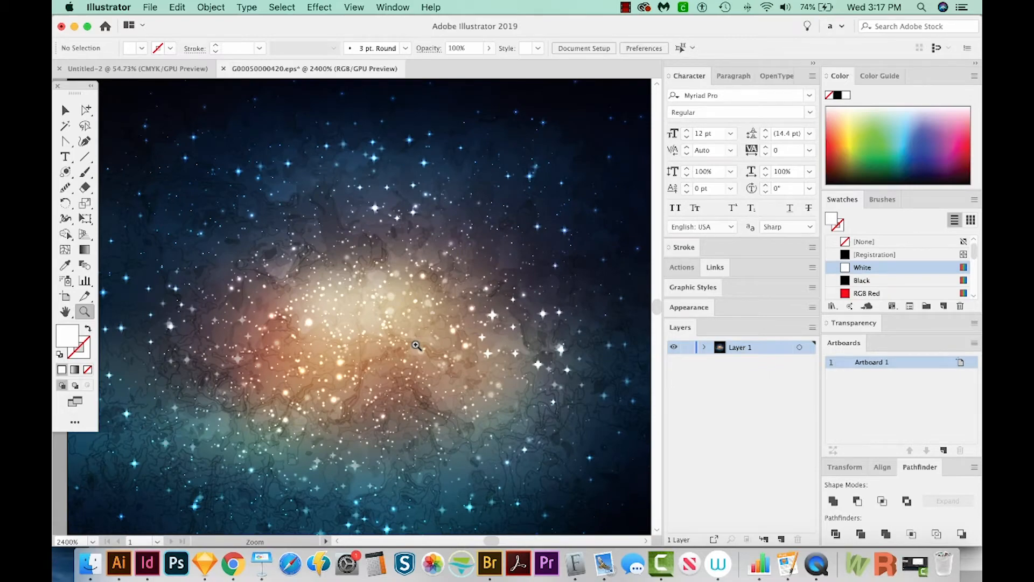
key("cmd+y")
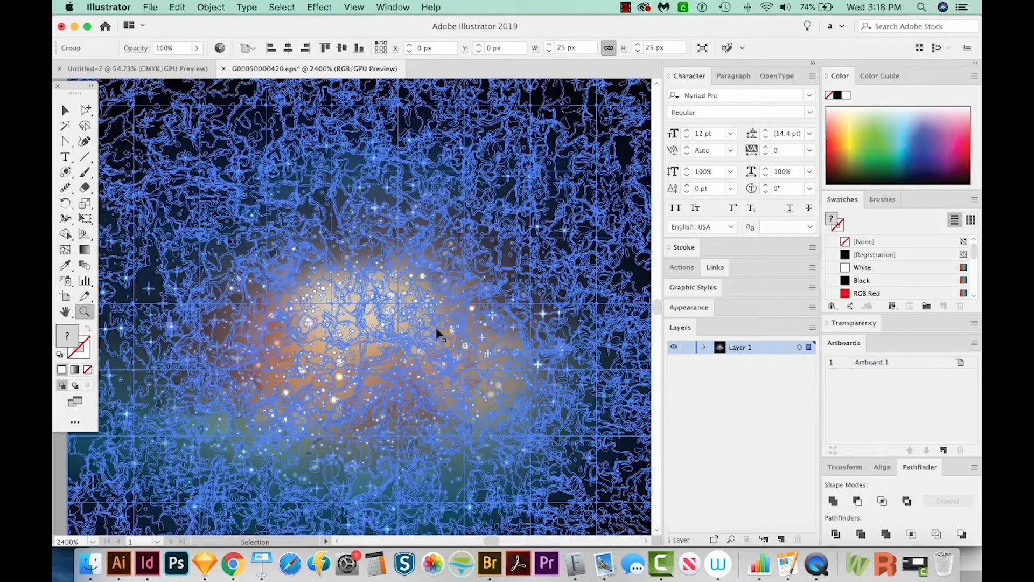
Step: Switch to the Untitled-2 document to paste the copied galaxy artwork
left_click(135, 69)
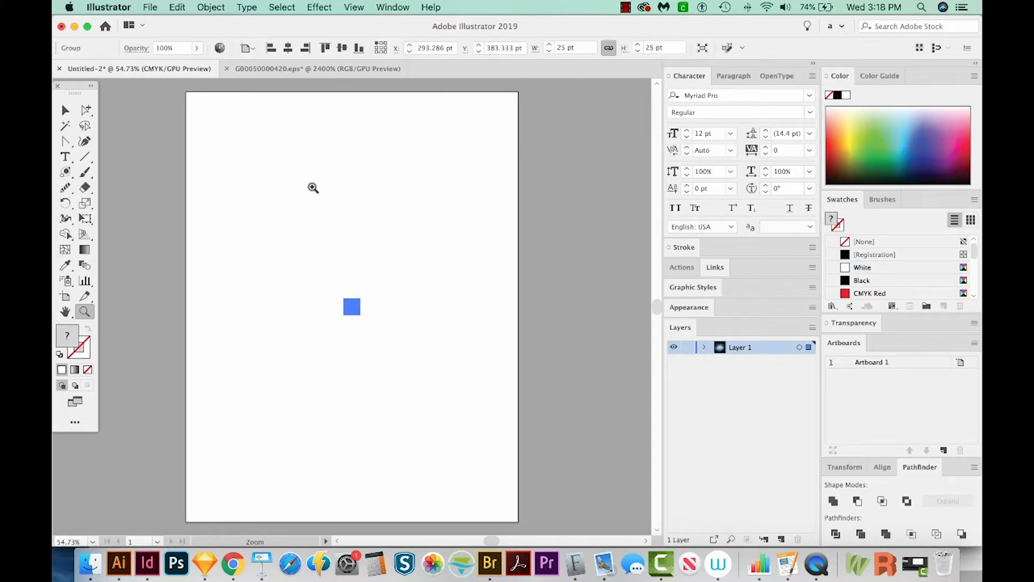
mouse_move(373, 313)
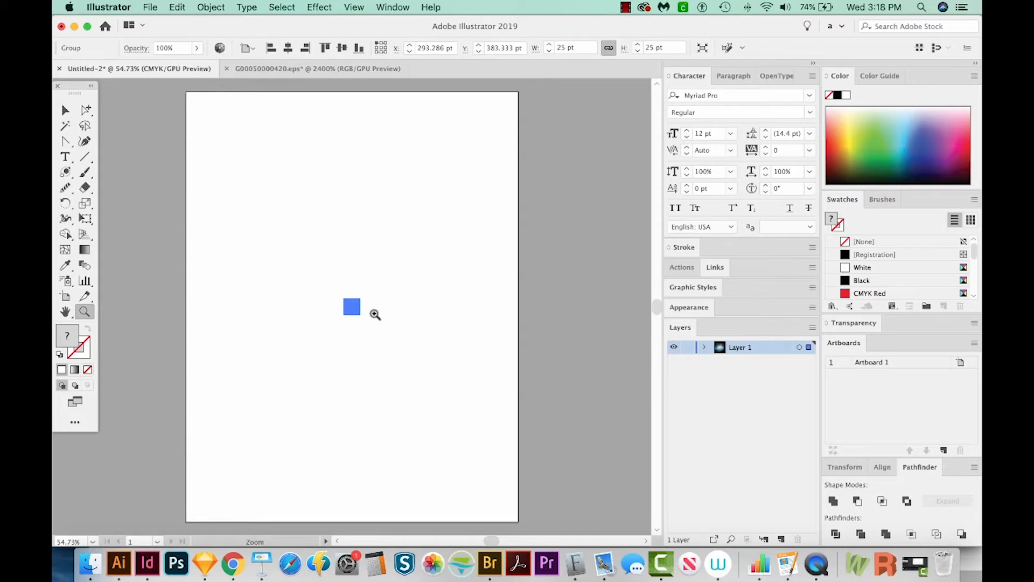
mouse_move(368, 316)
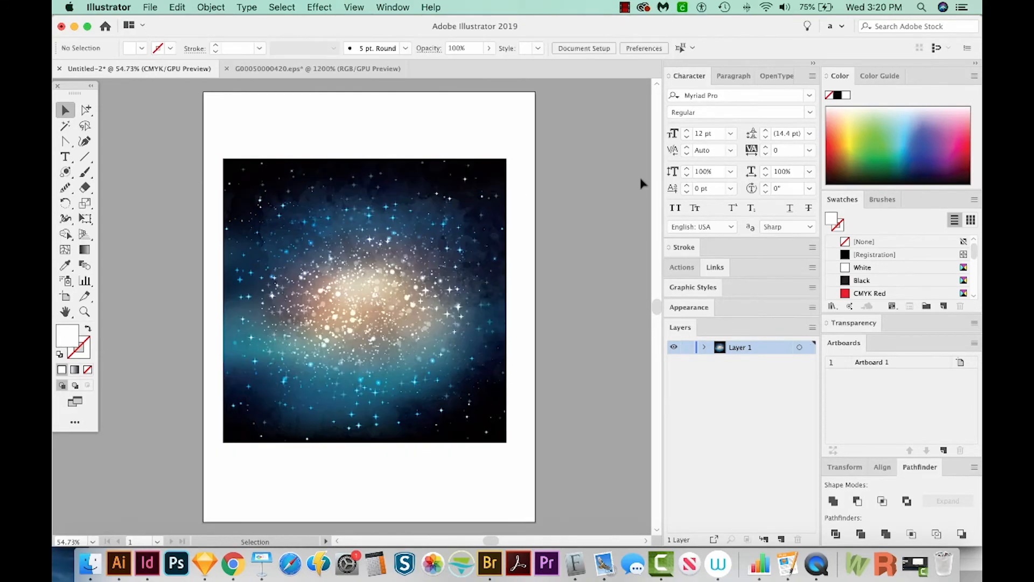
mouse_move(436, 316)
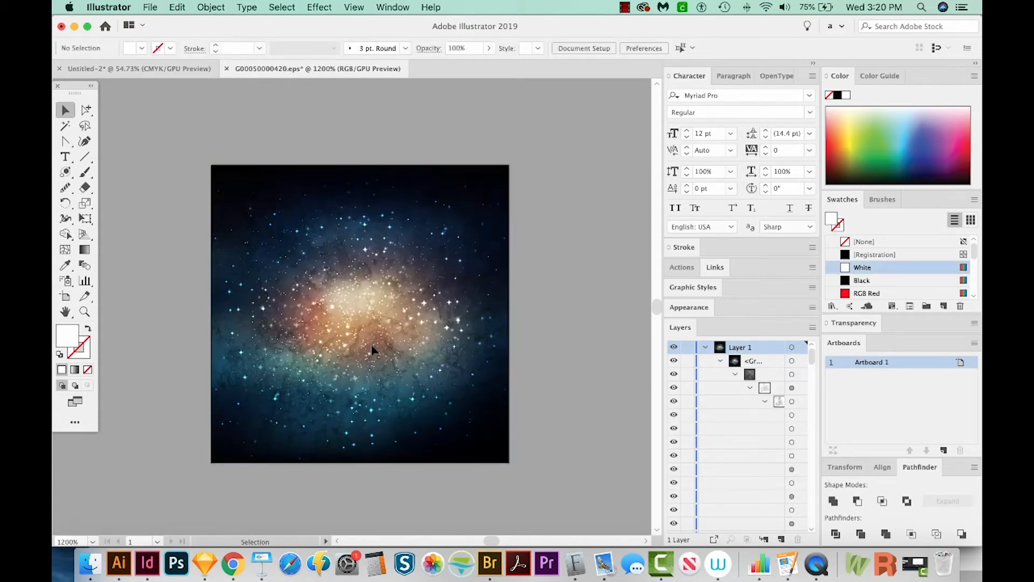
mouse_move(387, 394)
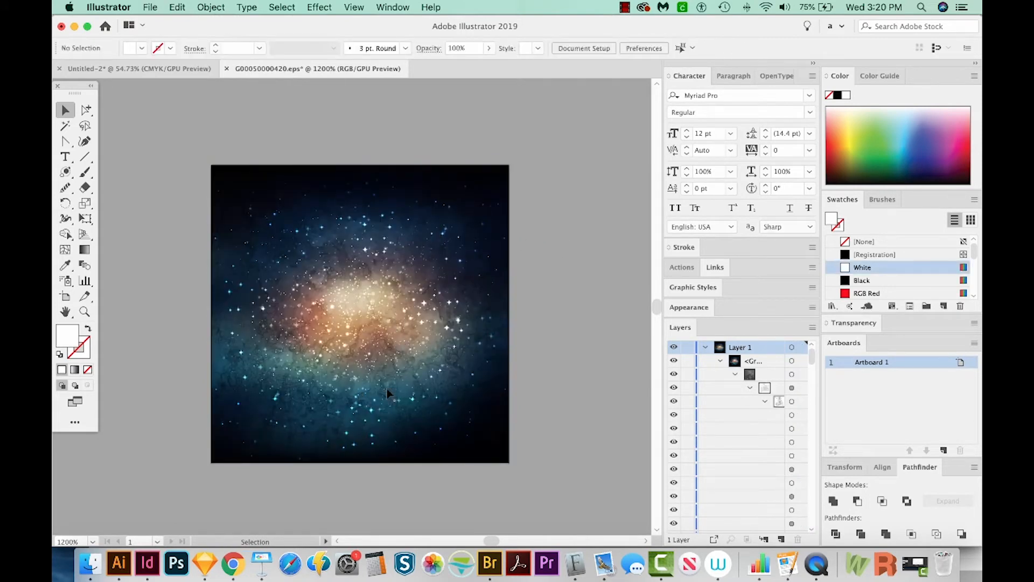
Step: Set the untitled document's color mode to RGB Color via File > Document Color Mode
left_click(129, 69)
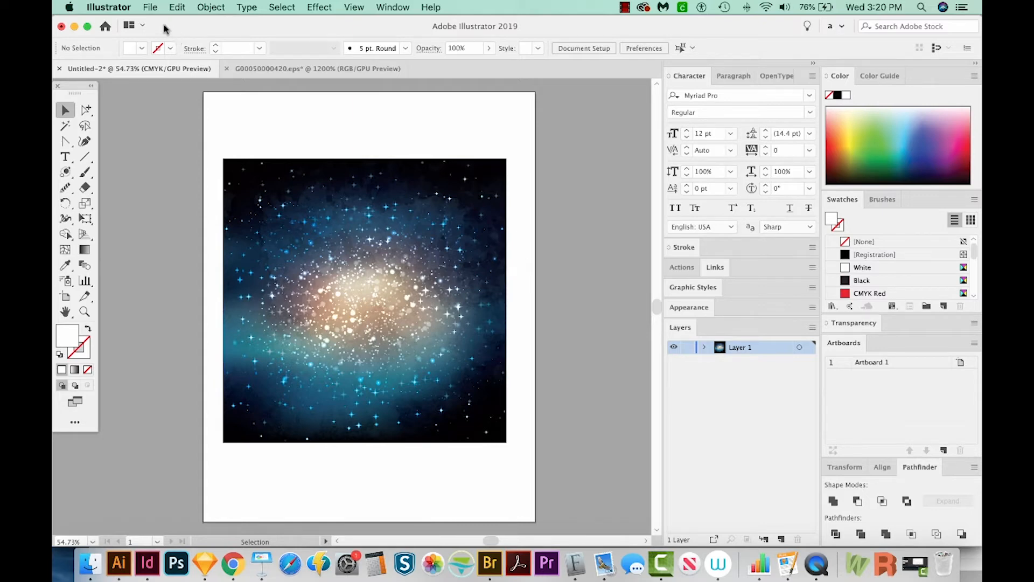
left_click(150, 7)
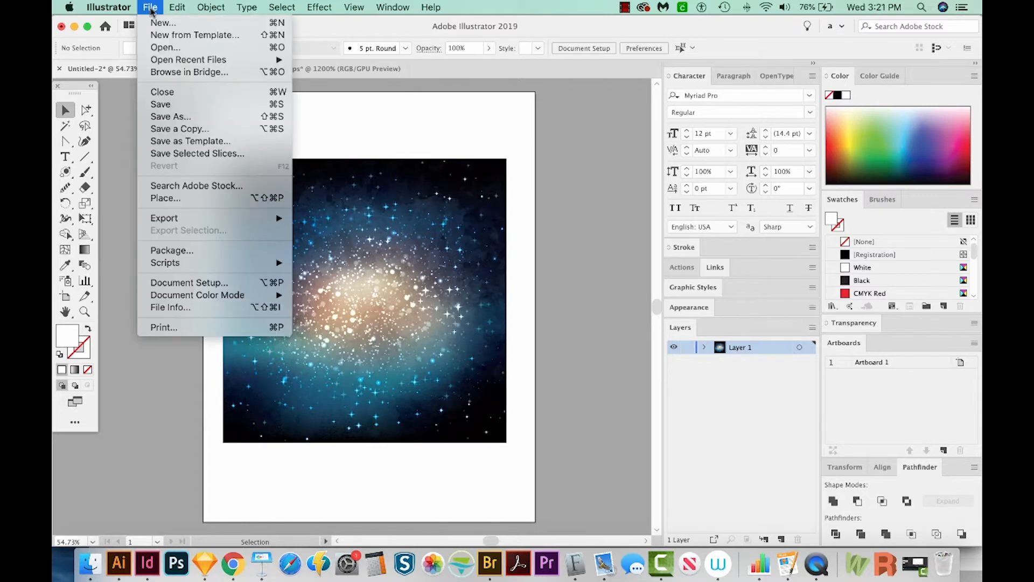
mouse_move(197, 295)
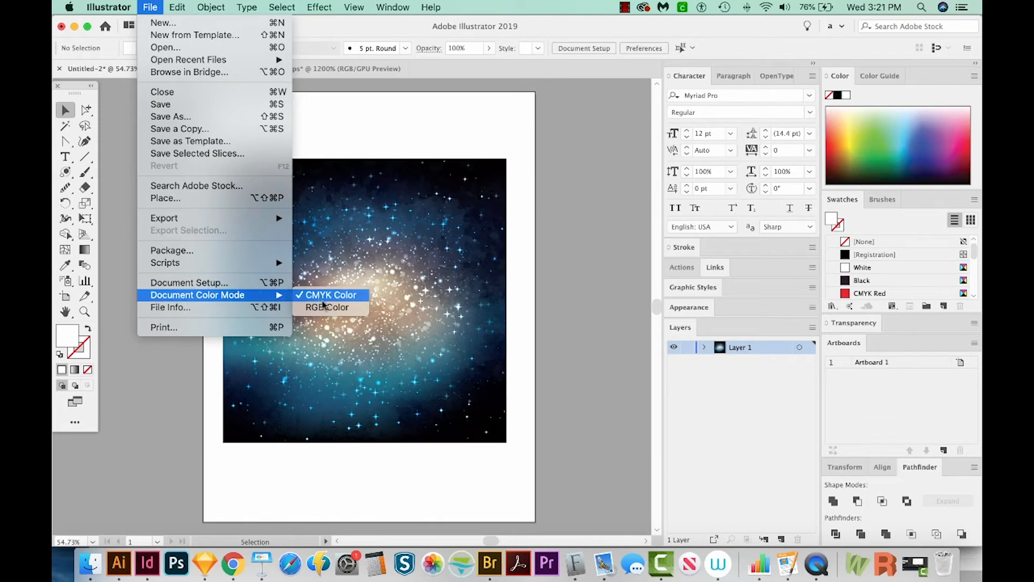
left_click(324, 307)
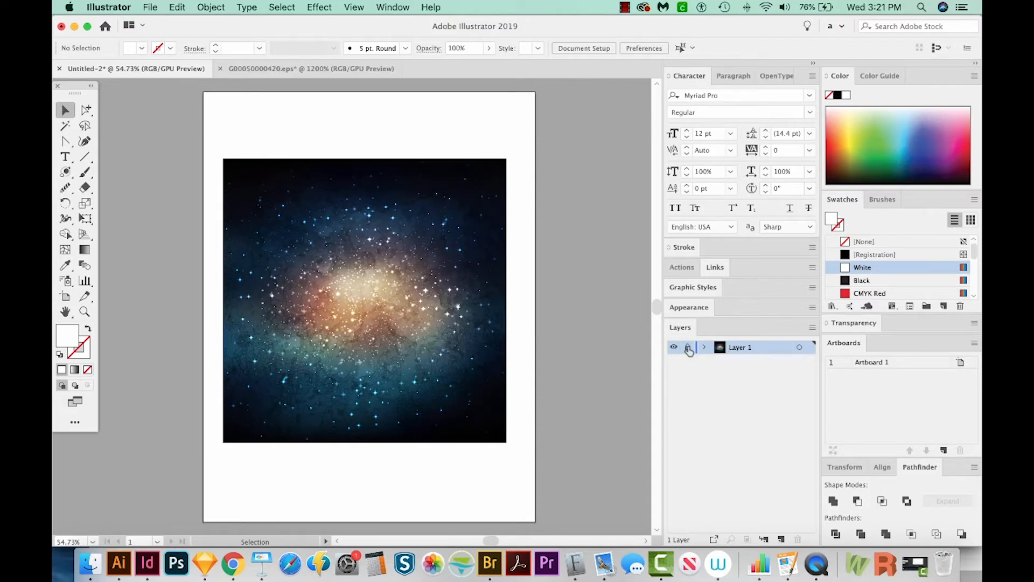
Step: Lock Layer 1, add a new layer above it, and hide the galaxy layer
left_click(687, 347)
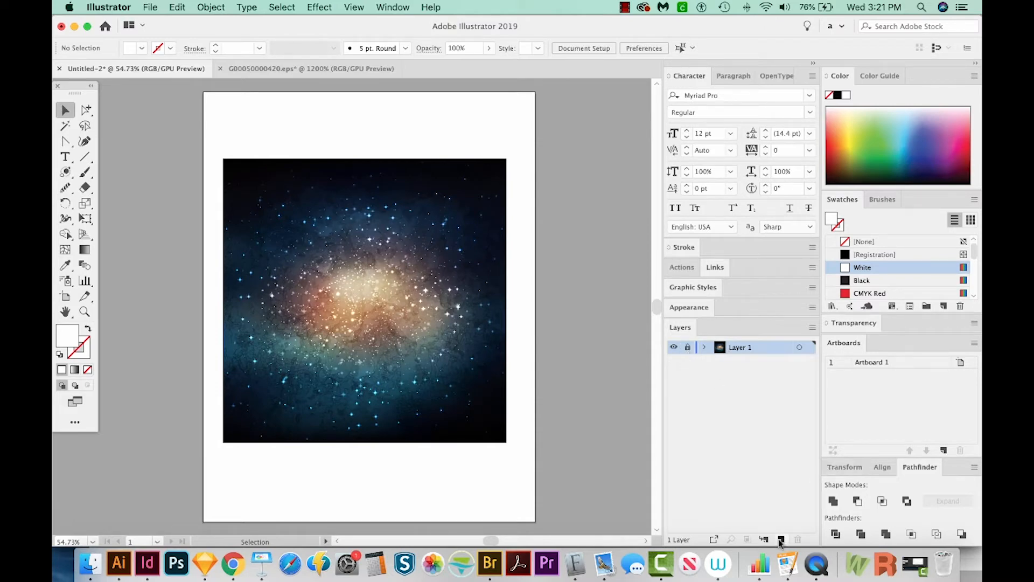
left_click(781, 538)
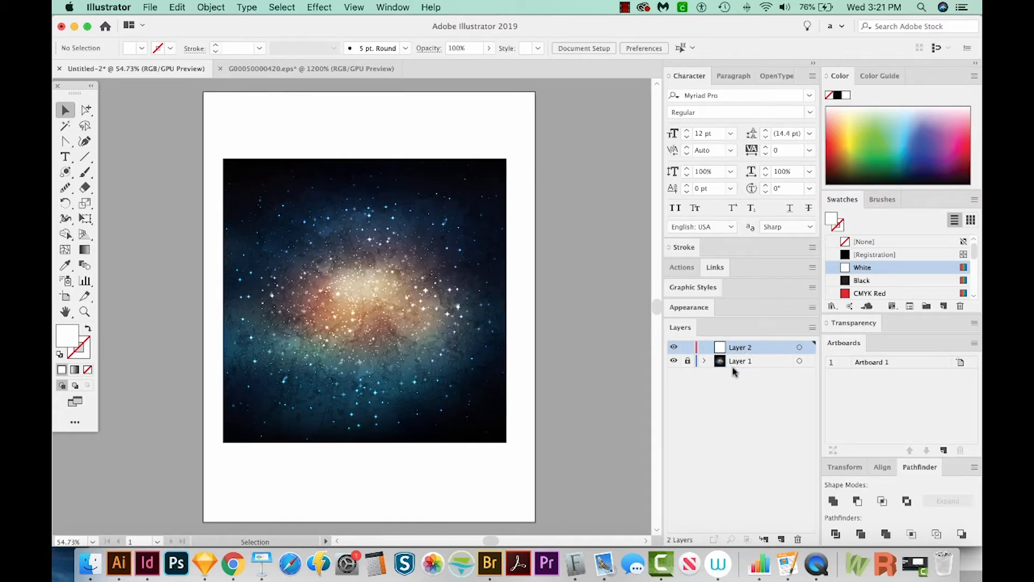
mouse_move(673, 361)
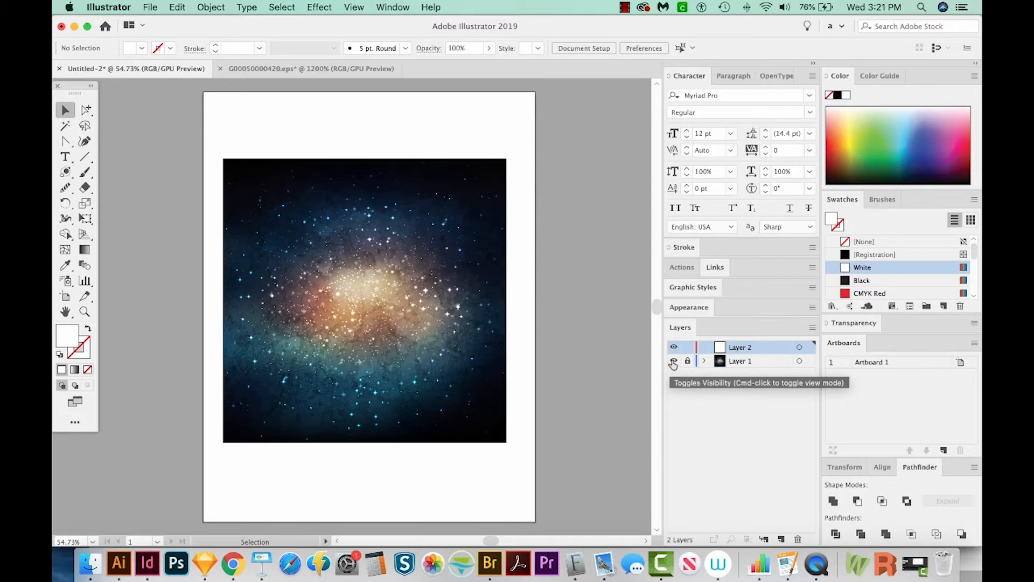
mouse_move(674, 363)
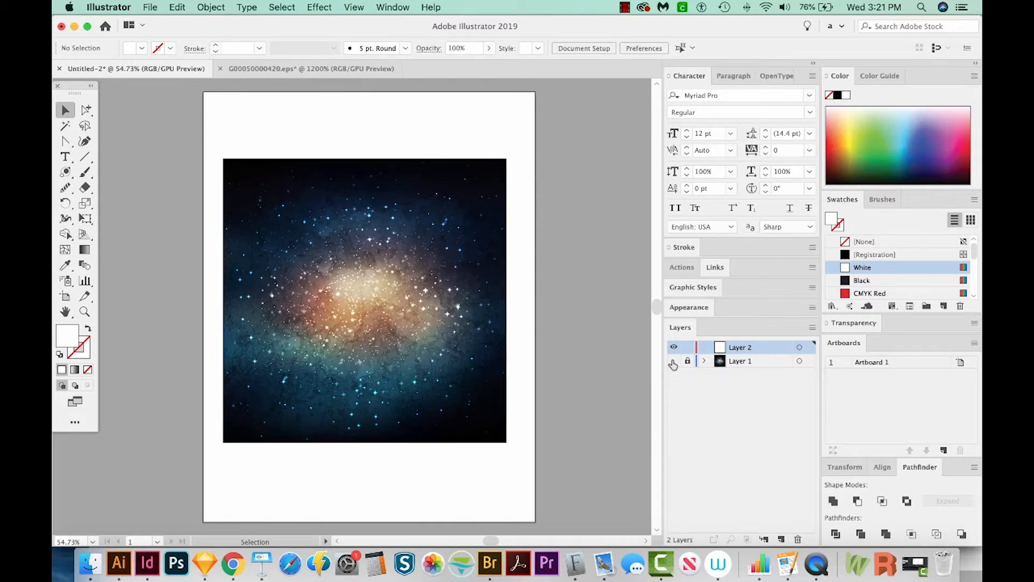
left_click(673, 361)
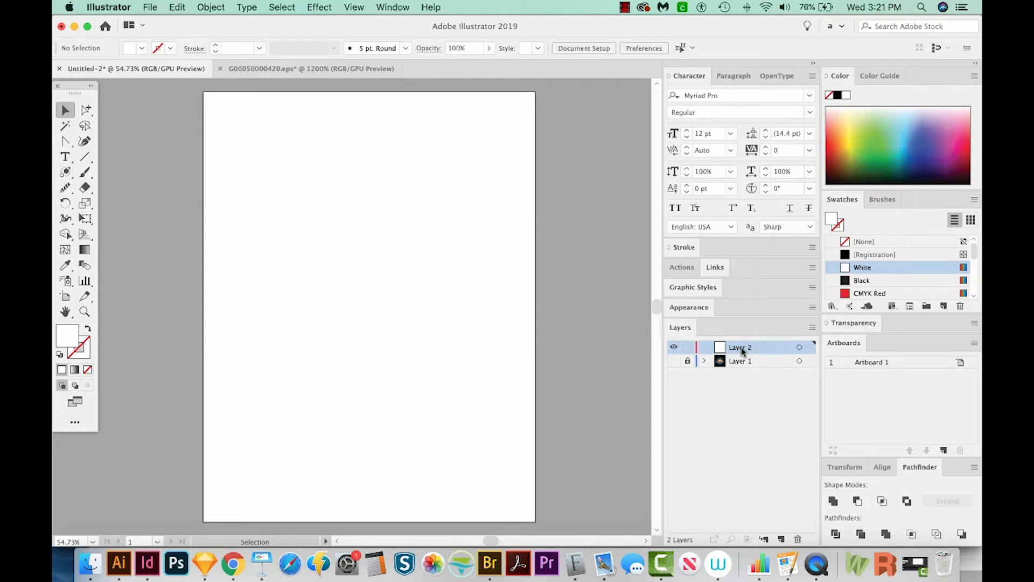
mouse_move(358, 248)
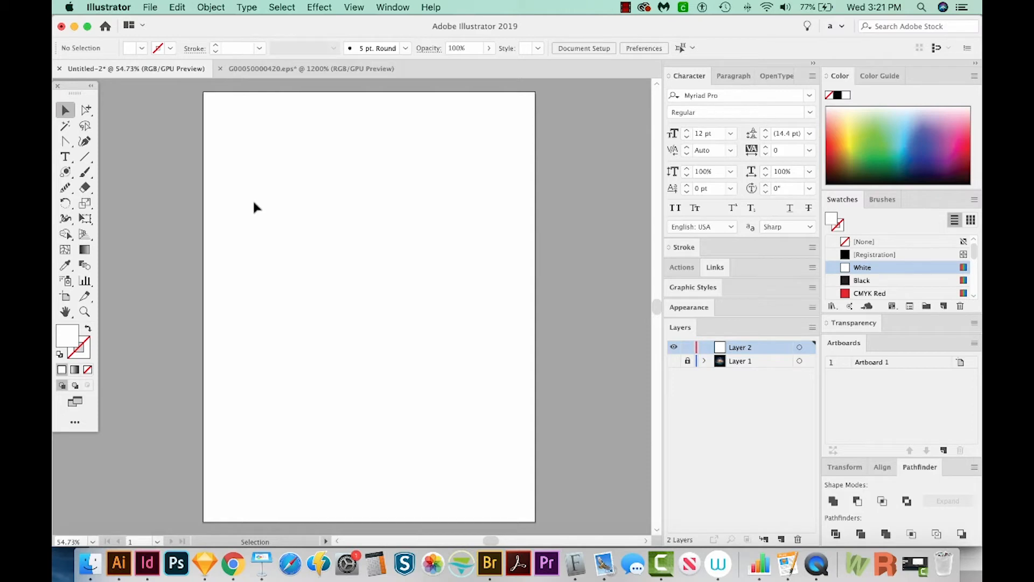
Step: Draw a five-pointed star with a thin black stroke on the left of the page using the Star Tool
left_click(64, 171)
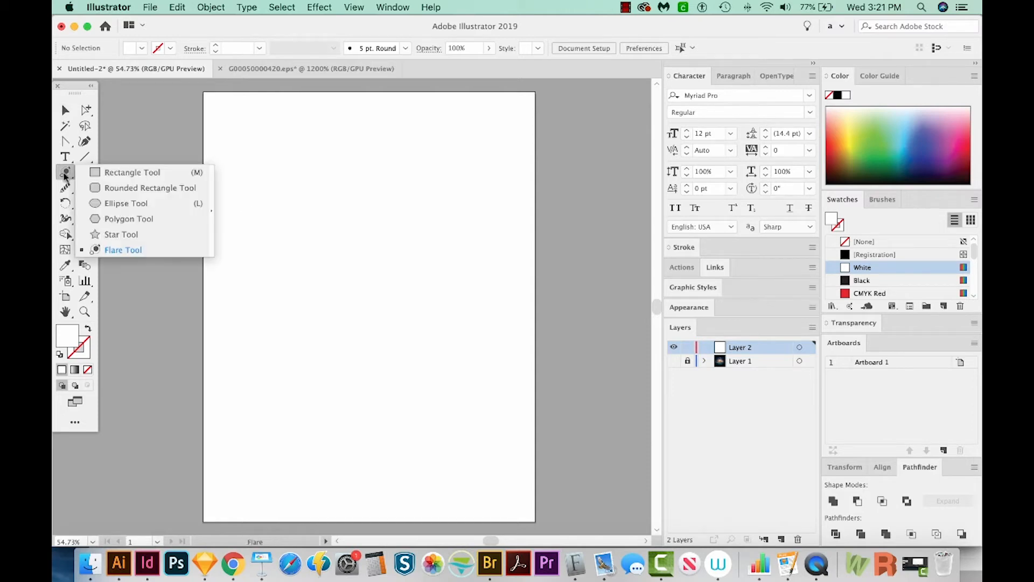
mouse_move(121, 235)
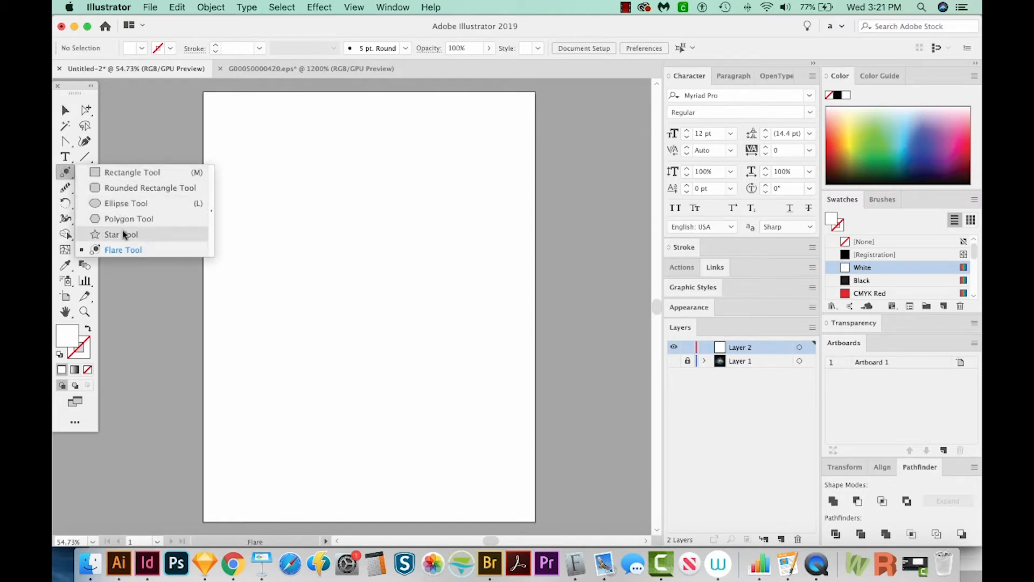
left_click(120, 234)
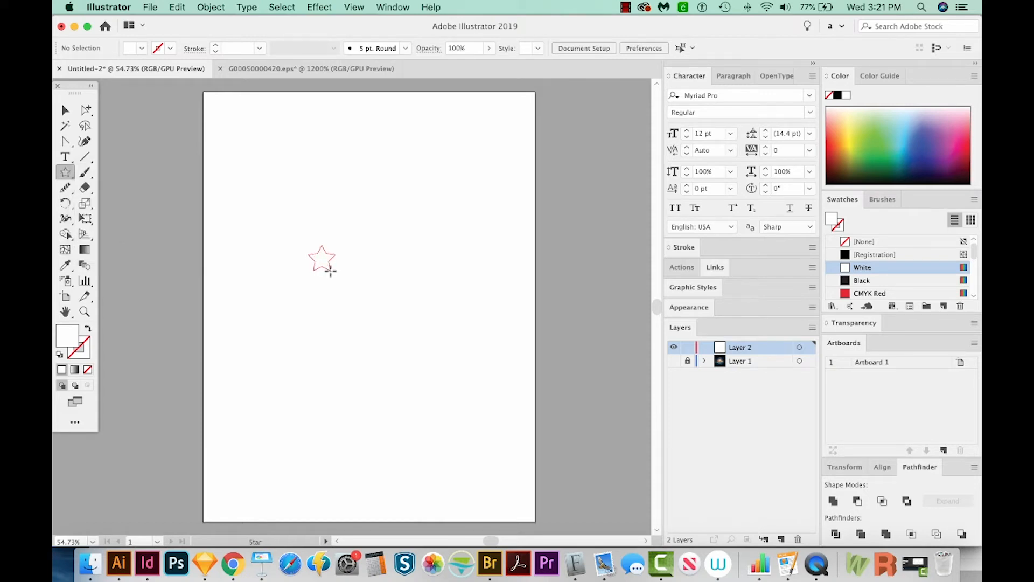
left_click_drag(323, 264, 349, 297)
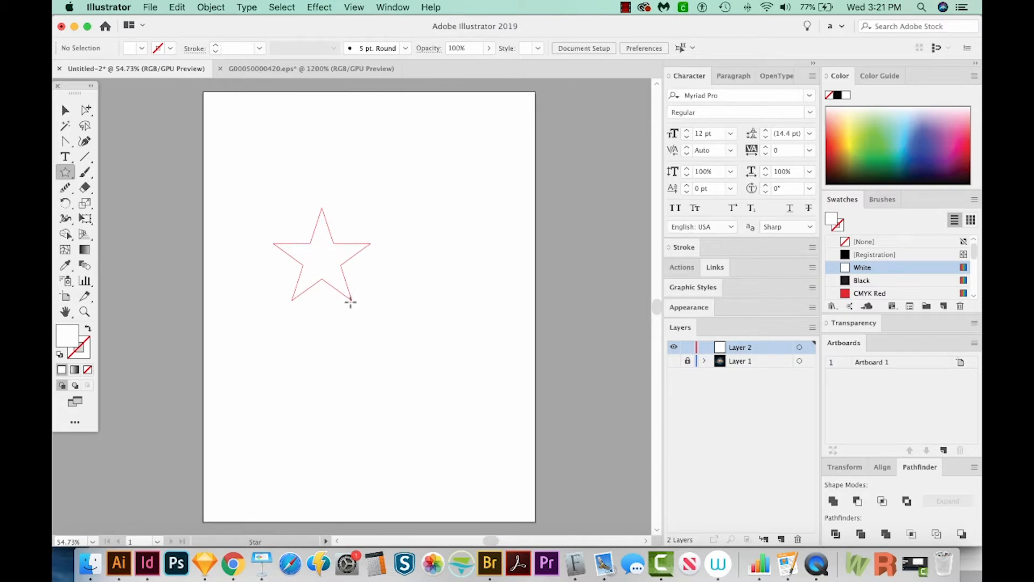
left_click(349, 301)
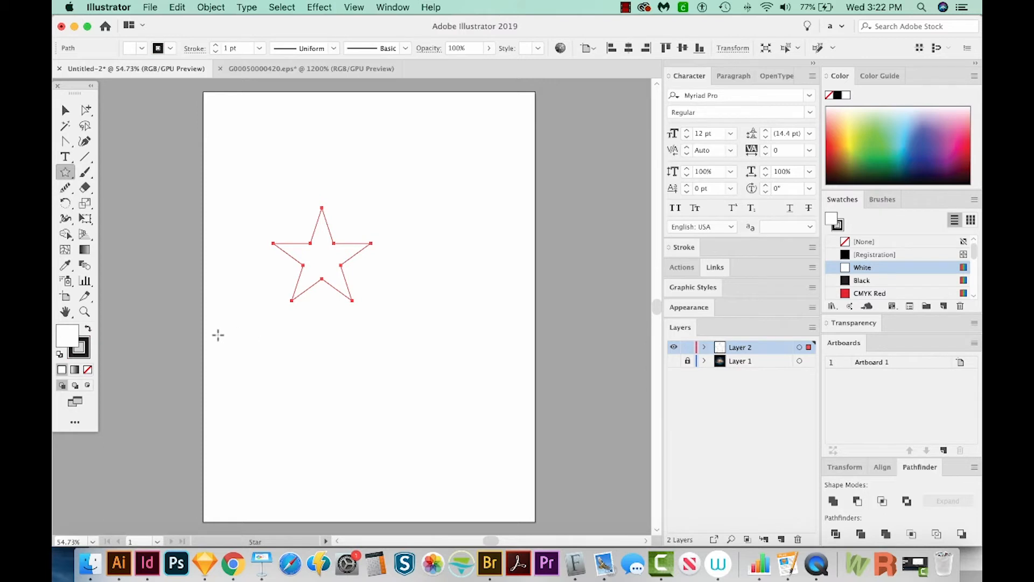
mouse_move(80, 347)
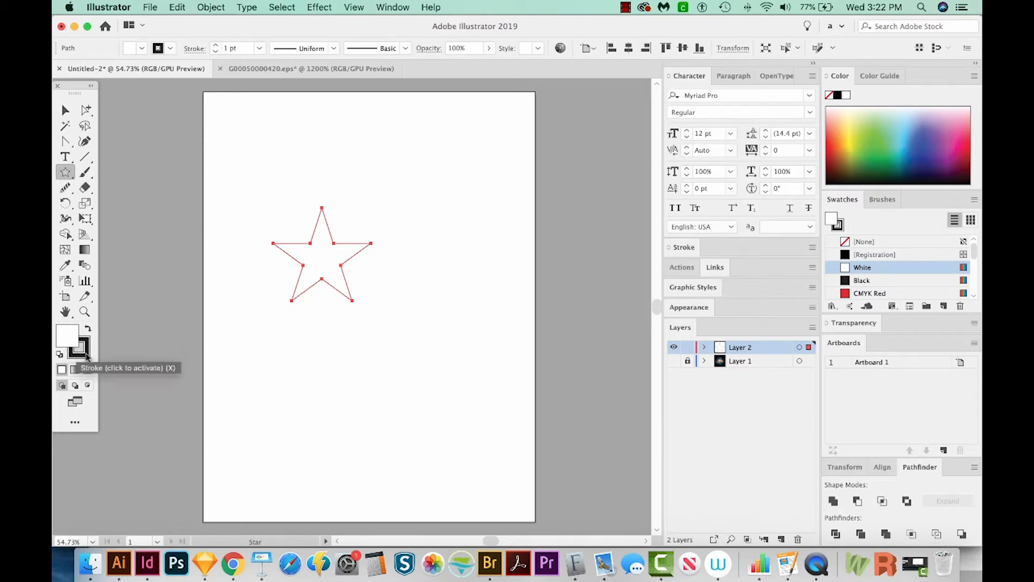
mouse_move(65, 144)
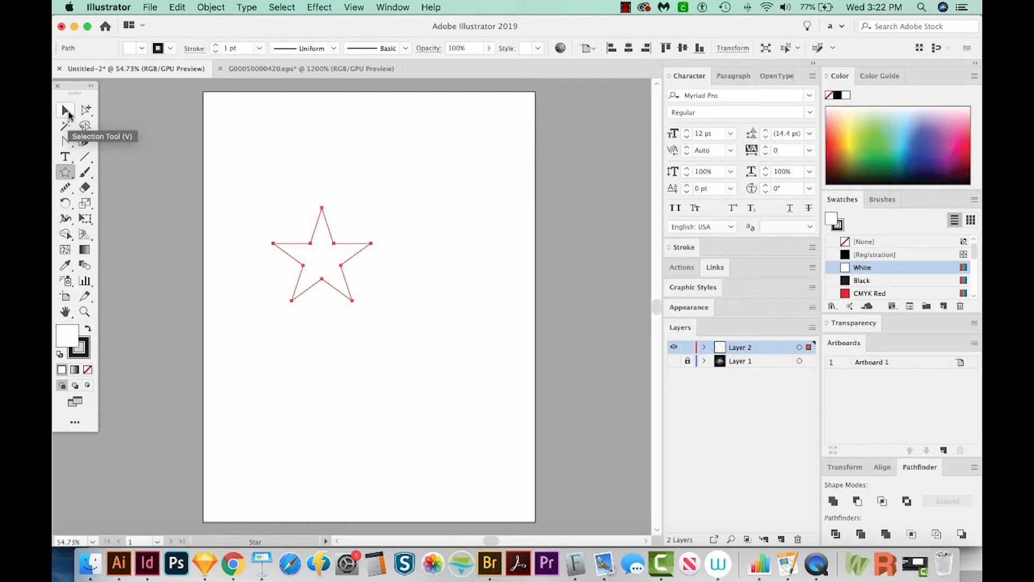
left_click(421, 345)
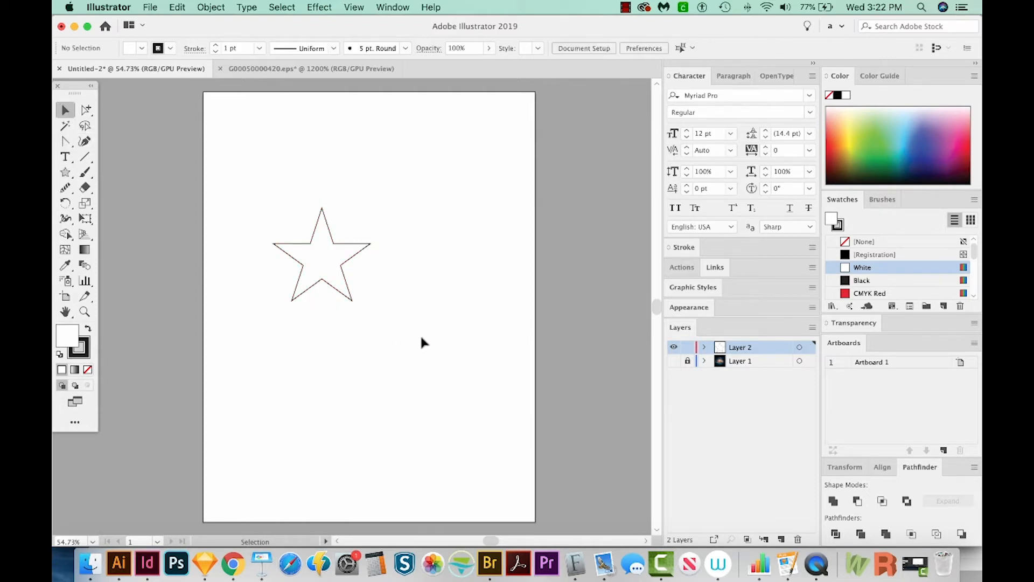
Step: Draw a circle beside the star and a wide flat ellipse overlapping it
left_click(64, 171)
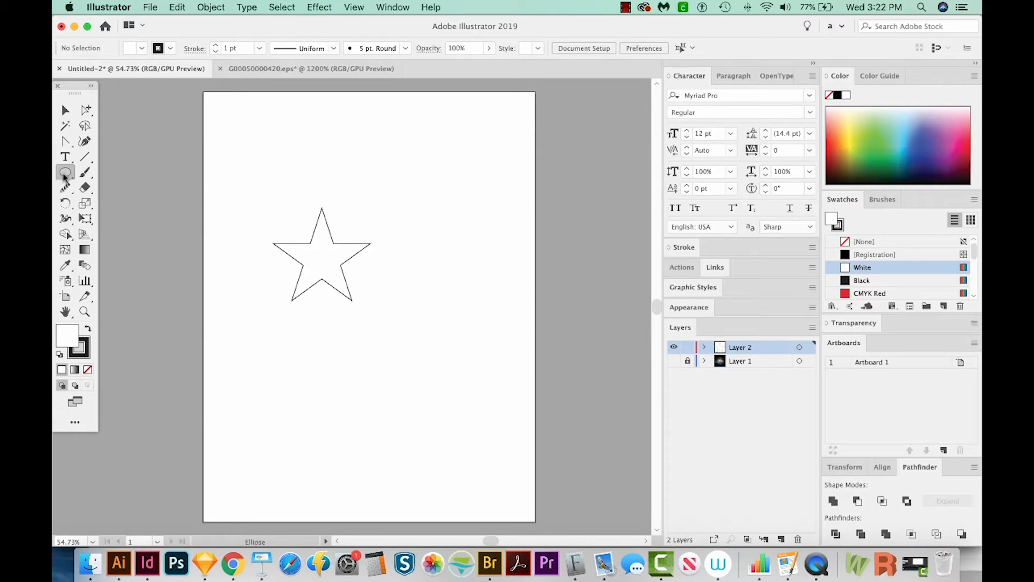
mouse_move(65, 172)
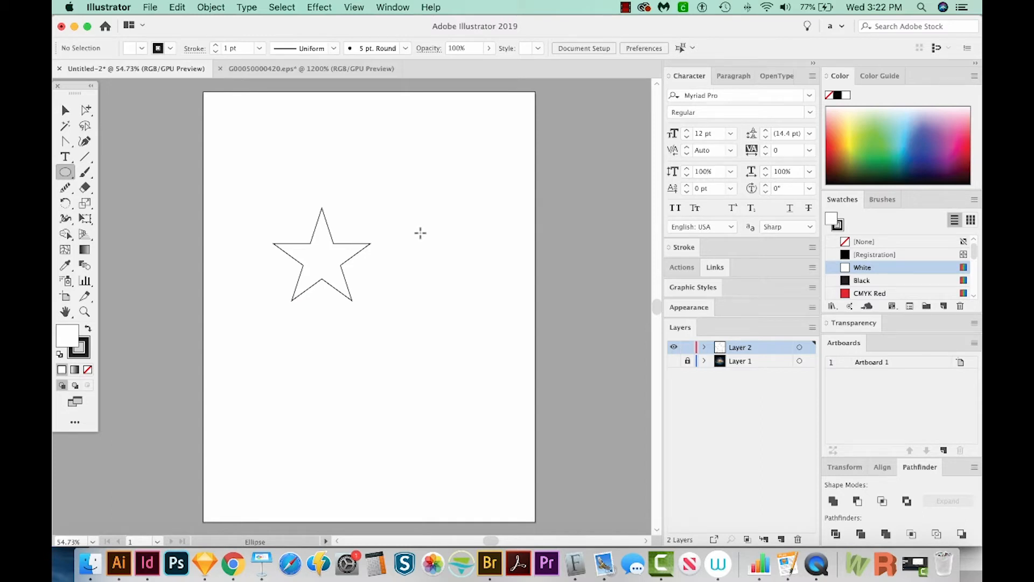
mouse_move(420, 224)
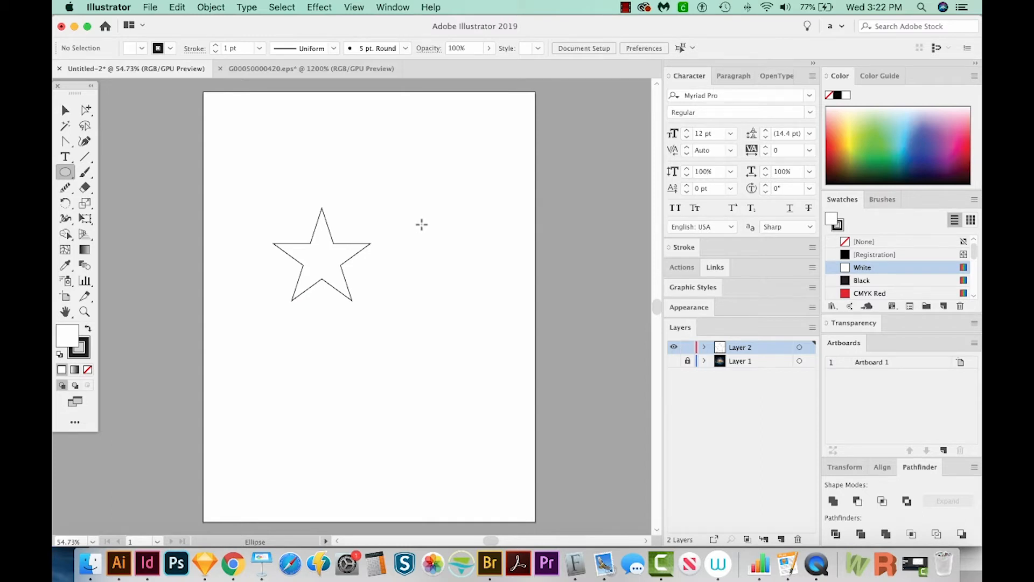
mouse_move(420, 223)
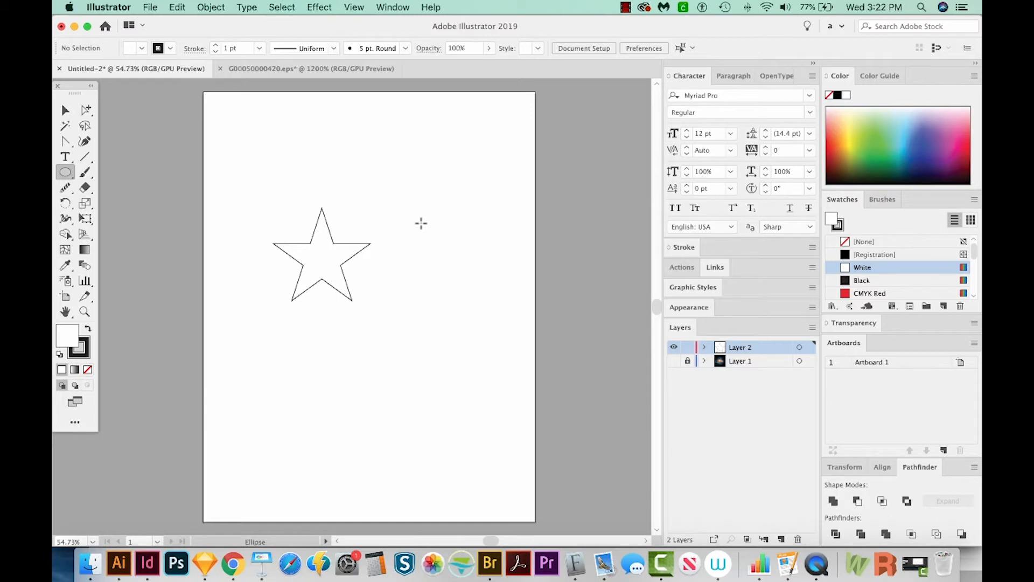
left_click_drag(422, 224, 501, 307)
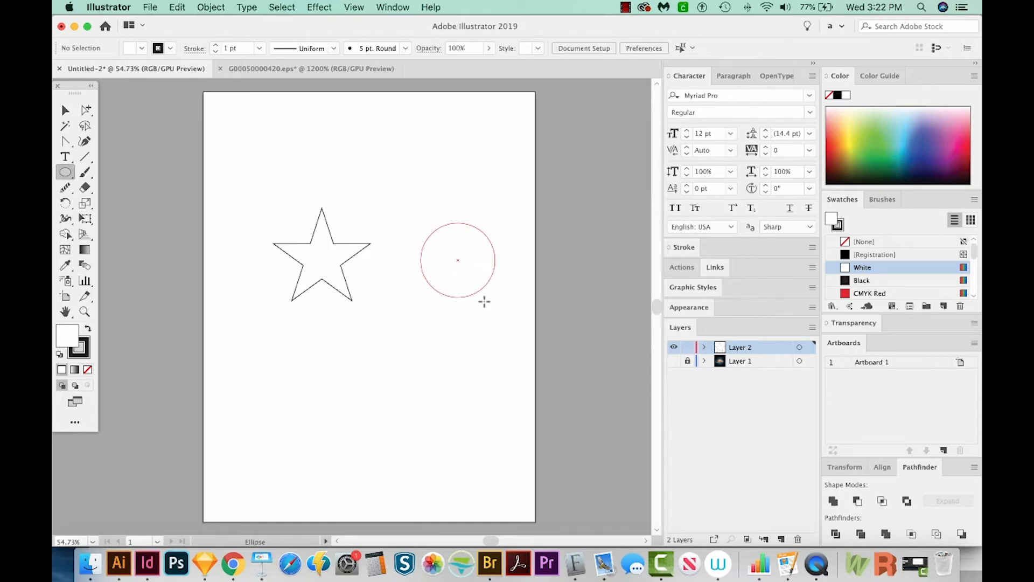
left_click(457, 259)
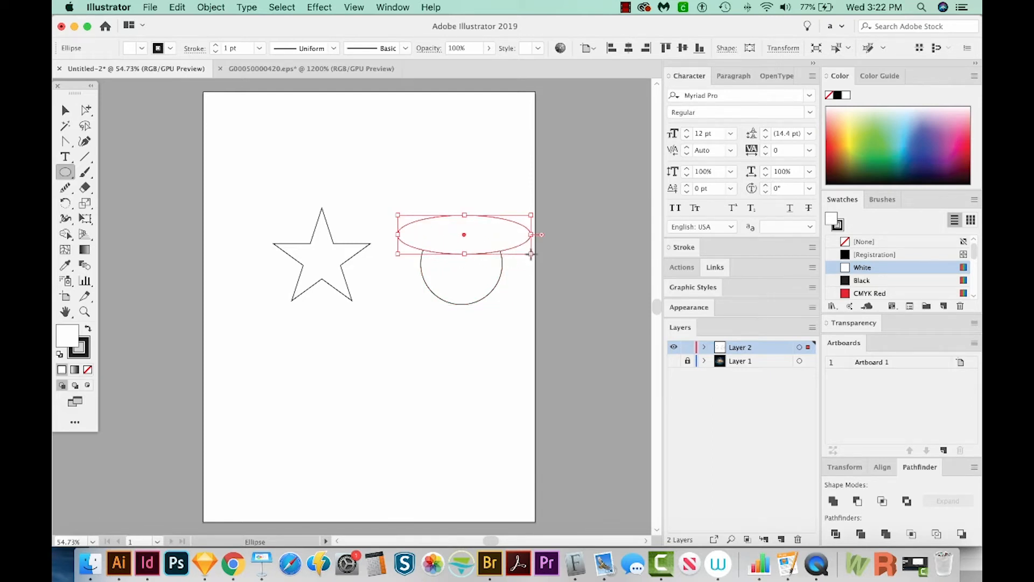
left_click_drag(463, 234, 463, 258)
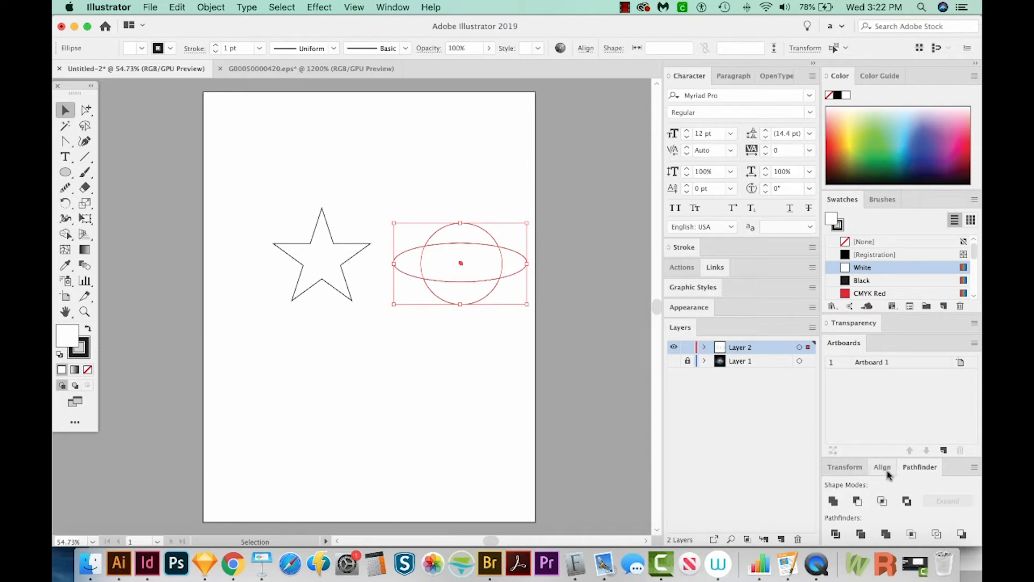
Step: Center the circle and ellipse on each other horizontally and vertically via the Align panel
left_click(881, 466)
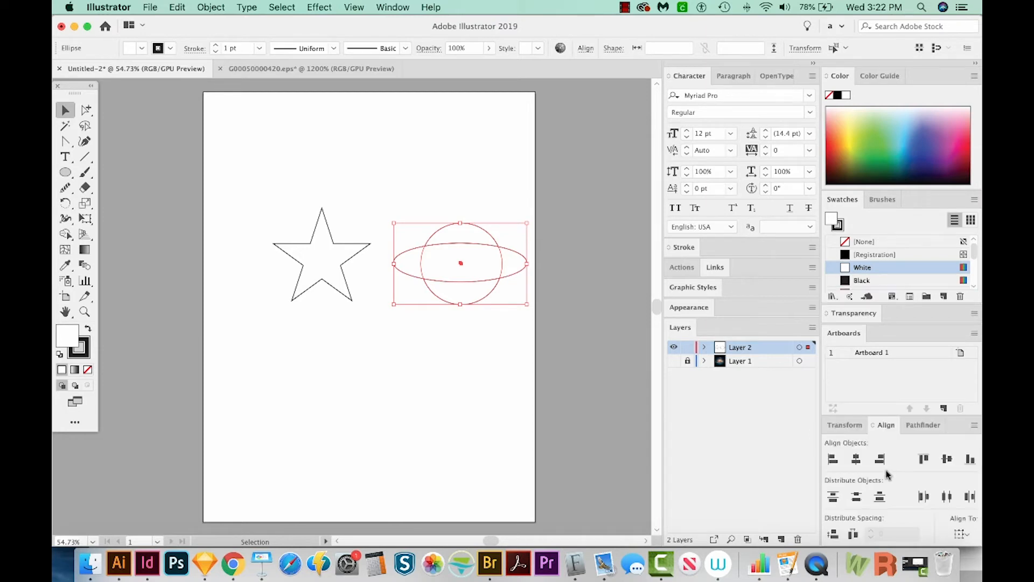
mouse_move(856, 459)
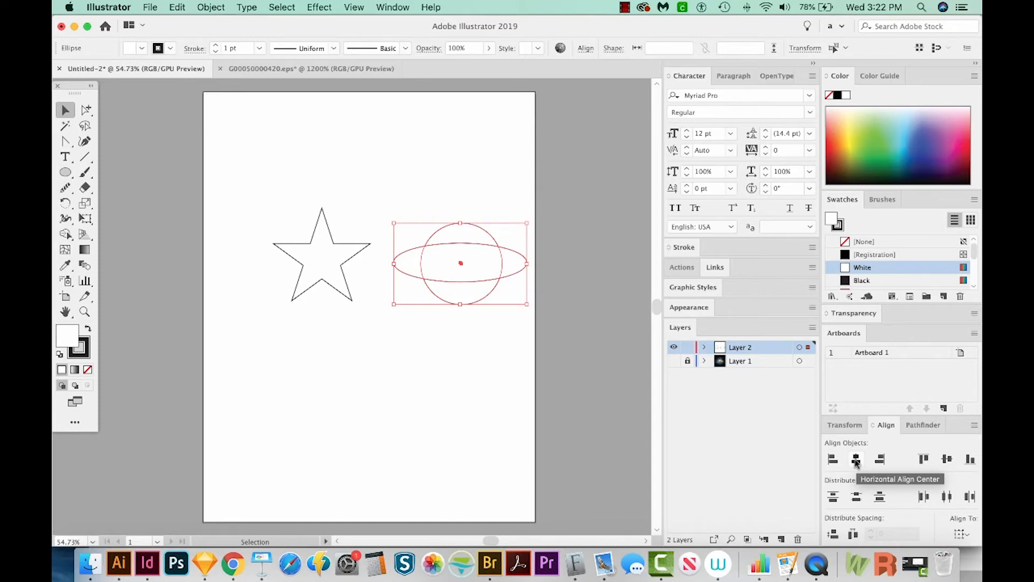
left_click(856, 458)
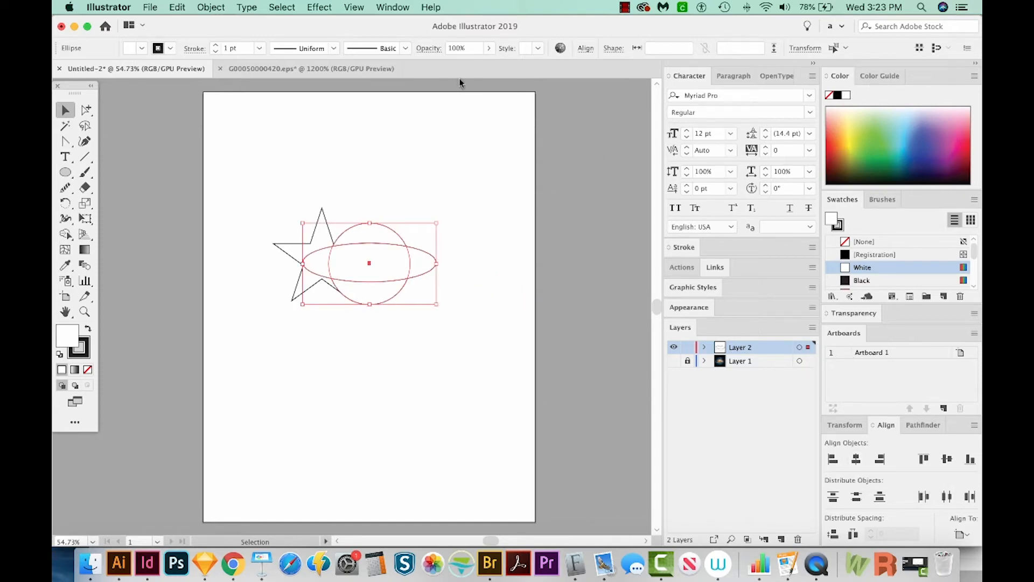
left_click(392, 7)
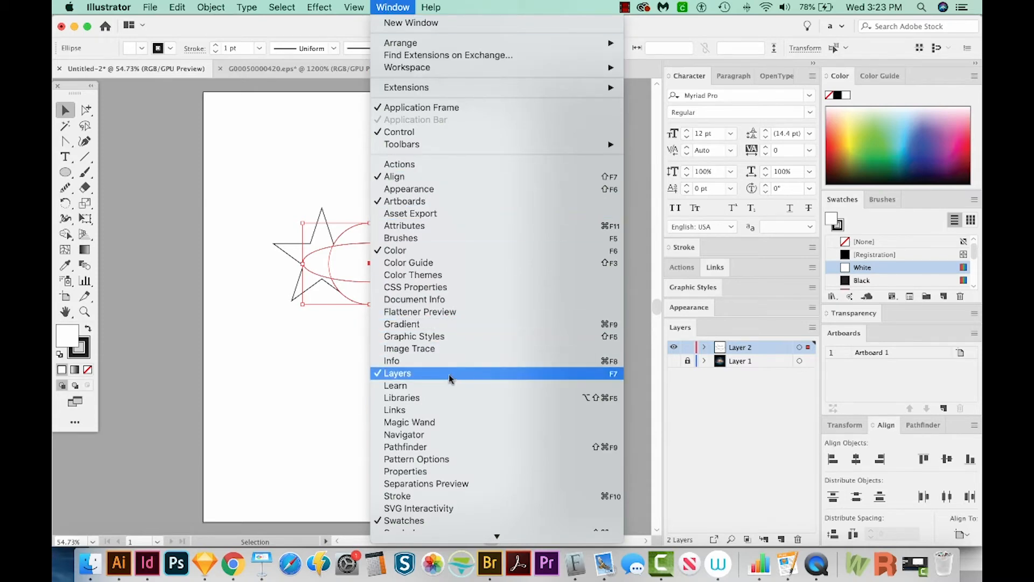
mouse_move(402, 177)
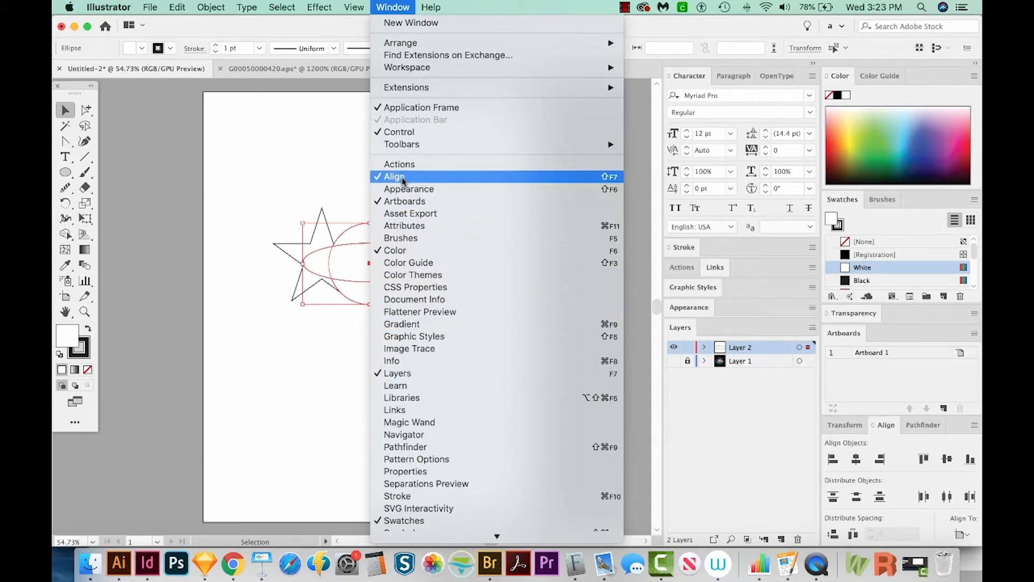
left_click(392, 176)
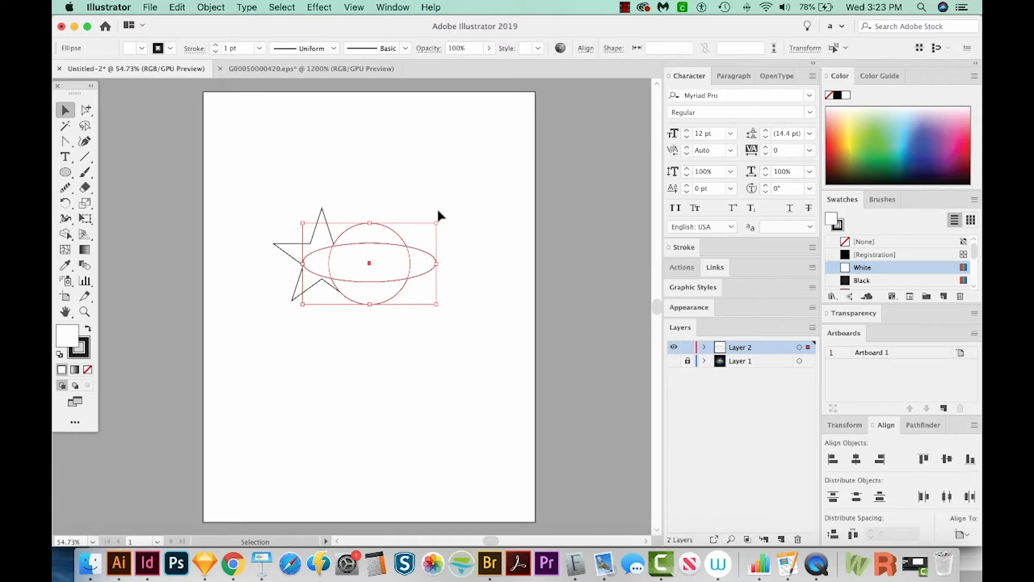
mouse_move(610, 397)
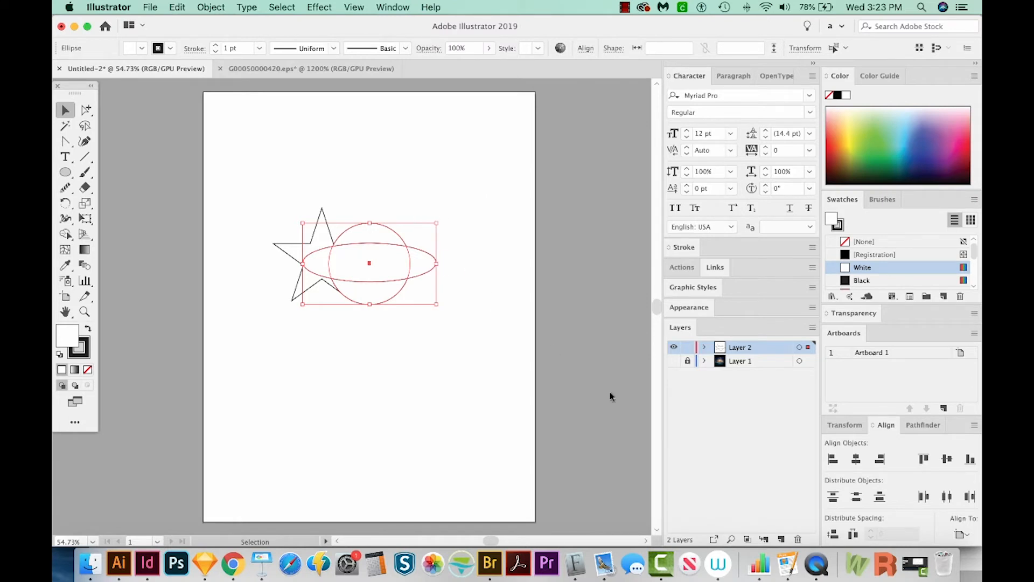
mouse_move(383, 372)
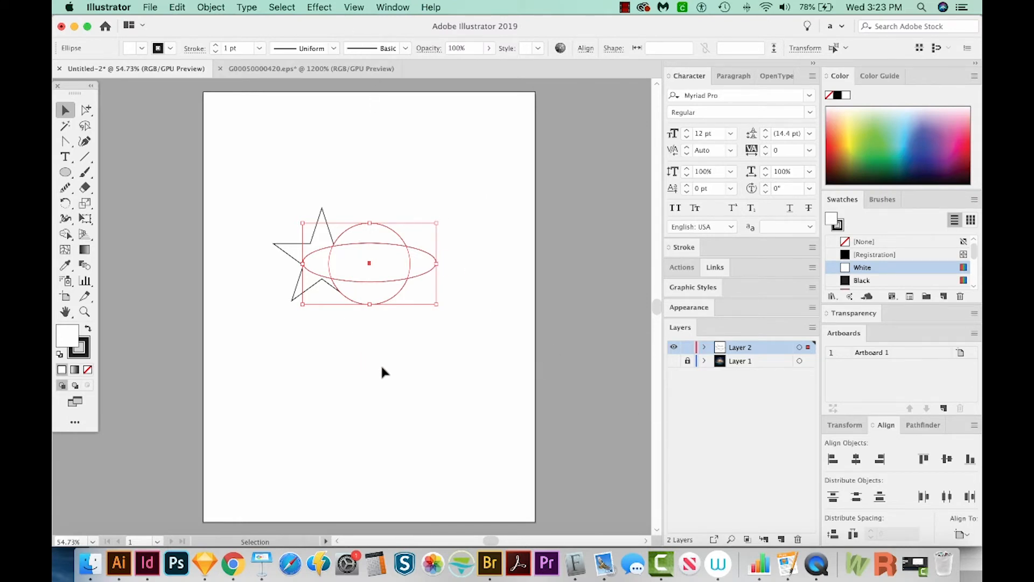
mouse_move(485, 404)
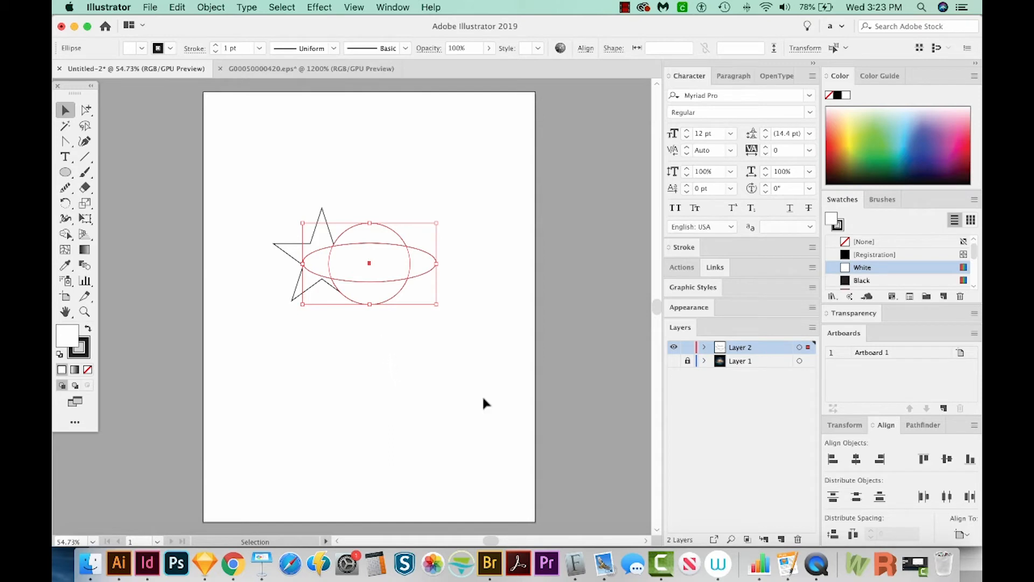
mouse_move(961, 535)
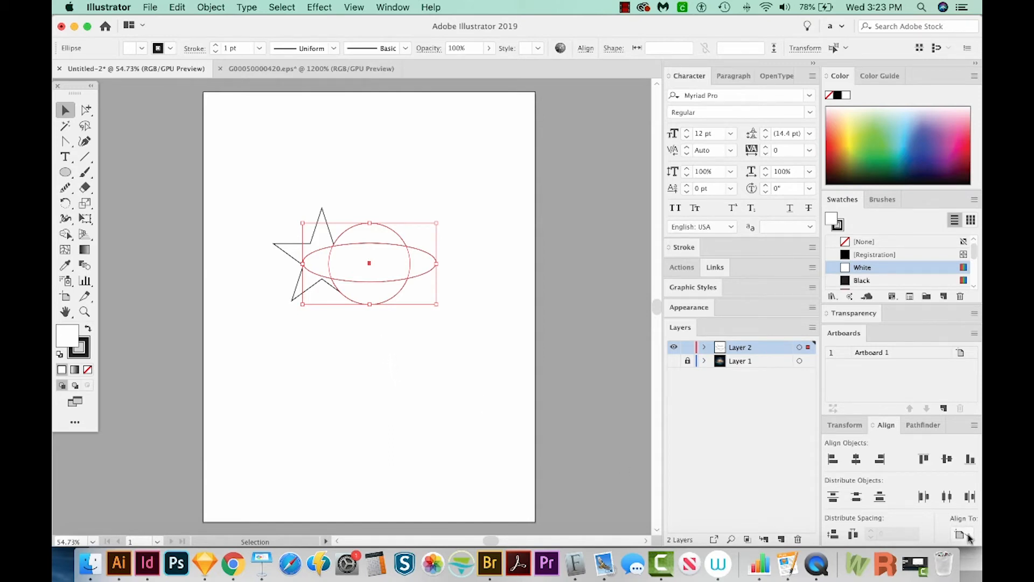
left_click(962, 534)
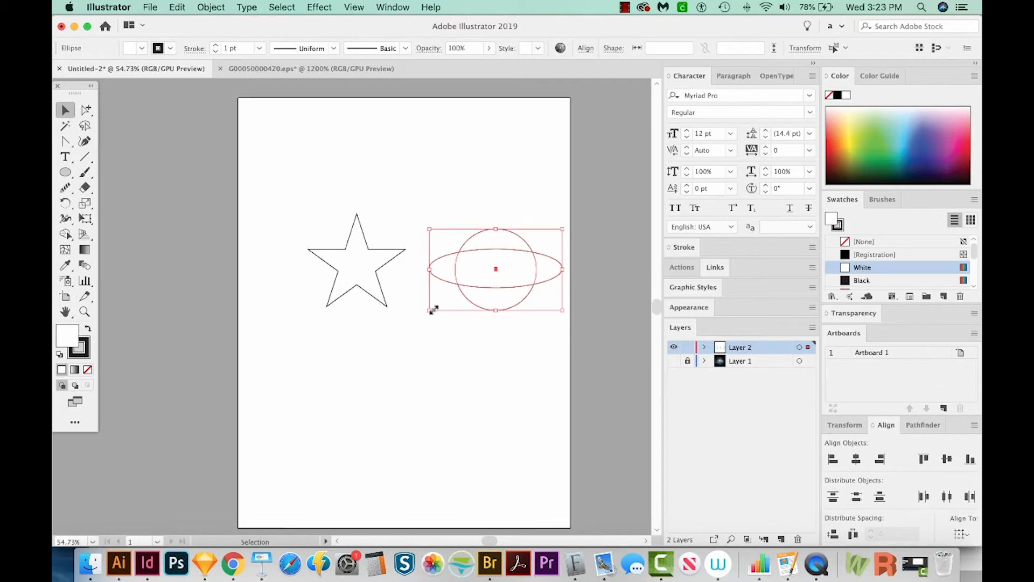
Step: Select the star, the Saturn circle and then the new white ring ellipse in front
left_click(427, 251)
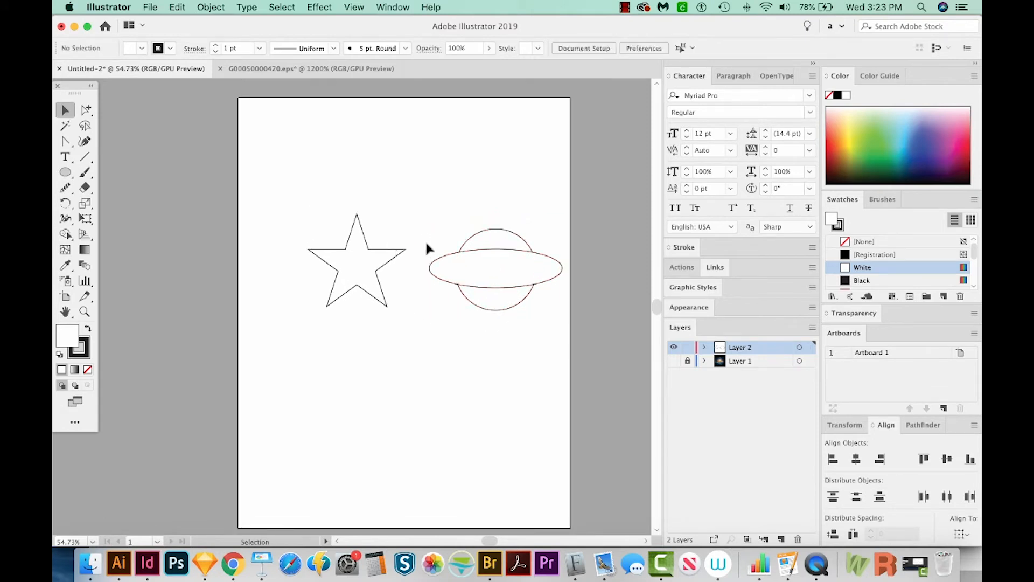
left_click(358, 260)
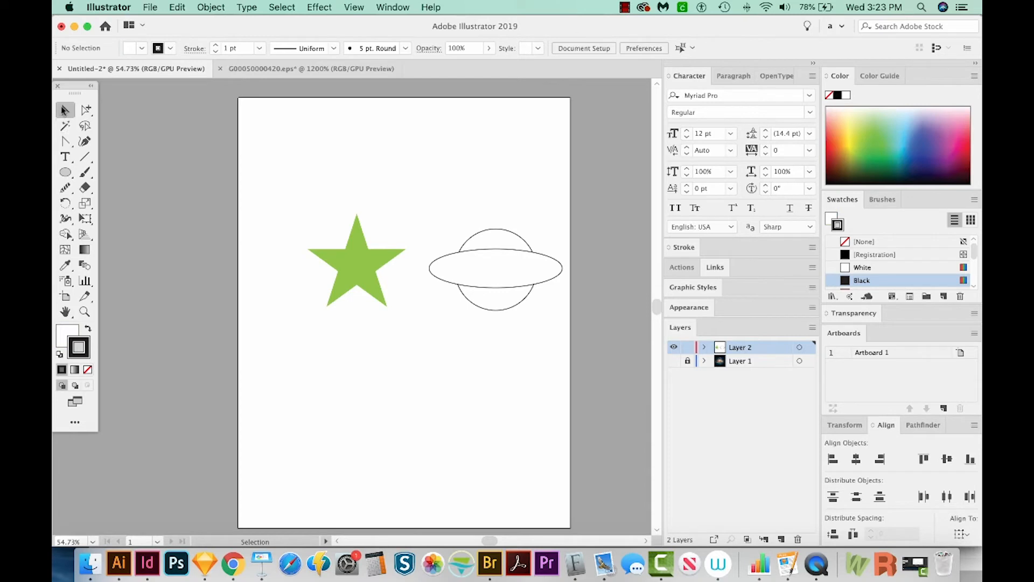
mouse_move(532, 229)
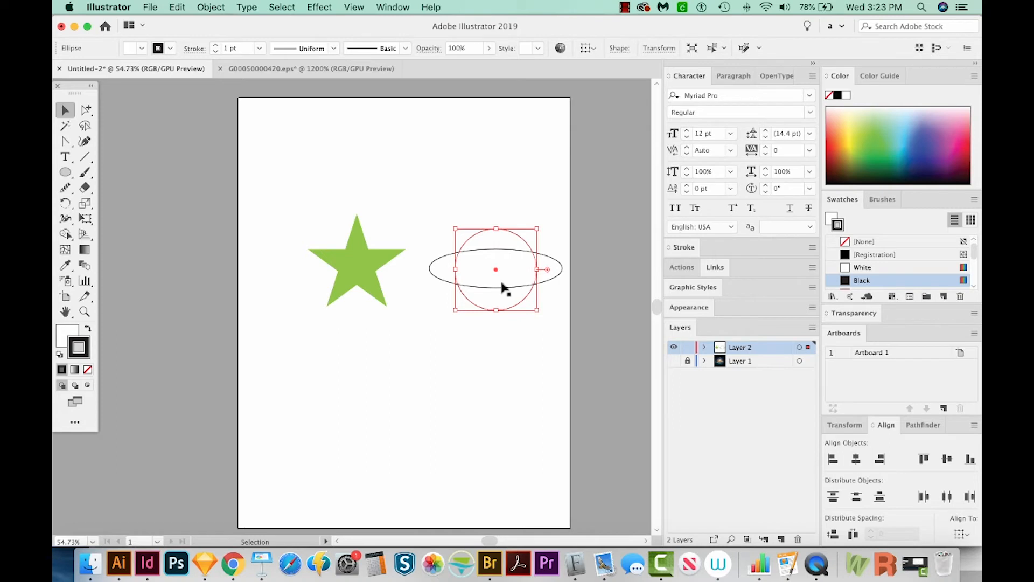
left_click(370, 265)
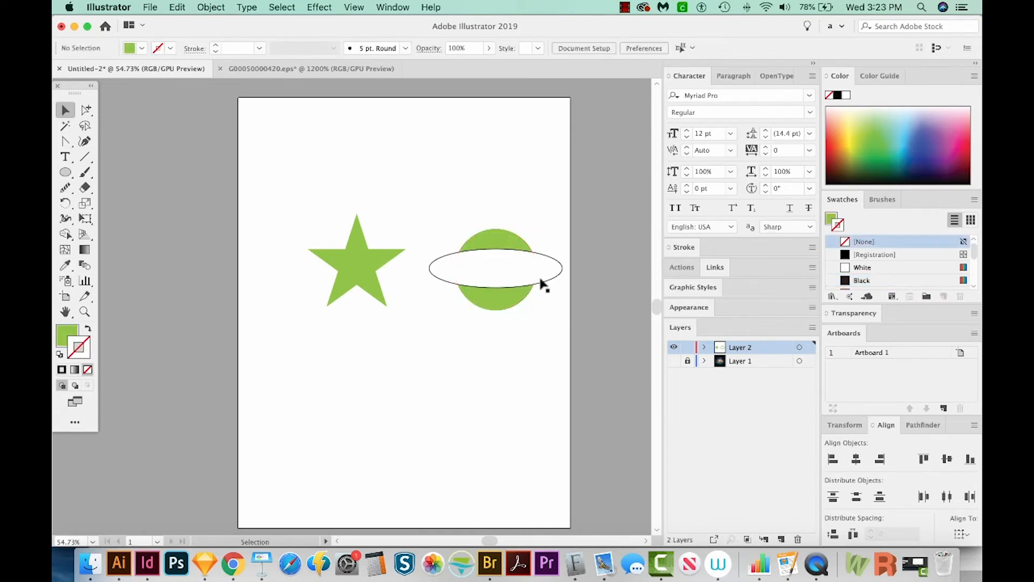
left_click(495, 268)
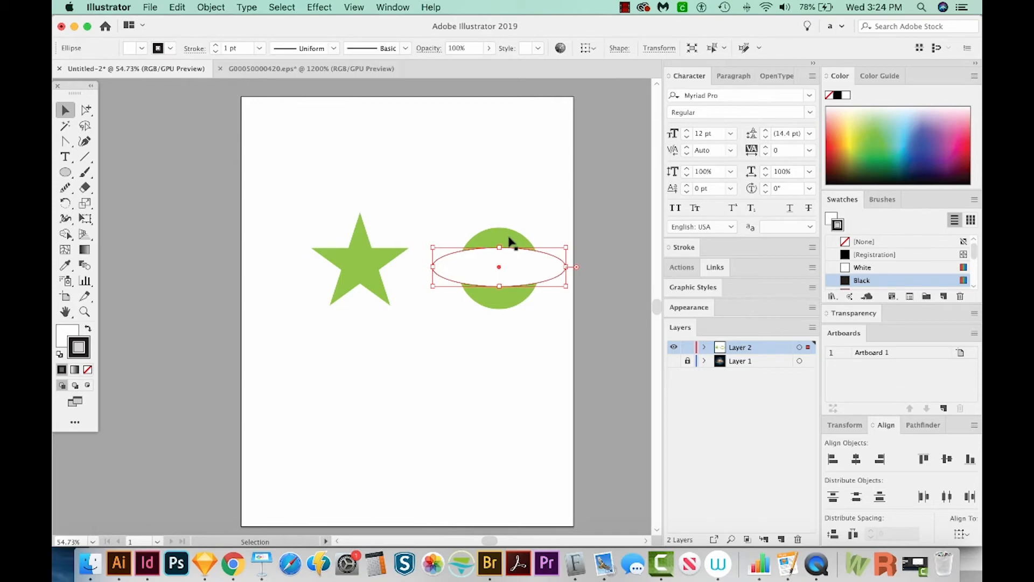
Step: Give the ellipse the planet's green as stroke with no fill and a 10 pt weight
left_click(65, 265)
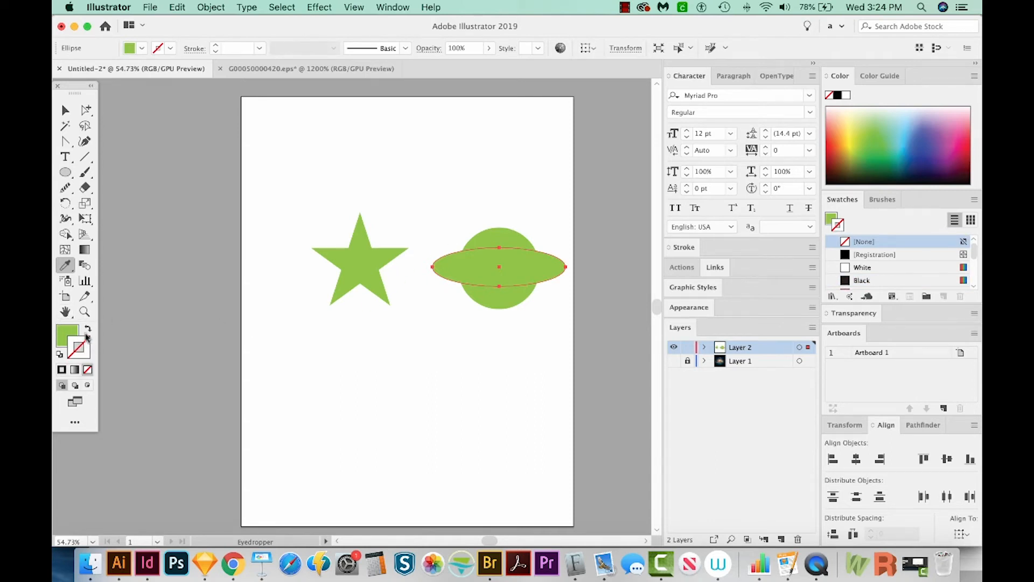
mouse_move(303, 308)
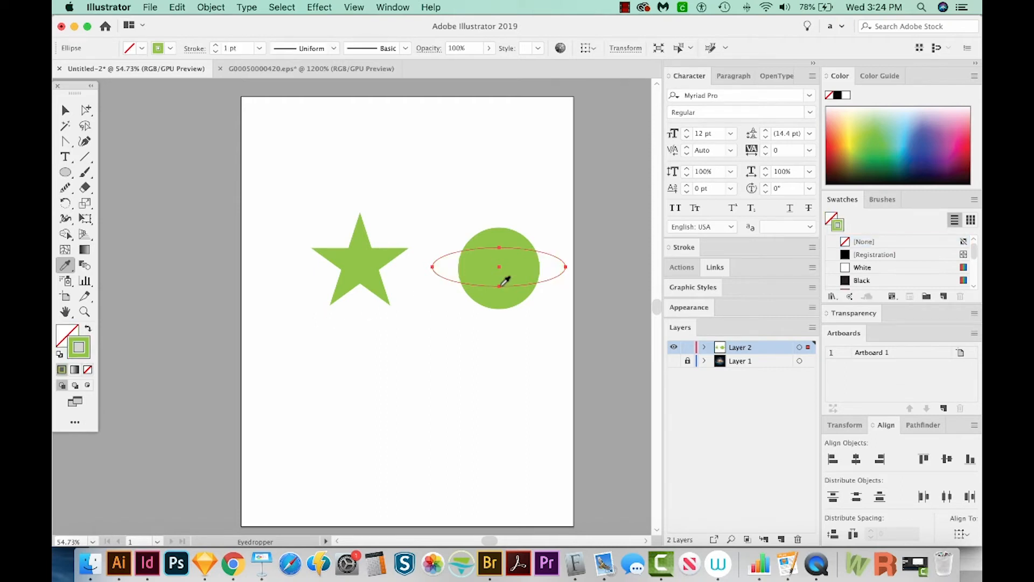
mouse_move(77, 343)
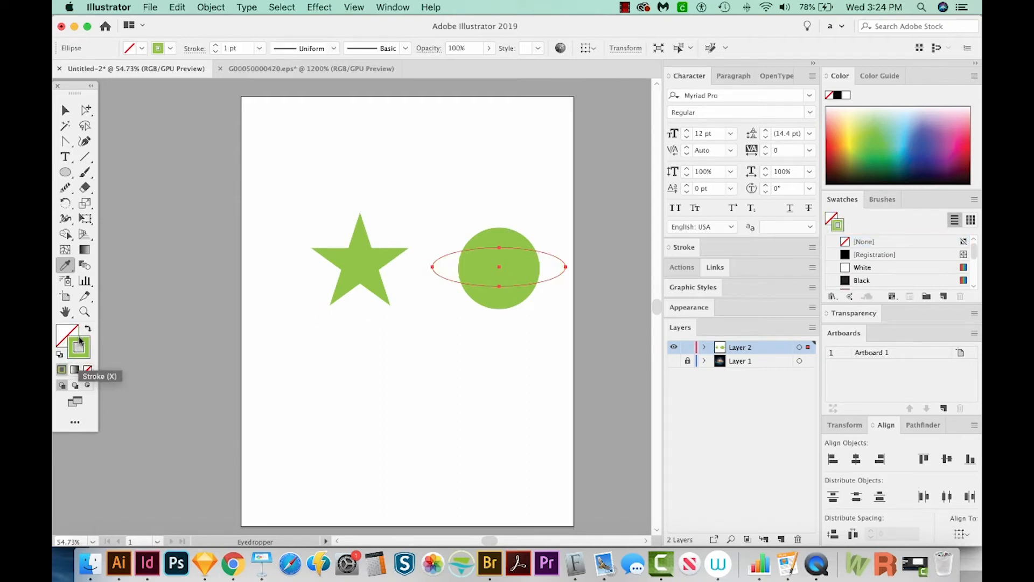
mouse_move(88, 331)
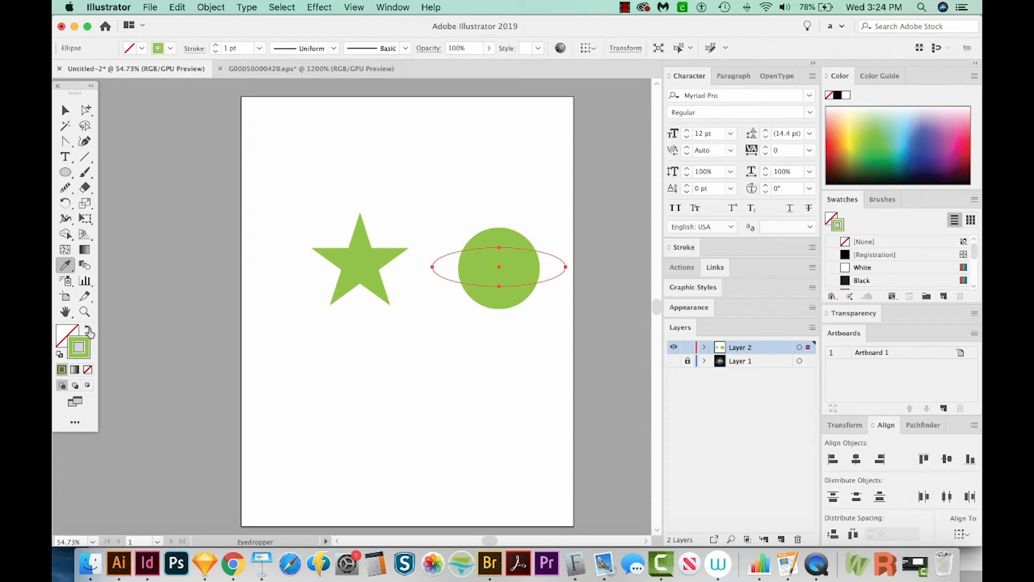
left_click(685, 247)
type("4")
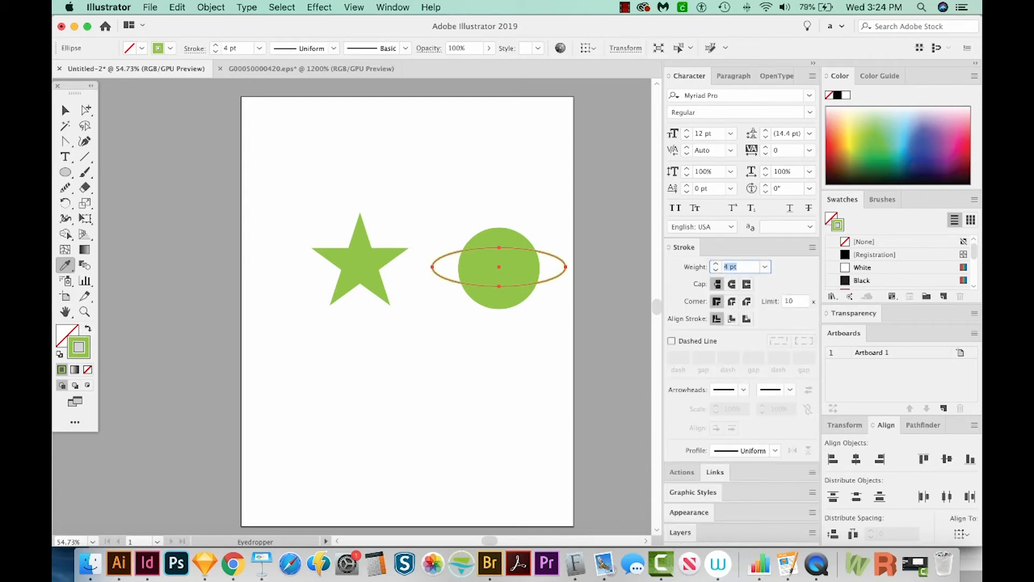
type("10 pt")
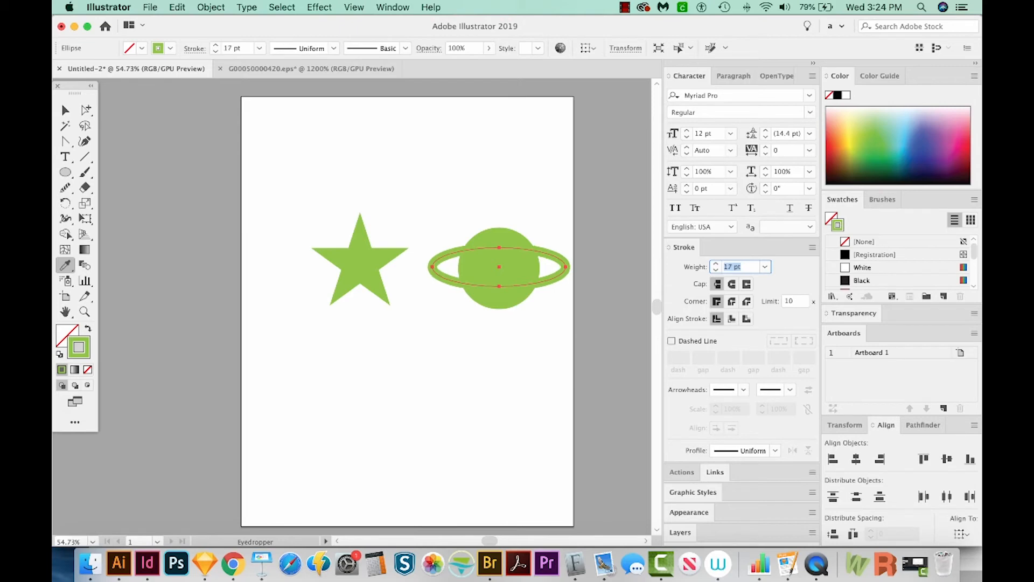
mouse_move(600, 321)
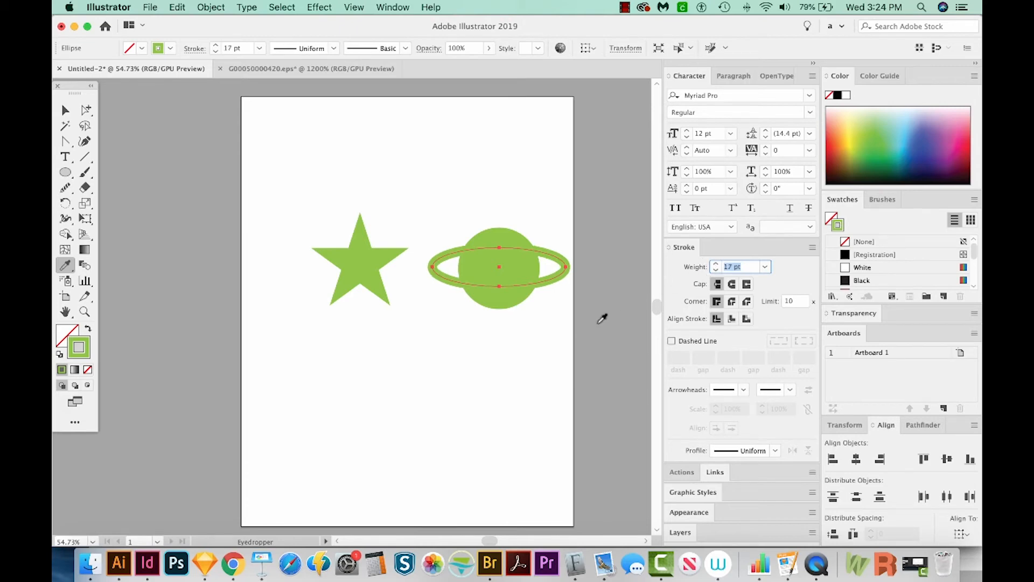
Step: Leave the ring with a thick 17 pt stroke and deselect it to view the planet
left_click(65, 110)
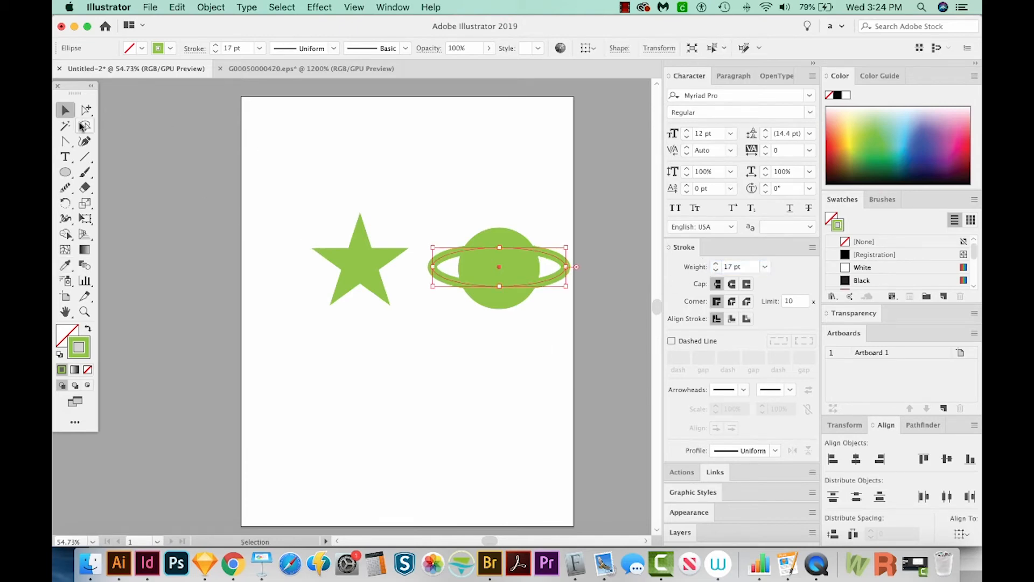
mouse_move(64, 110)
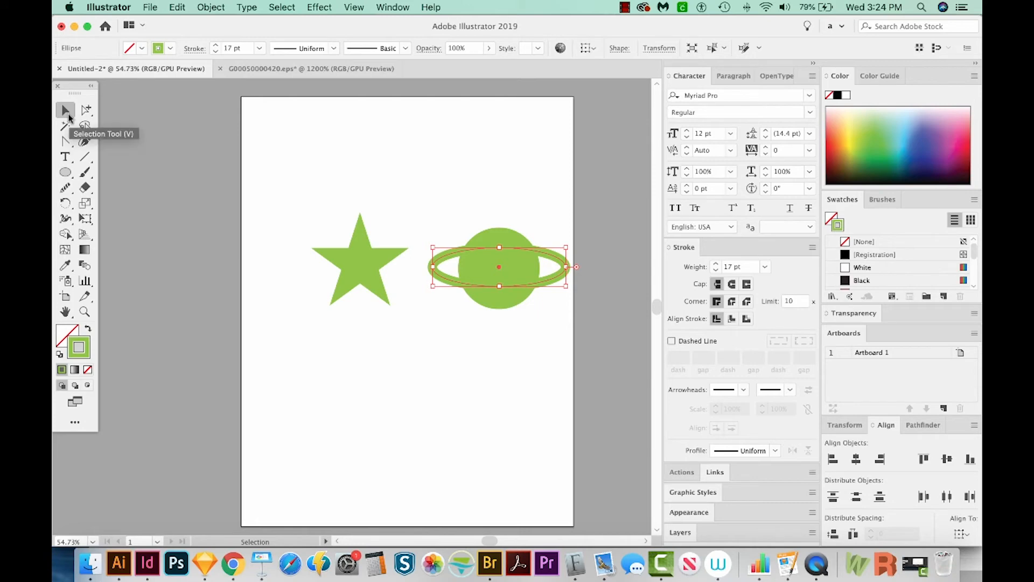
left_click(442, 427)
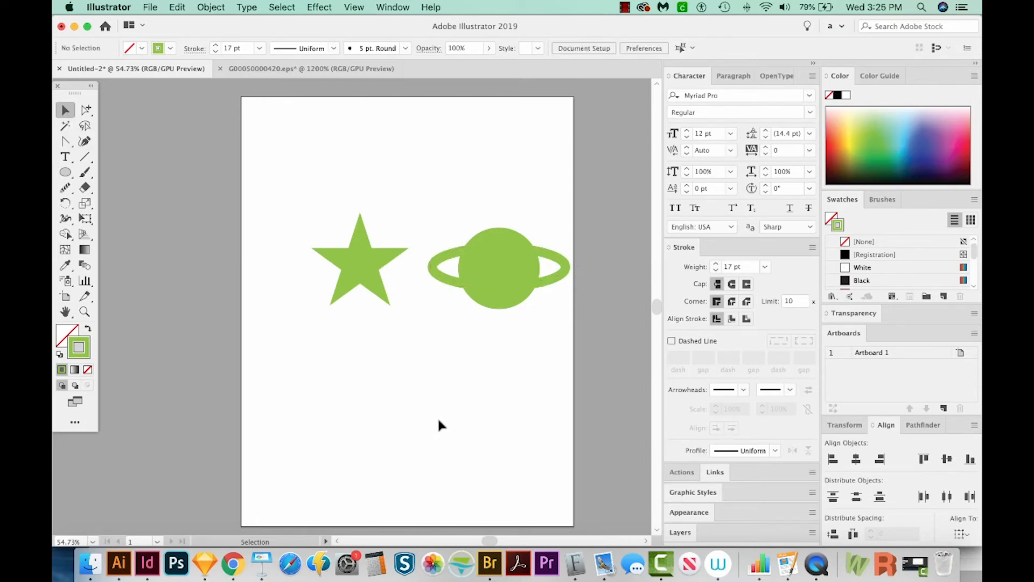
mouse_move(510, 240)
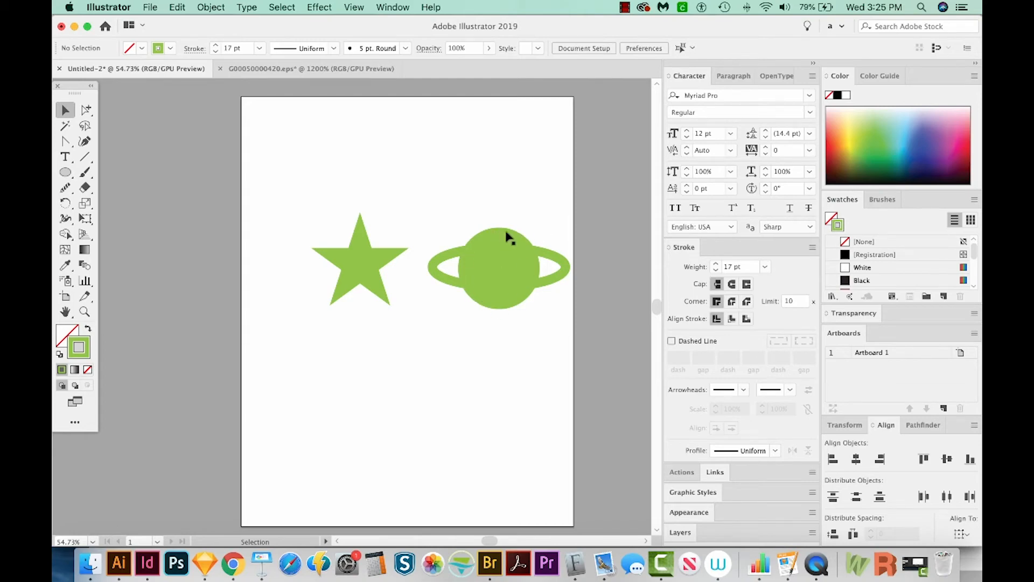
Step: Add a green circle below the star and duplicate it, shifting the copy right to overlap
left_click(500, 269)
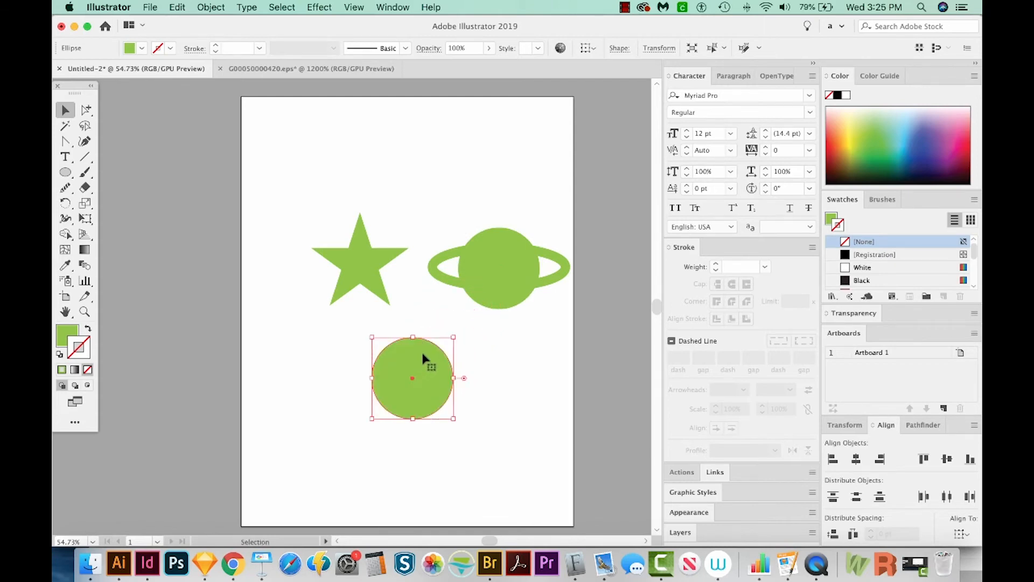
mouse_move(405, 380)
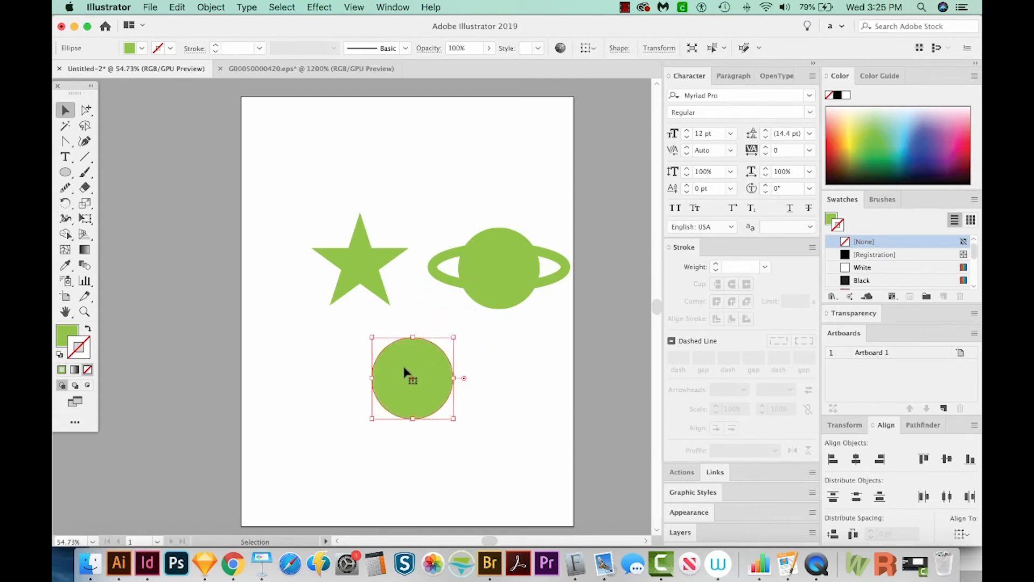
mouse_move(402, 366)
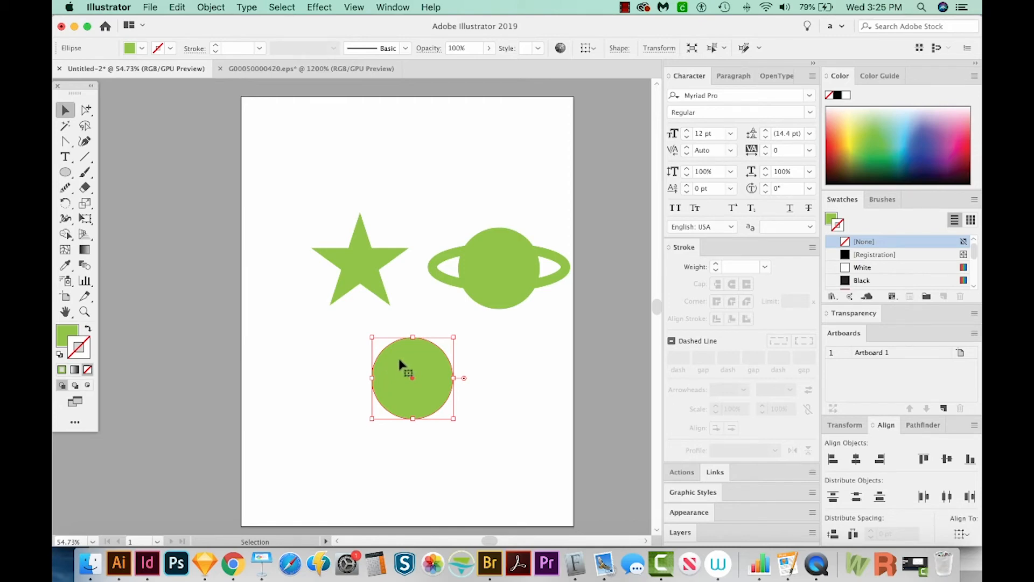
left_click_drag(402, 377, 417, 377)
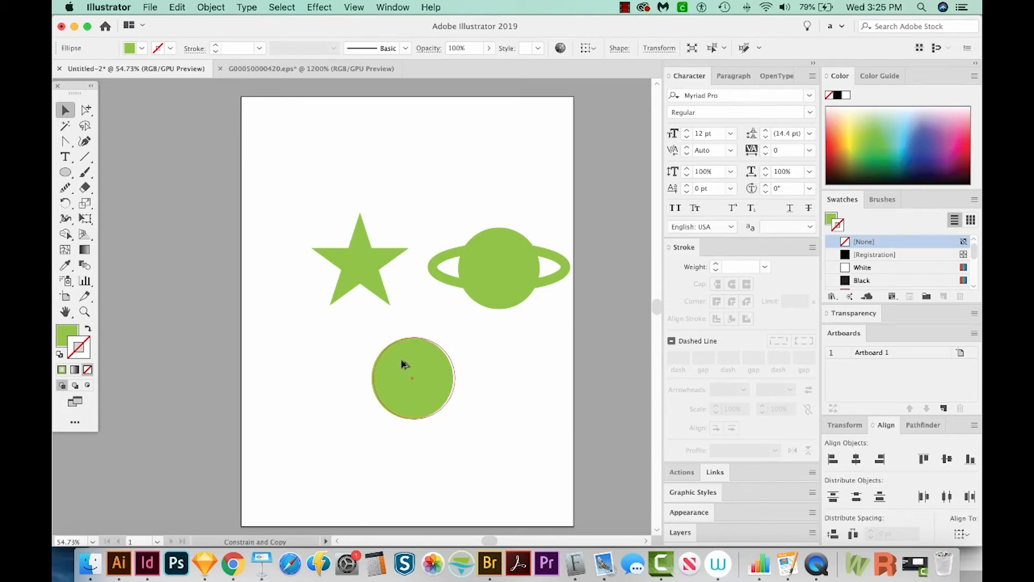
left_click_drag(413, 378, 454, 367)
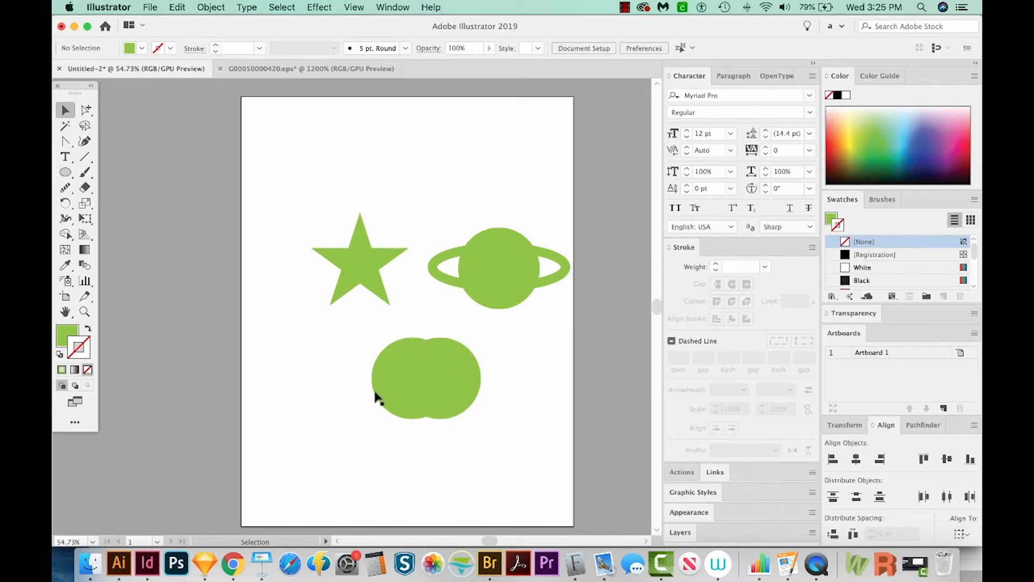
mouse_move(393, 323)
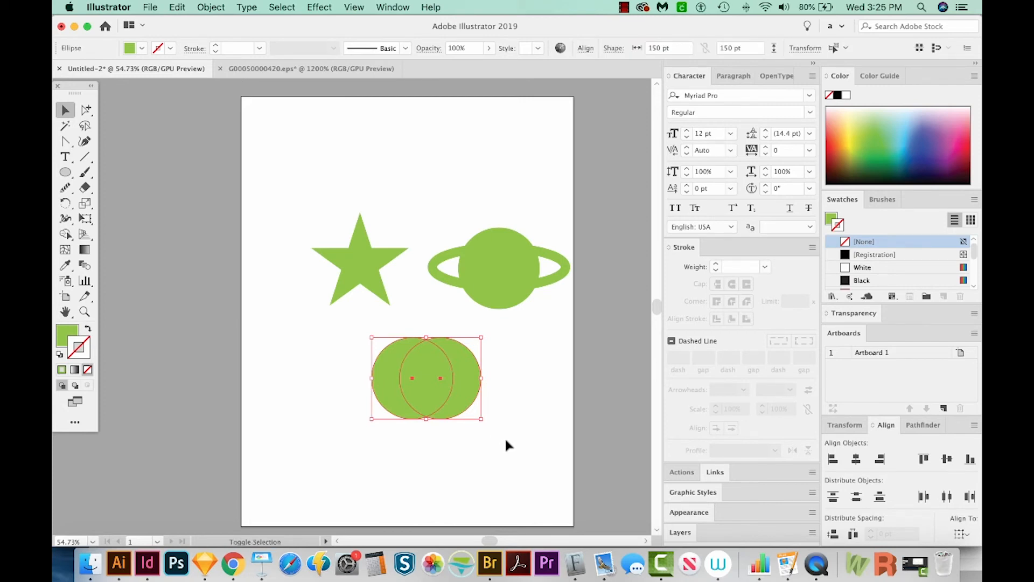
Step: Cut the overlapping circles into a crescent with Shape Builder and scale it up
left_click(64, 235)
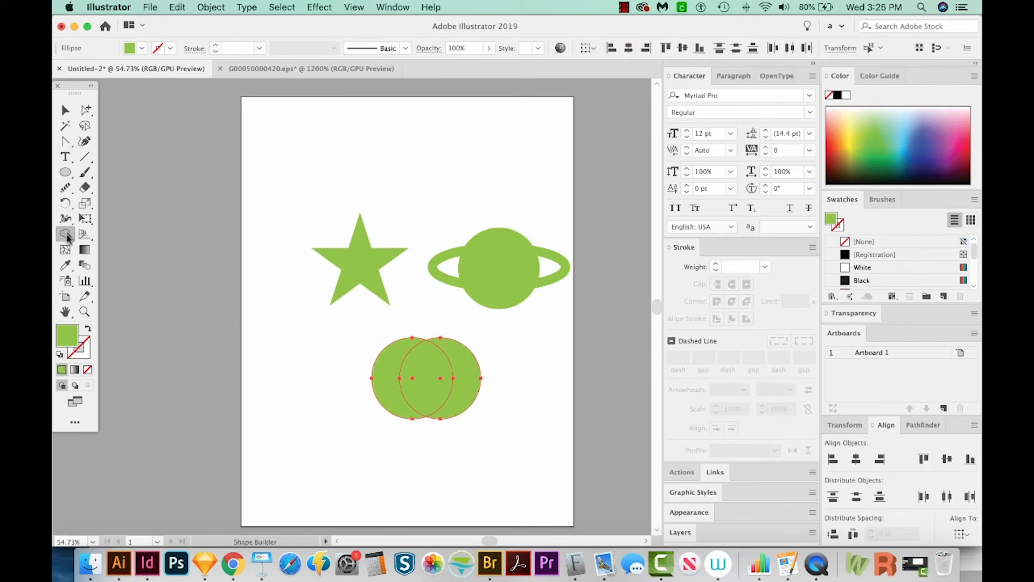
mouse_move(64, 237)
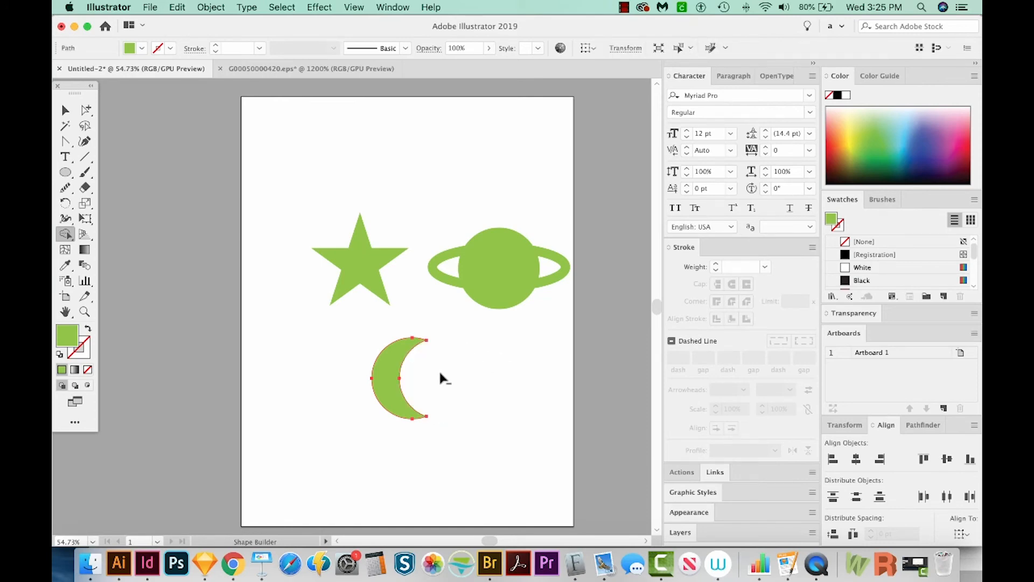
left_click(65, 110)
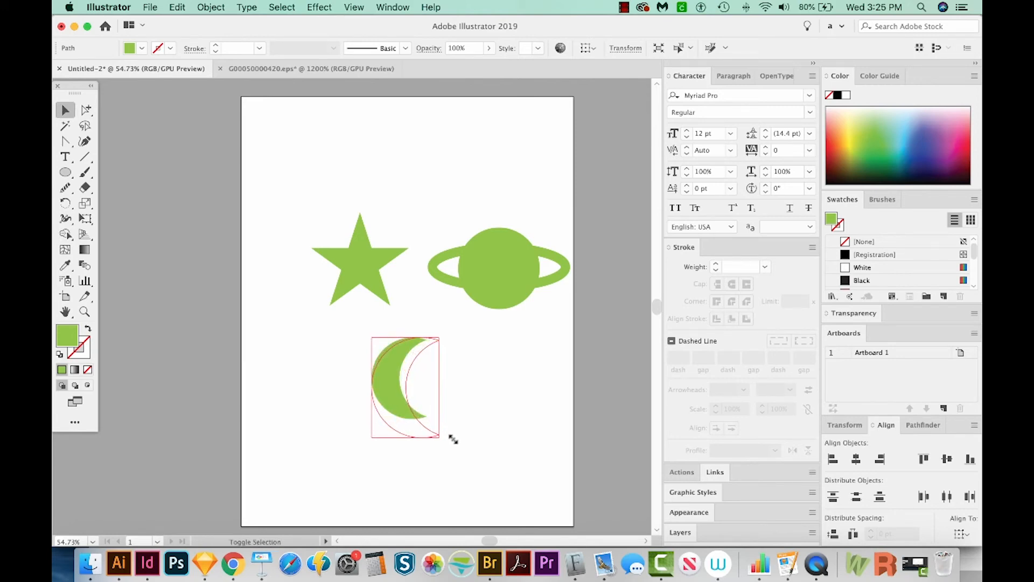
left_click_drag(404, 387, 412, 369)
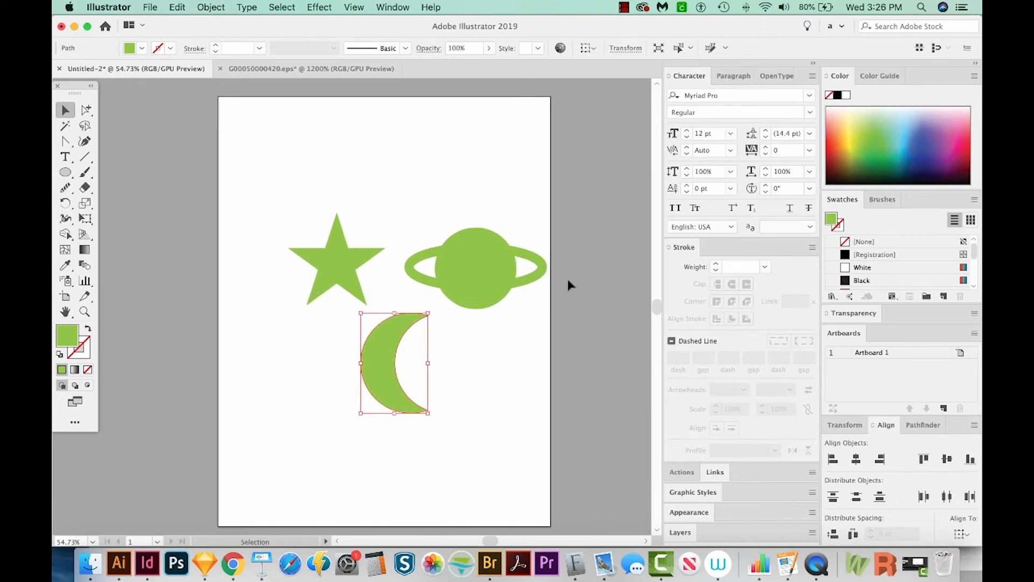
mouse_move(504, 343)
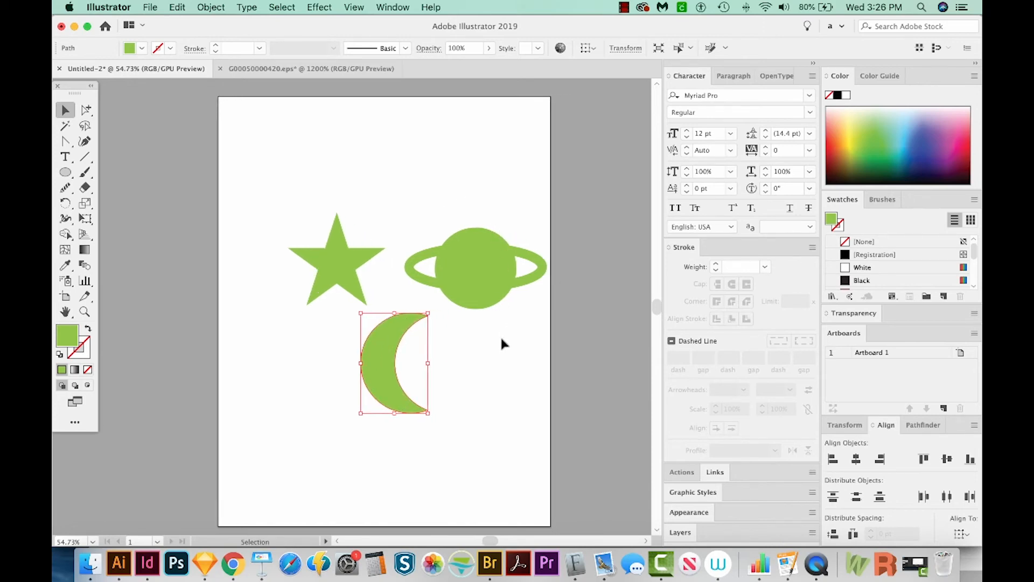
Step: Switch to Outline view (Cmd+Y) to see all shapes as bare paths
key("cmd+y")
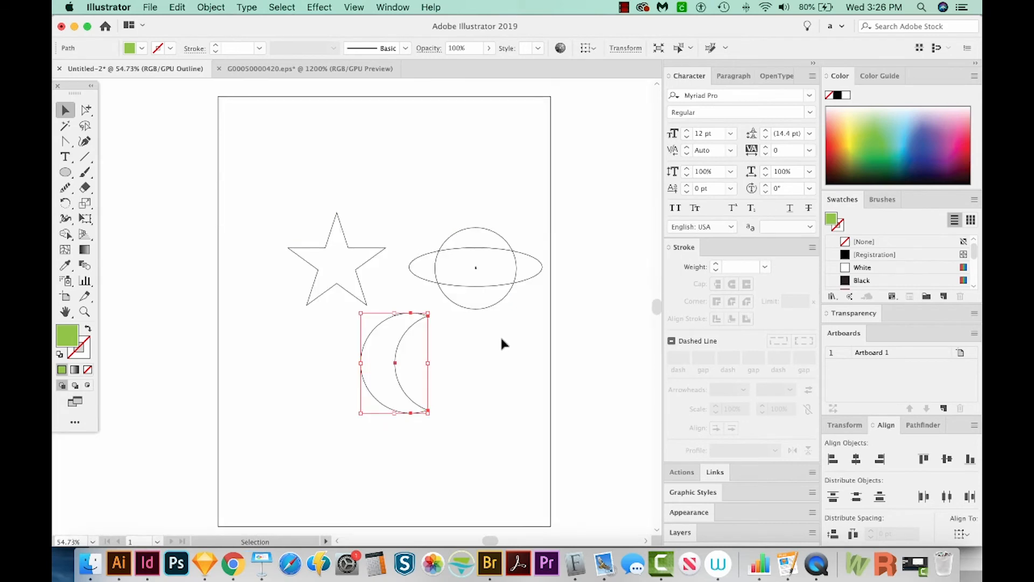
mouse_move(426, 288)
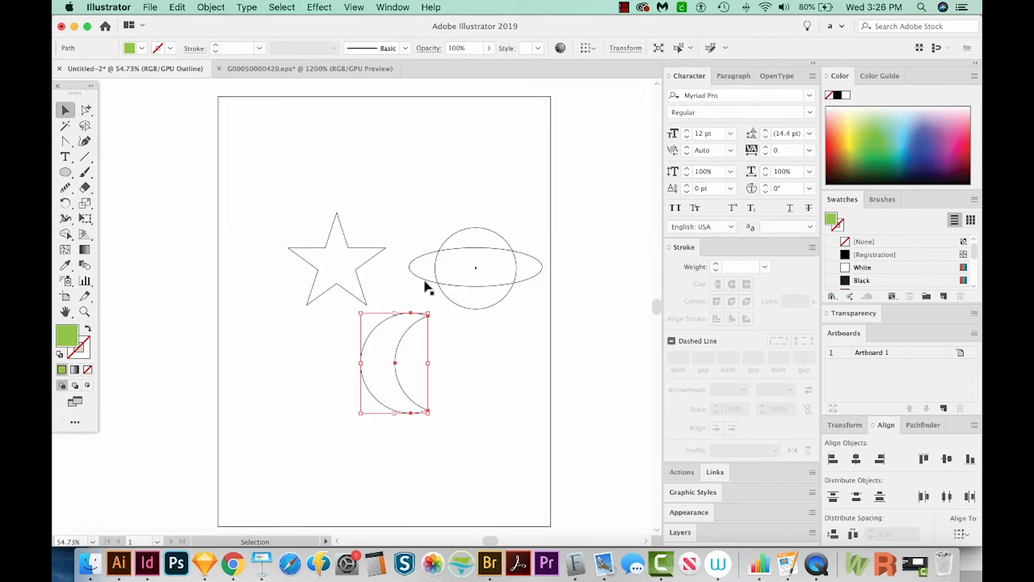
mouse_move(426, 261)
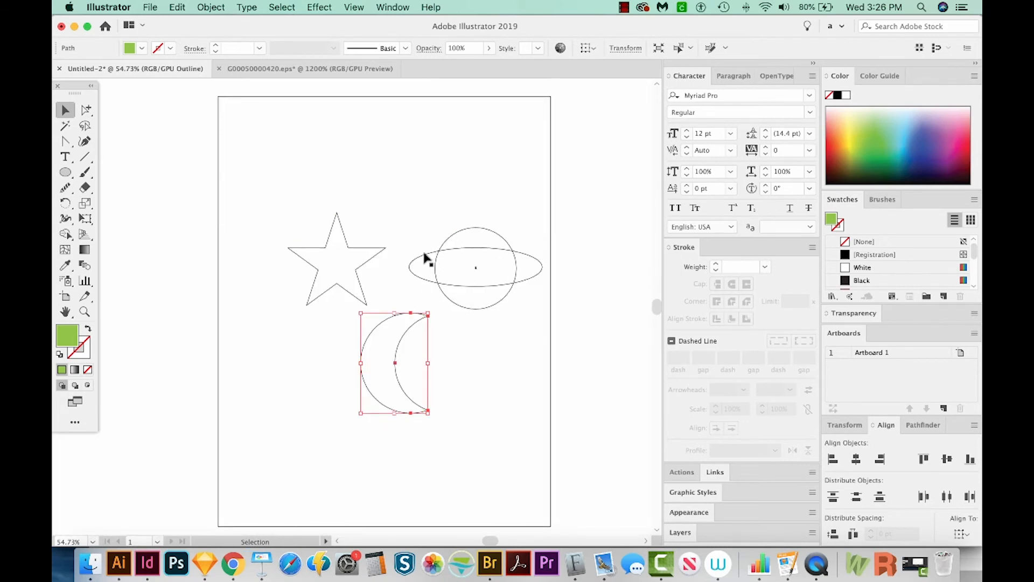
mouse_move(542, 294)
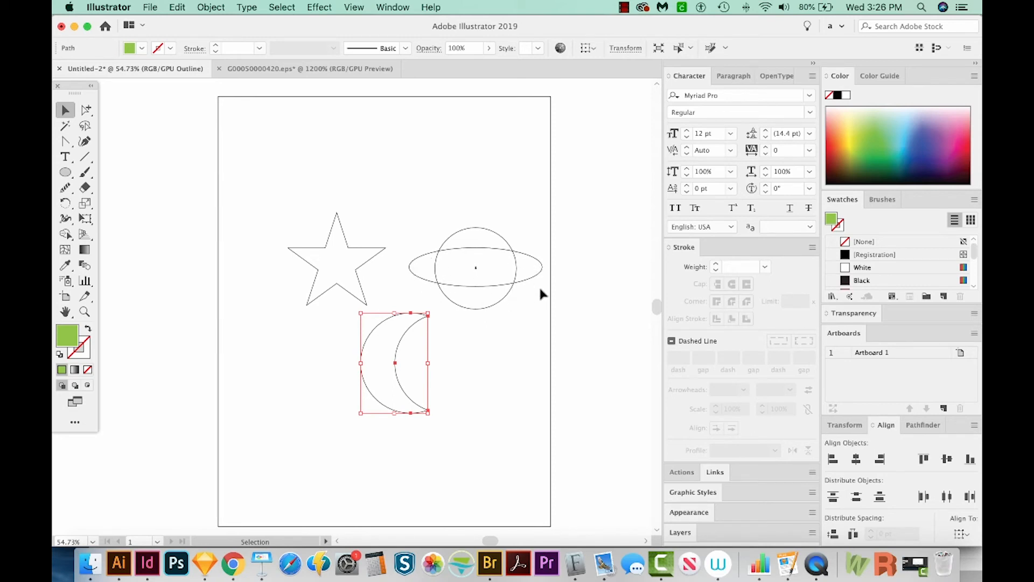
mouse_move(559, 305)
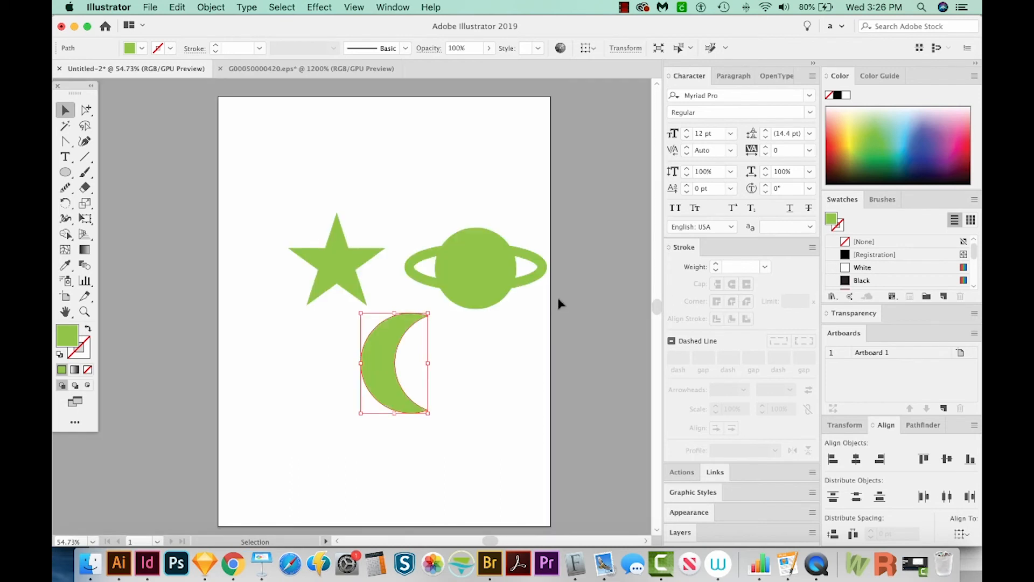
mouse_move(525, 256)
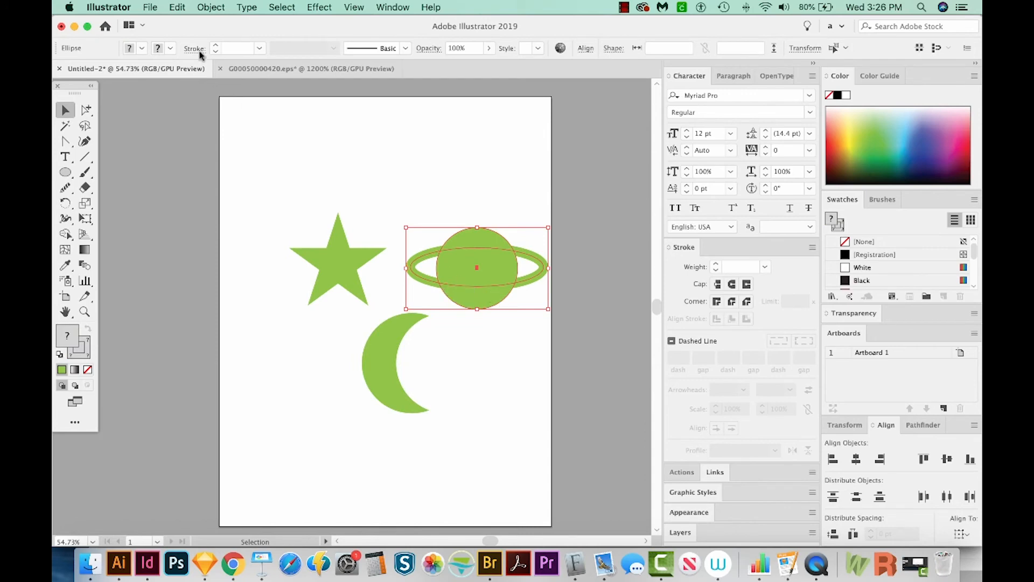
Step: Expand the planet's fill and stroke via Object > Expand so the ring becomes a filled shape
left_click(211, 6)
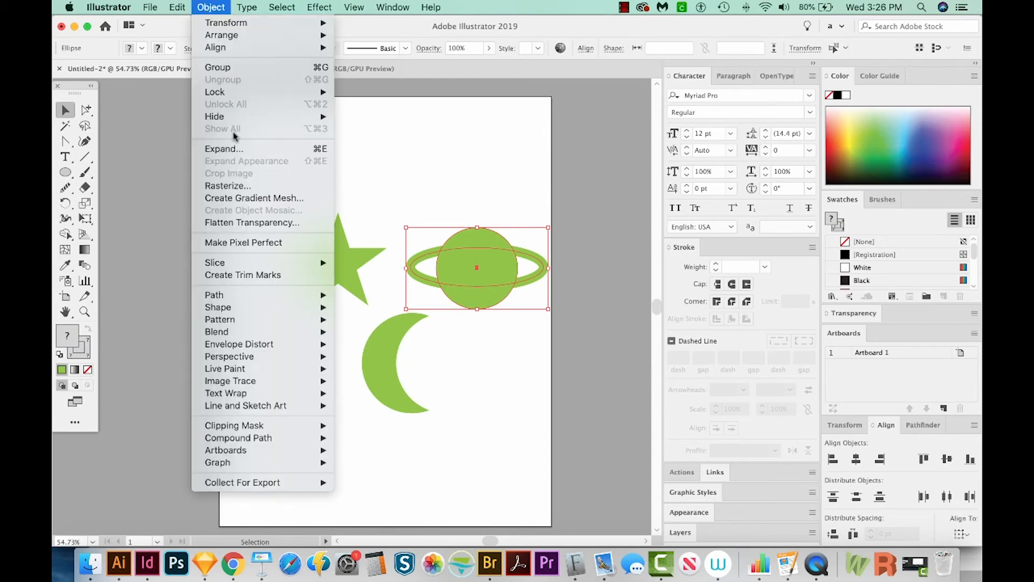
left_click(224, 148)
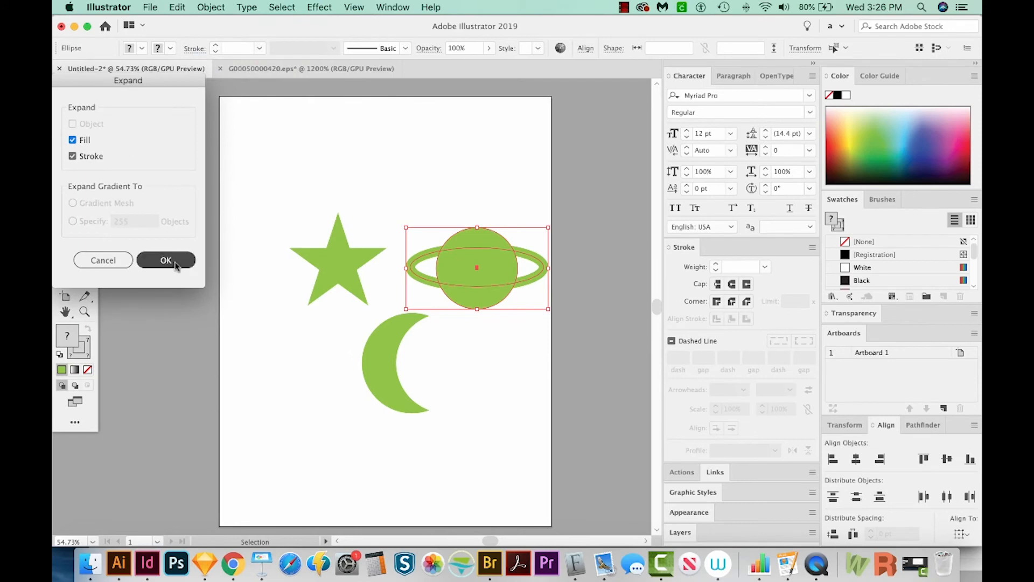
left_click(166, 260)
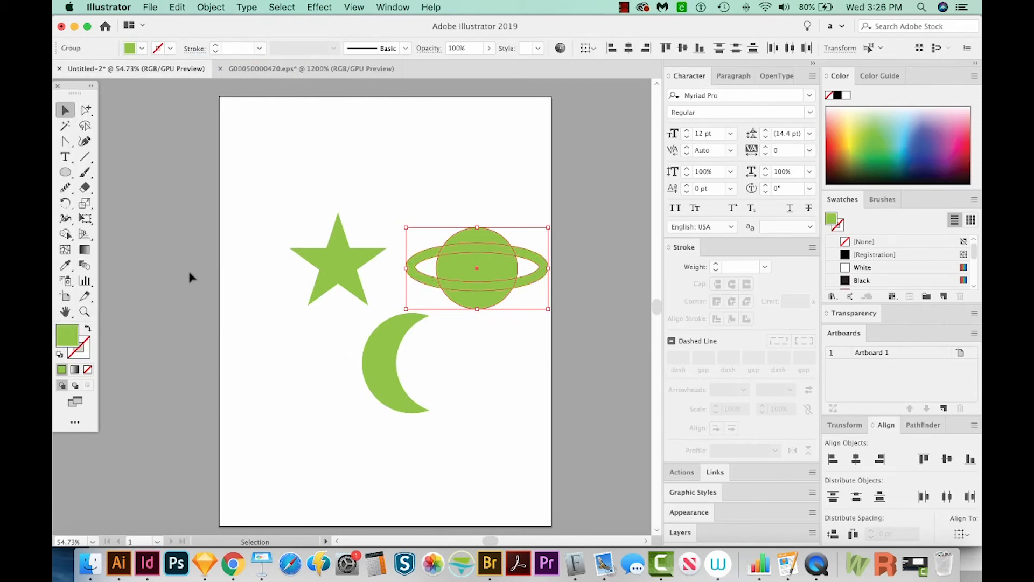
mouse_move(454, 280)
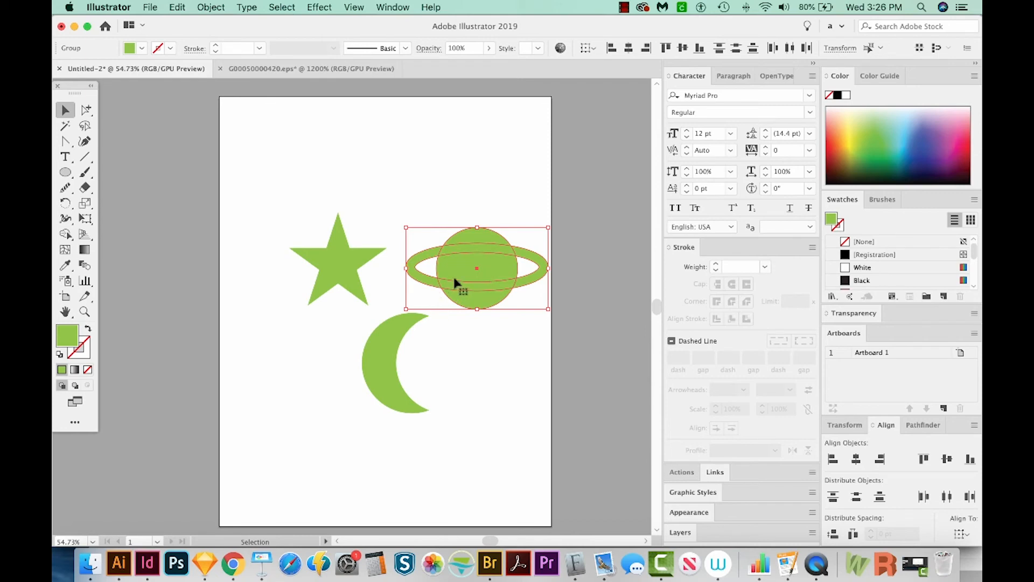
mouse_move(472, 267)
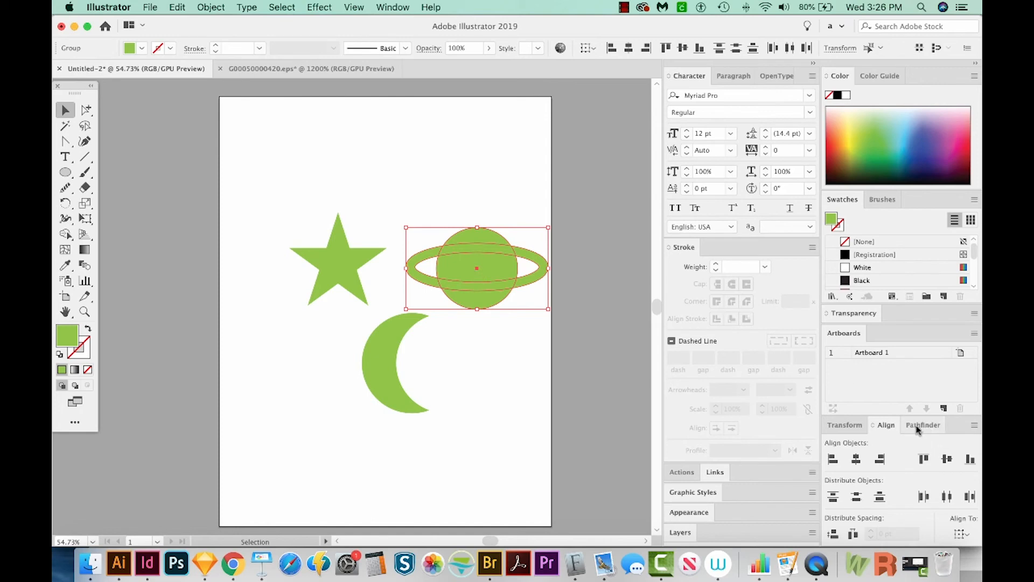
Step: Unite the planet and ring into one Saturn shape with Pathfinder
left_click(922, 426)
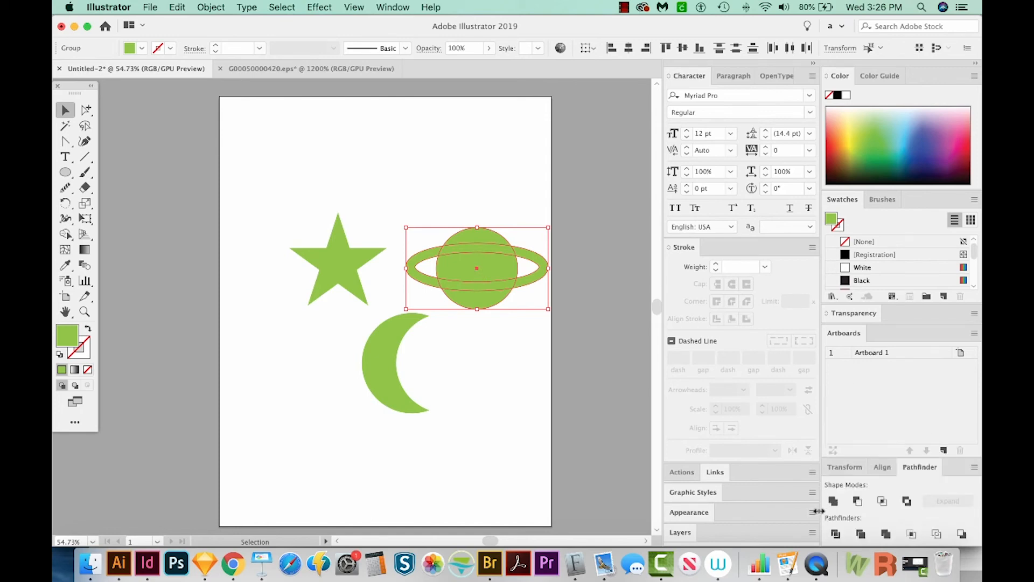
mouse_move(833, 501)
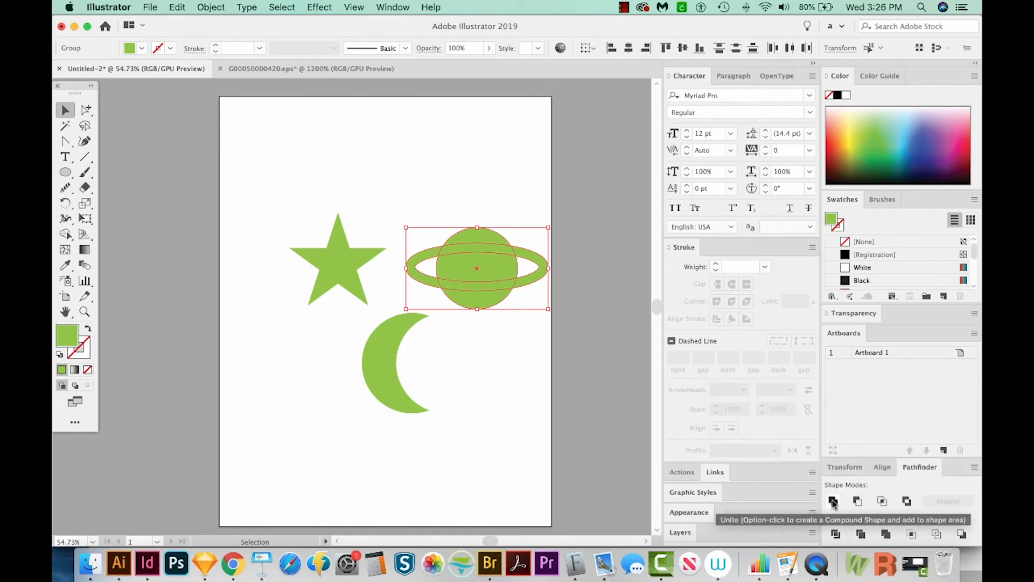
left_click(833, 501)
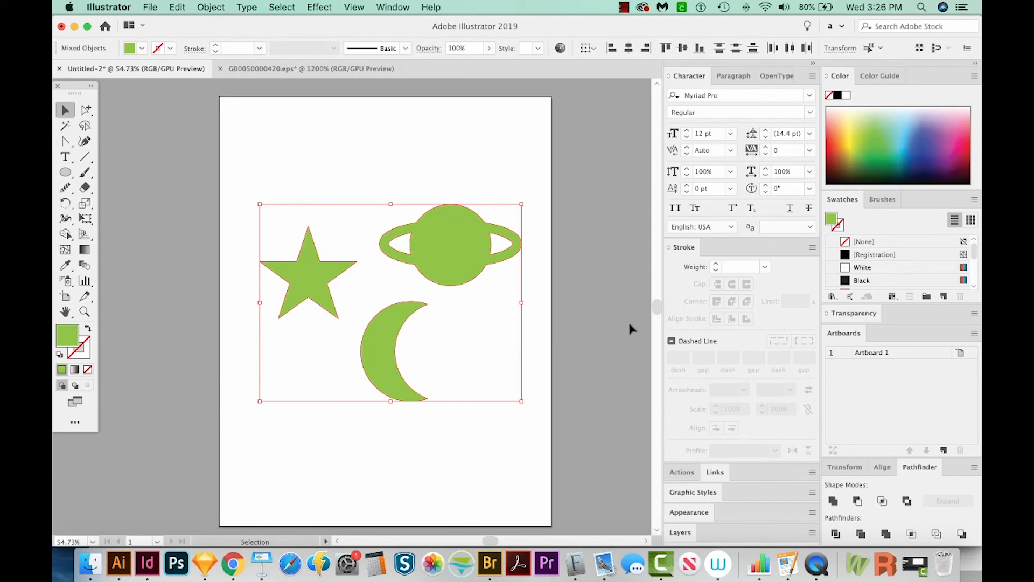
mouse_move(525, 280)
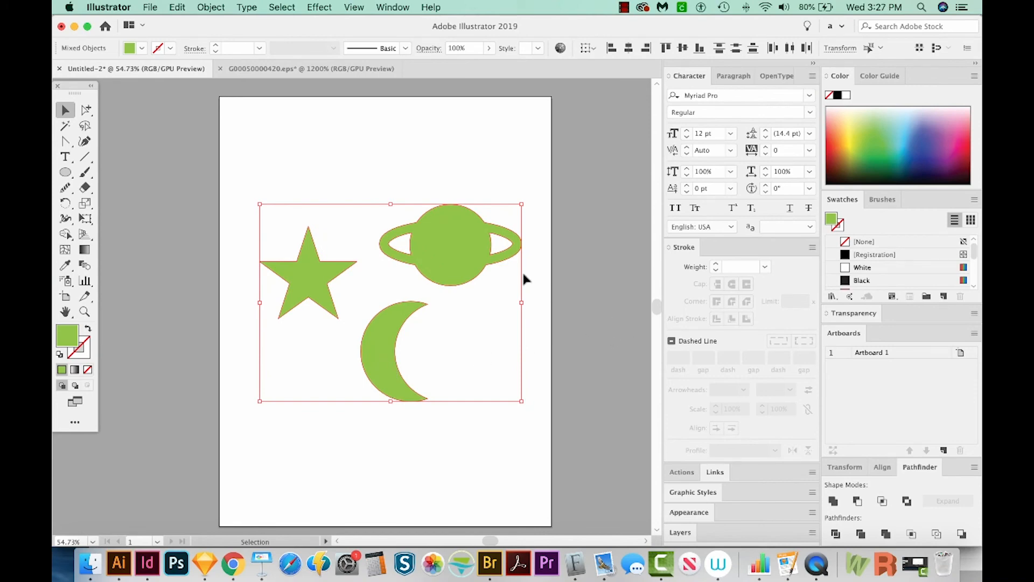
mouse_move(622, 402)
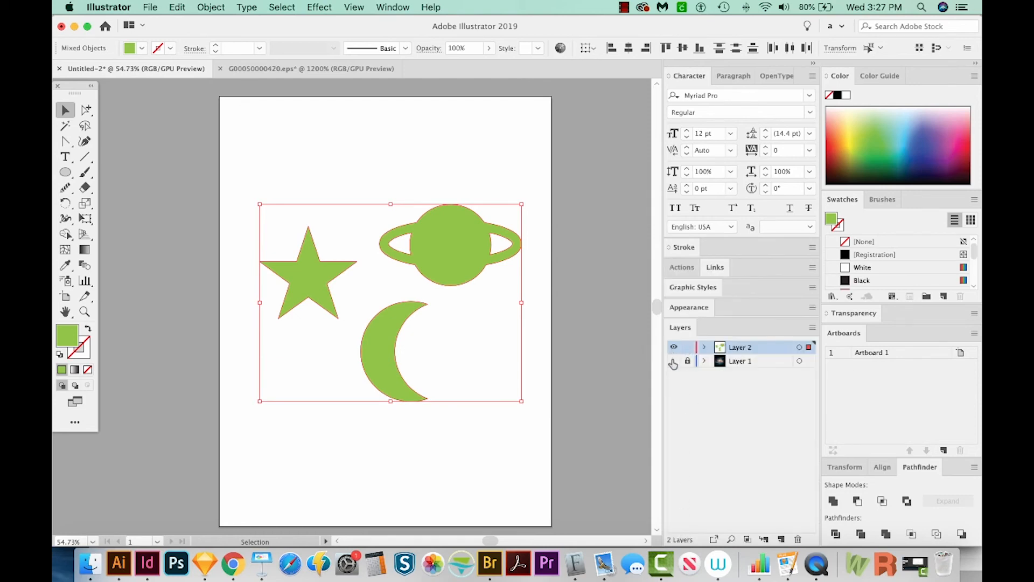
Step: Show the galaxy layer and select the green star, planet and moon shapes over it
left_click(673, 361)
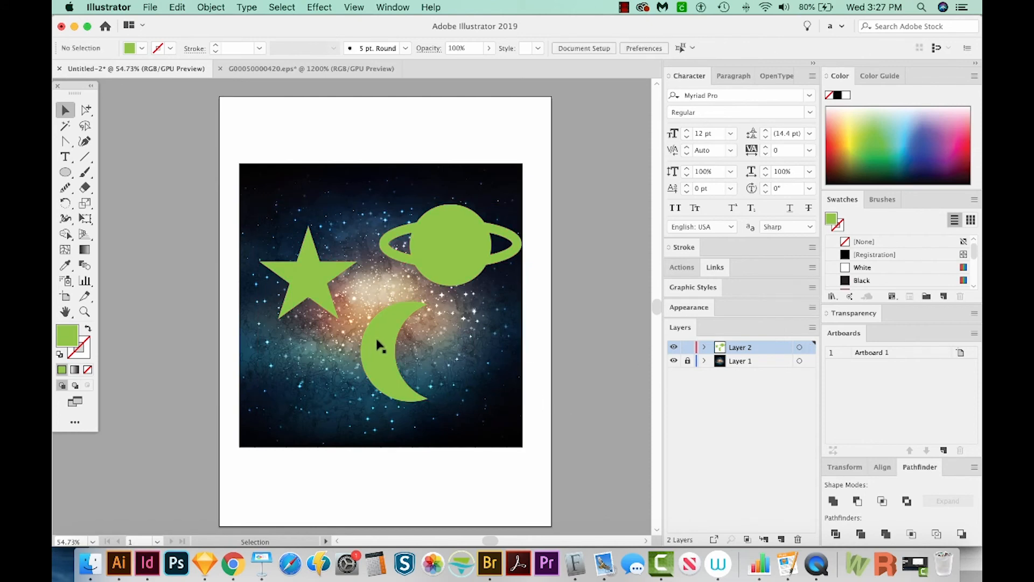
left_click(383, 351)
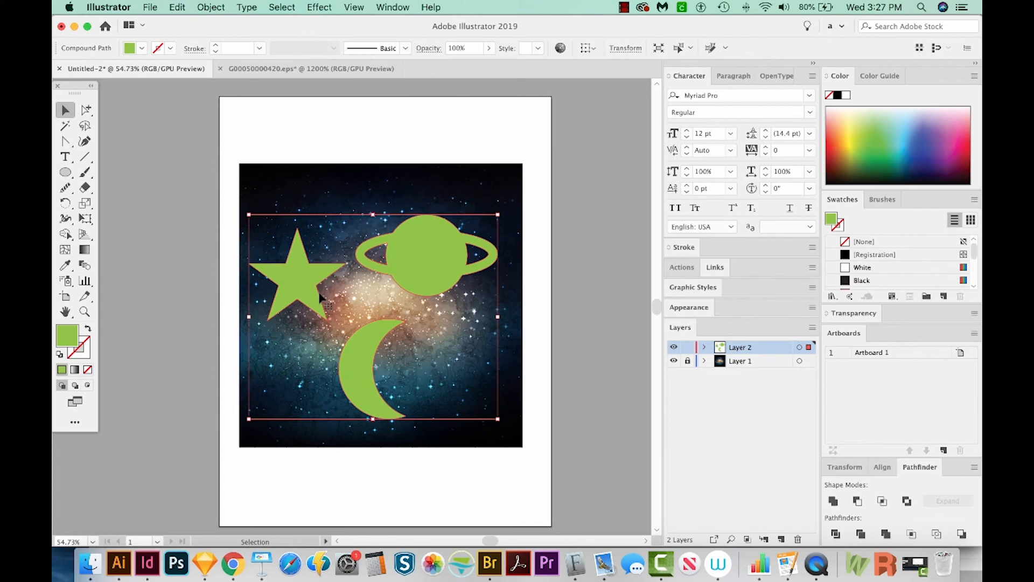
mouse_move(382, 286)
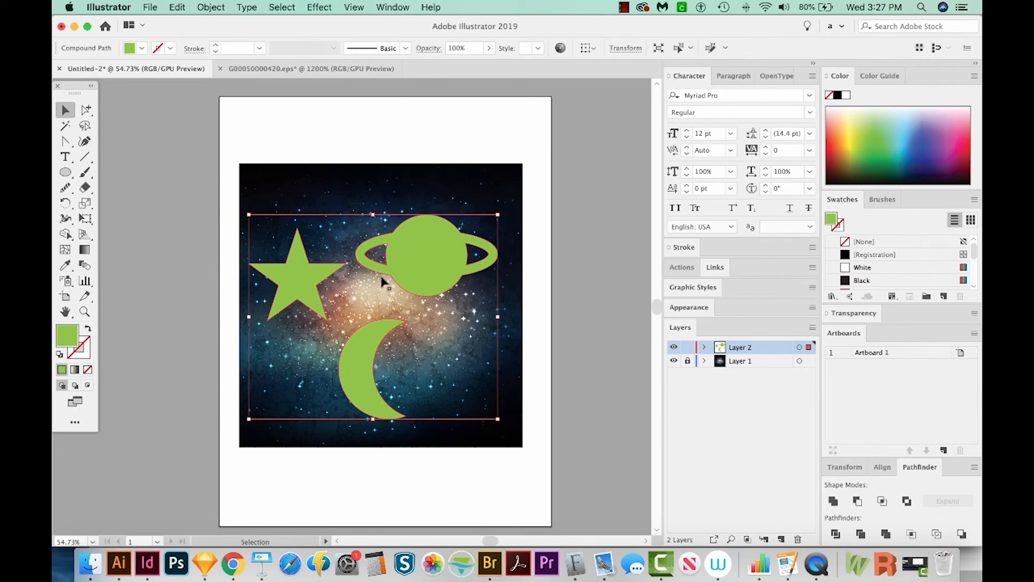
mouse_move(411, 272)
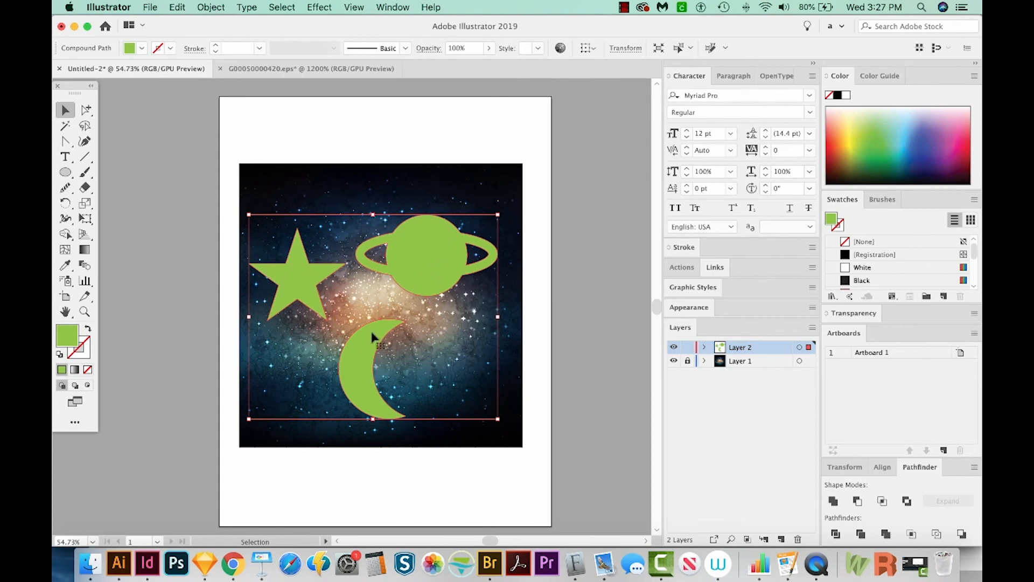
mouse_move(480, 372)
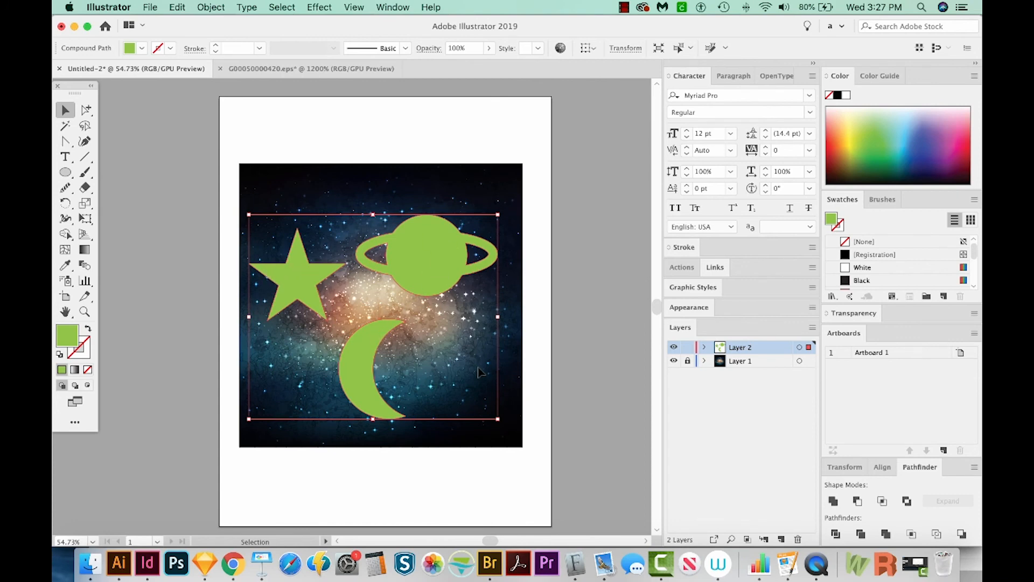
mouse_move(479, 366)
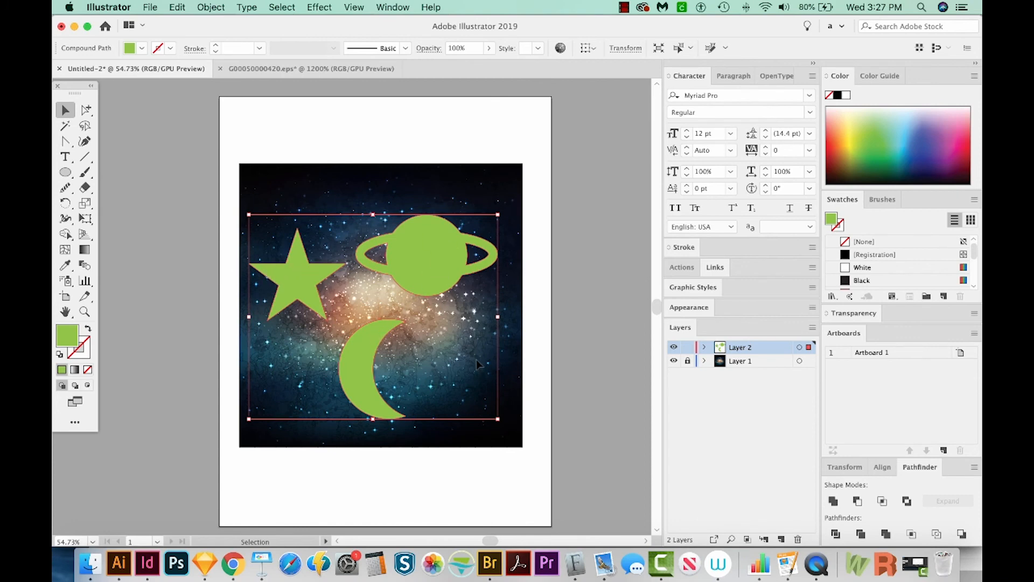
mouse_move(437, 342)
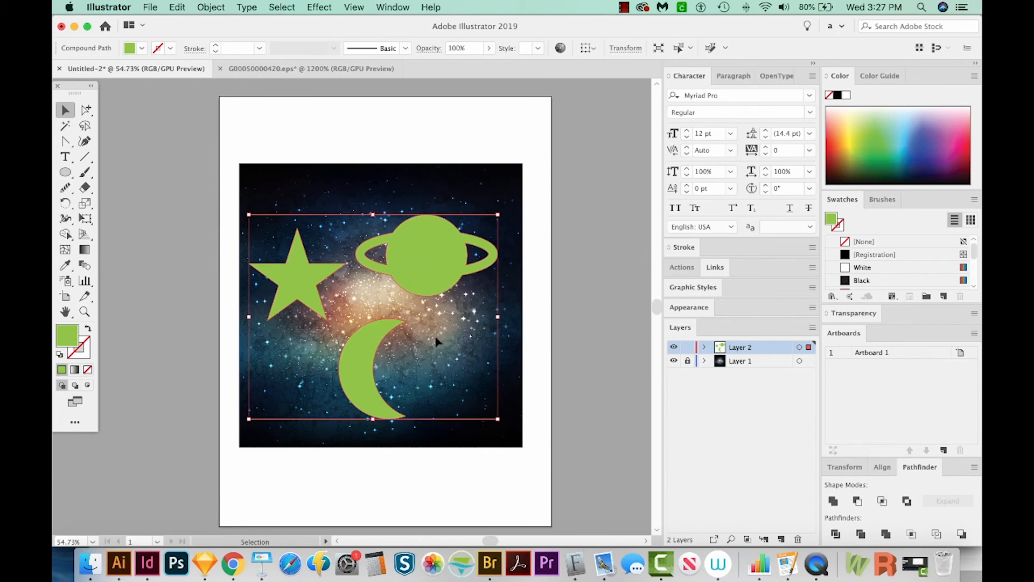
mouse_move(472, 389)
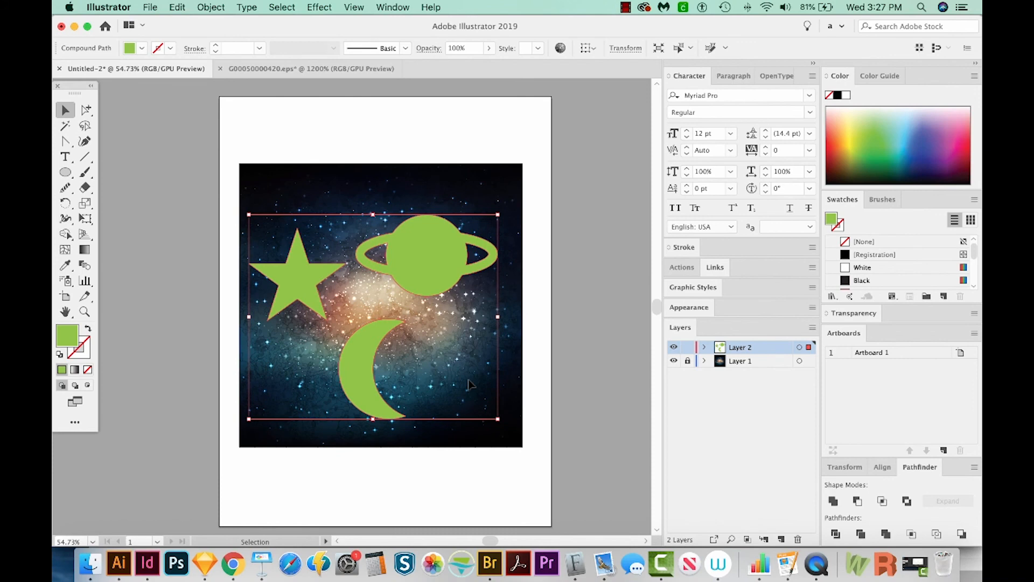
mouse_move(394, 294)
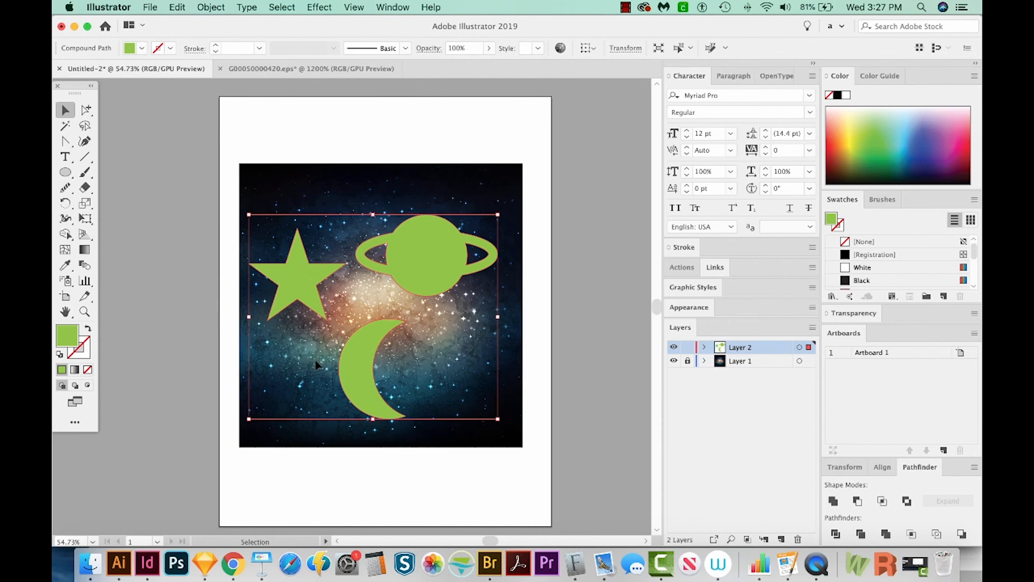
mouse_move(366, 362)
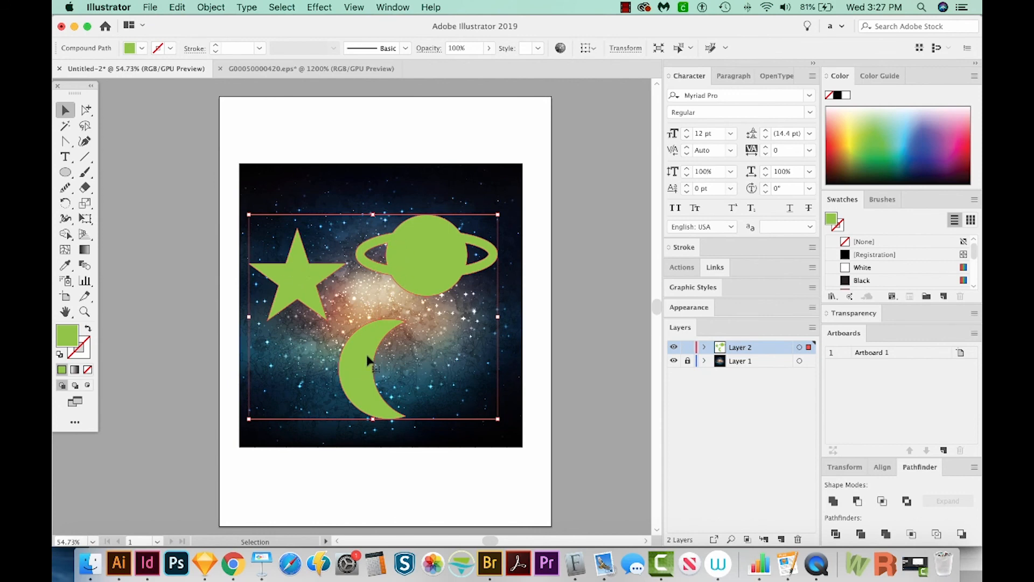
mouse_move(398, 265)
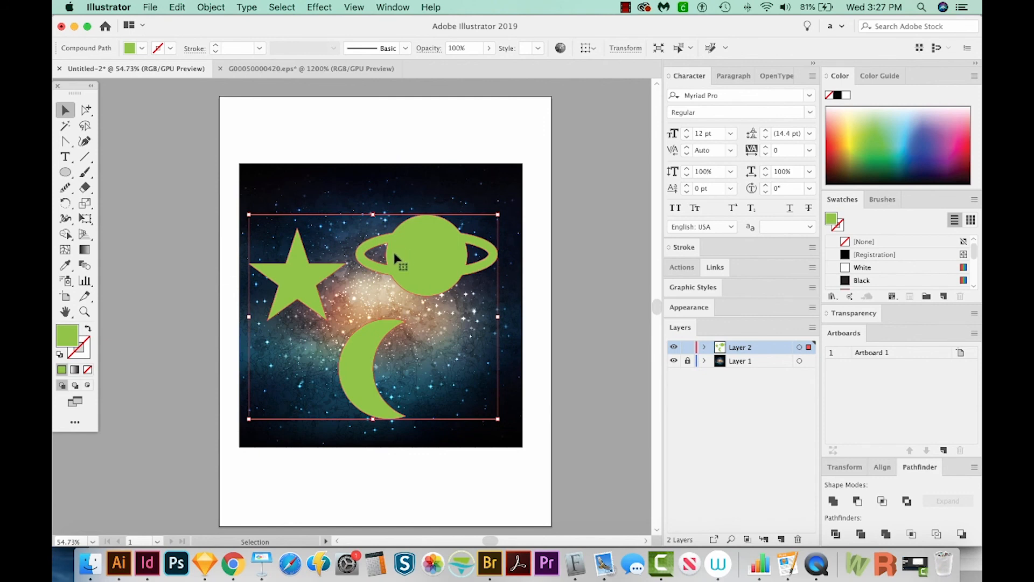
mouse_move(295, 267)
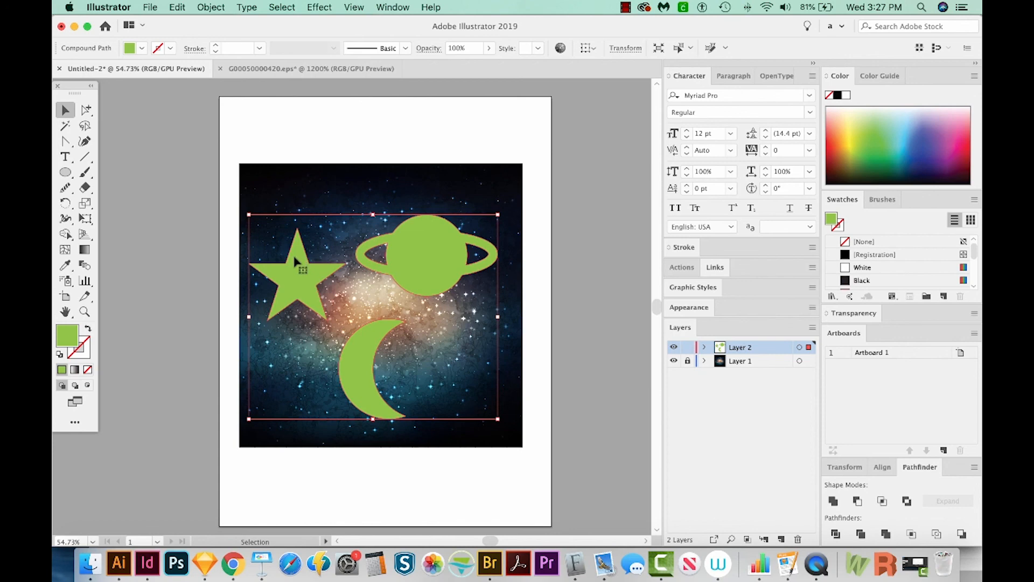
mouse_move(372, 371)
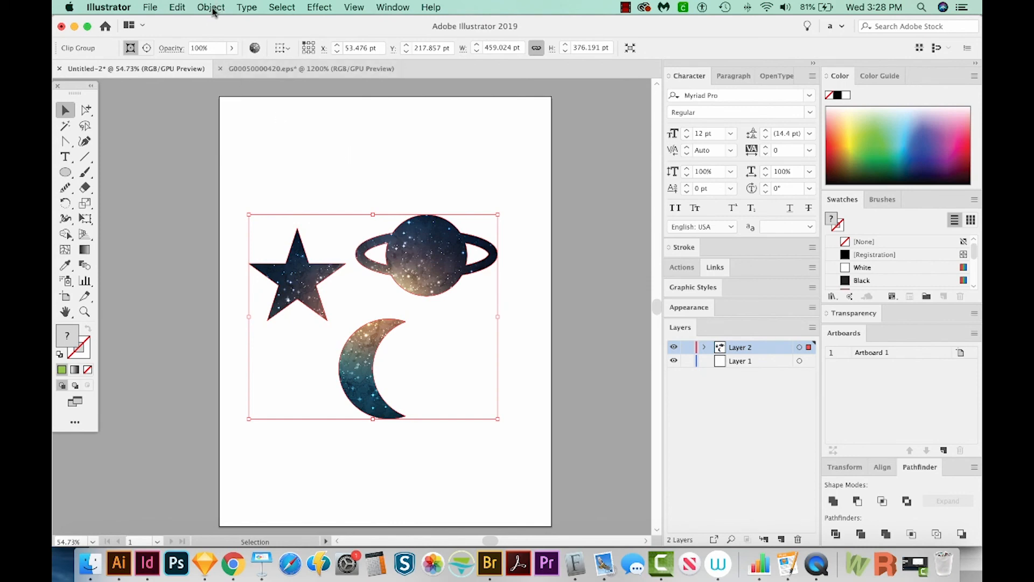
Step: Use the Object menu to clip the galaxy image into the star, Saturn and moon
left_click(211, 7)
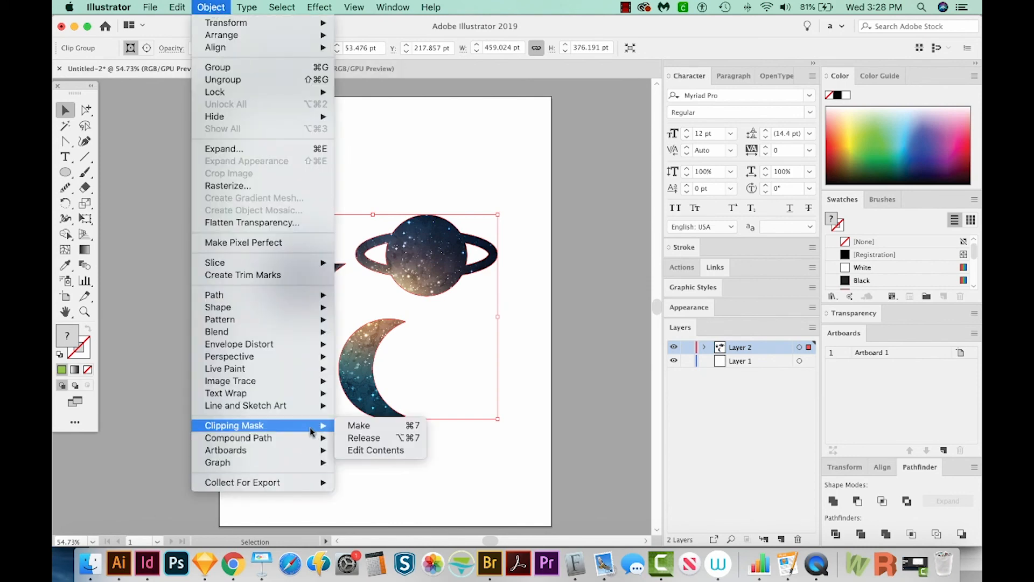